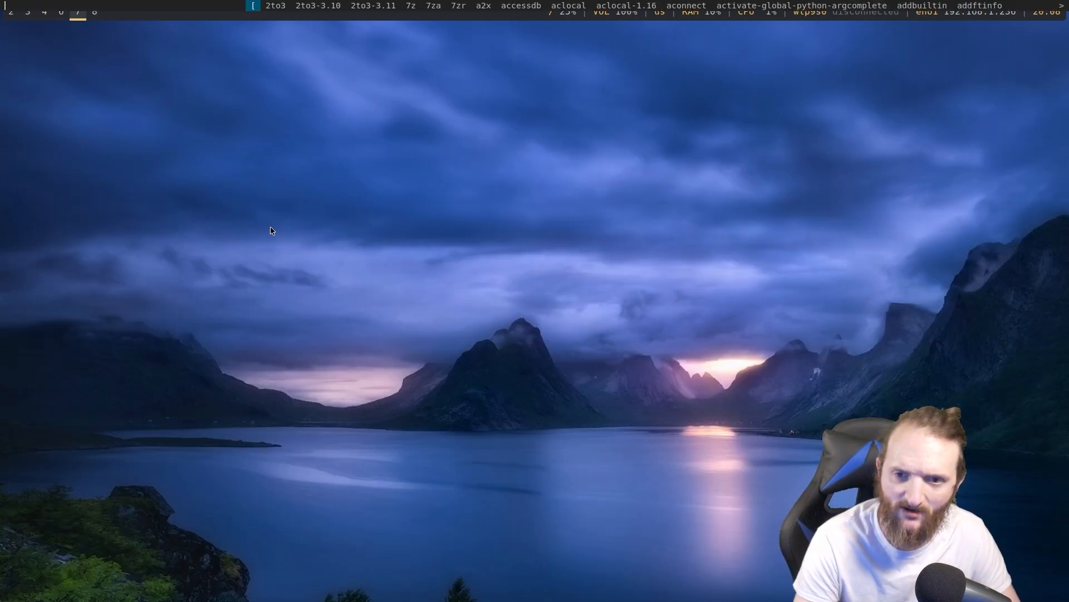
Launch a new Emacs client window with emacsclient -c -a 'emacs' from the run launcher
type("emacsclient")
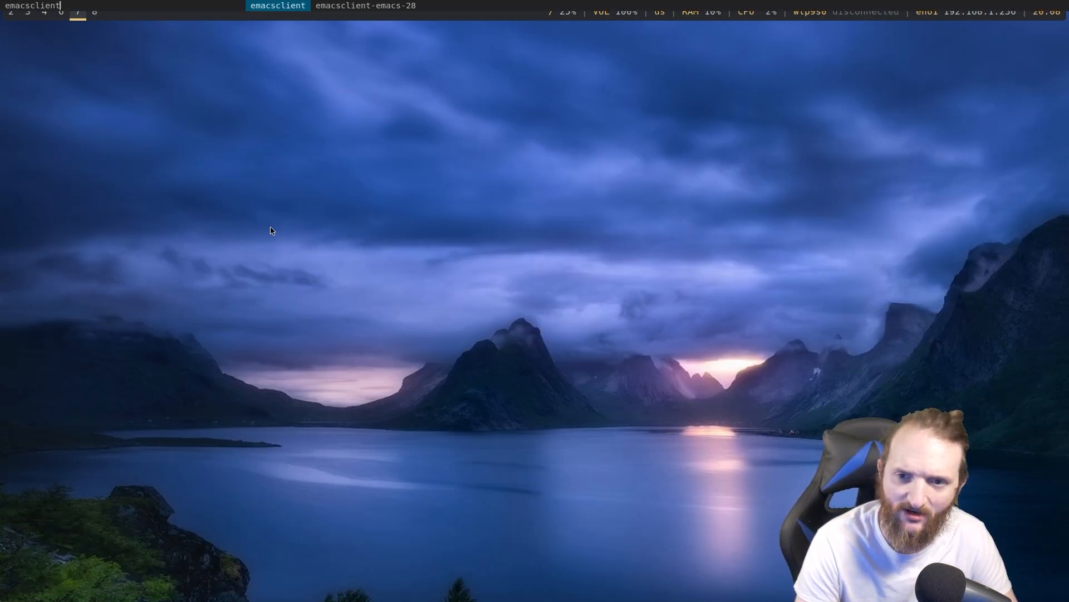
type("-c -a 'ema")
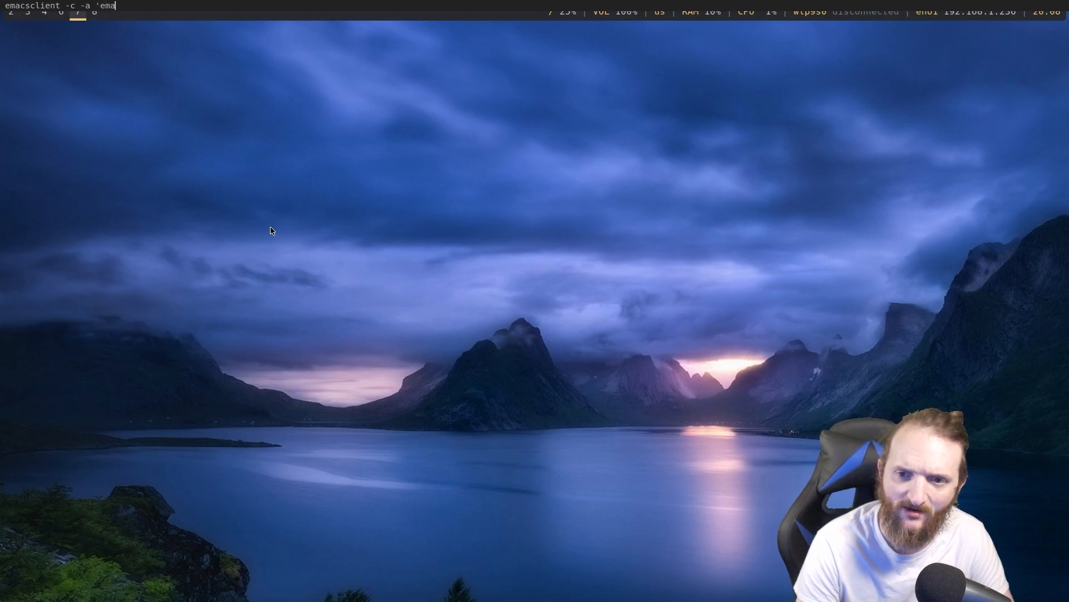
key("Return")
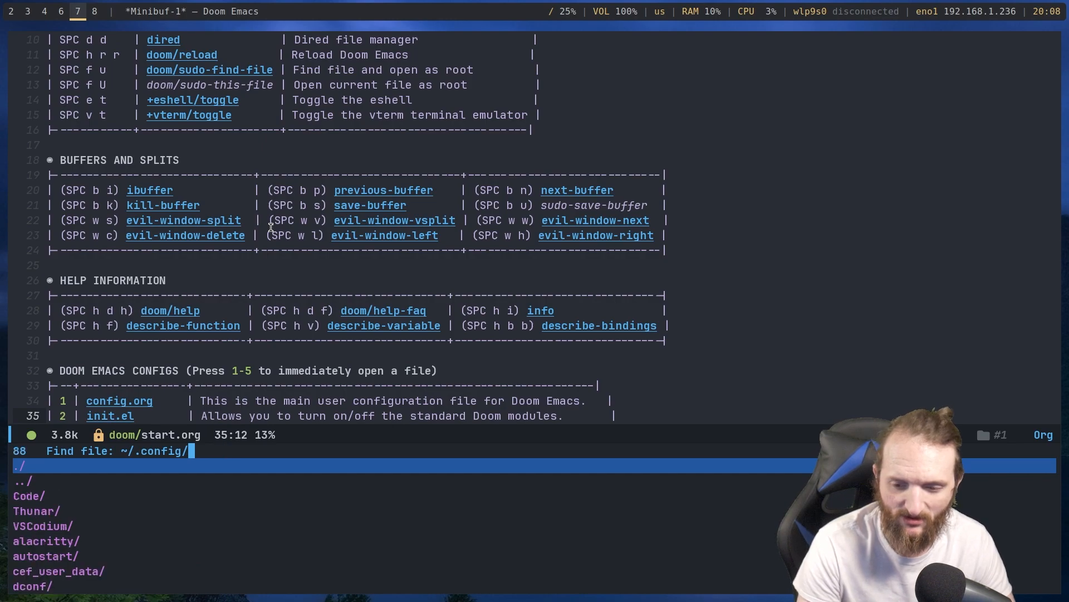
Create and open a new README.org file in the home folder
key("backspace")
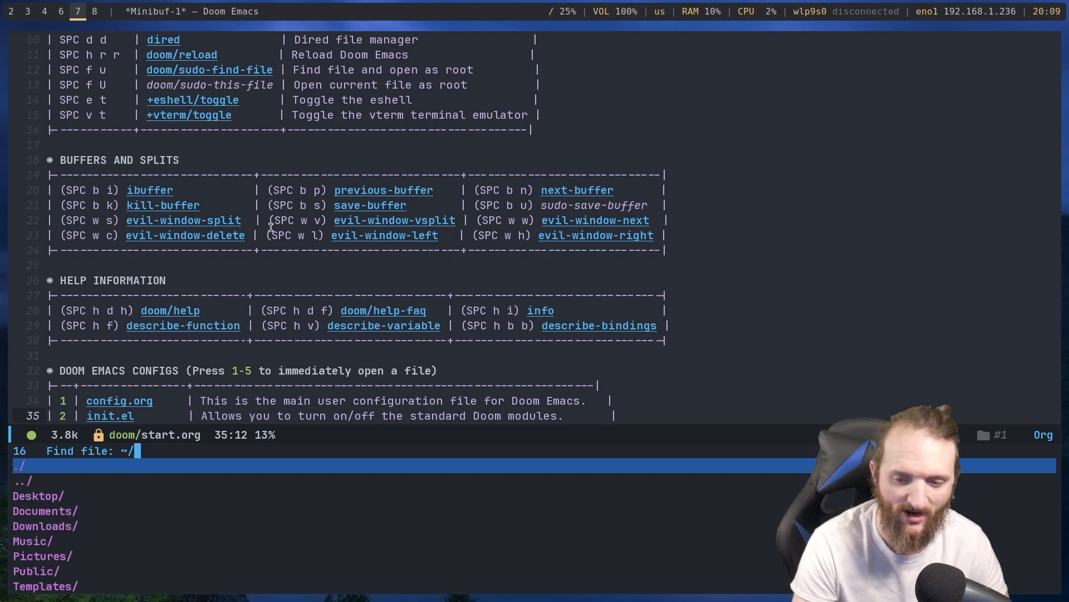
type("README")
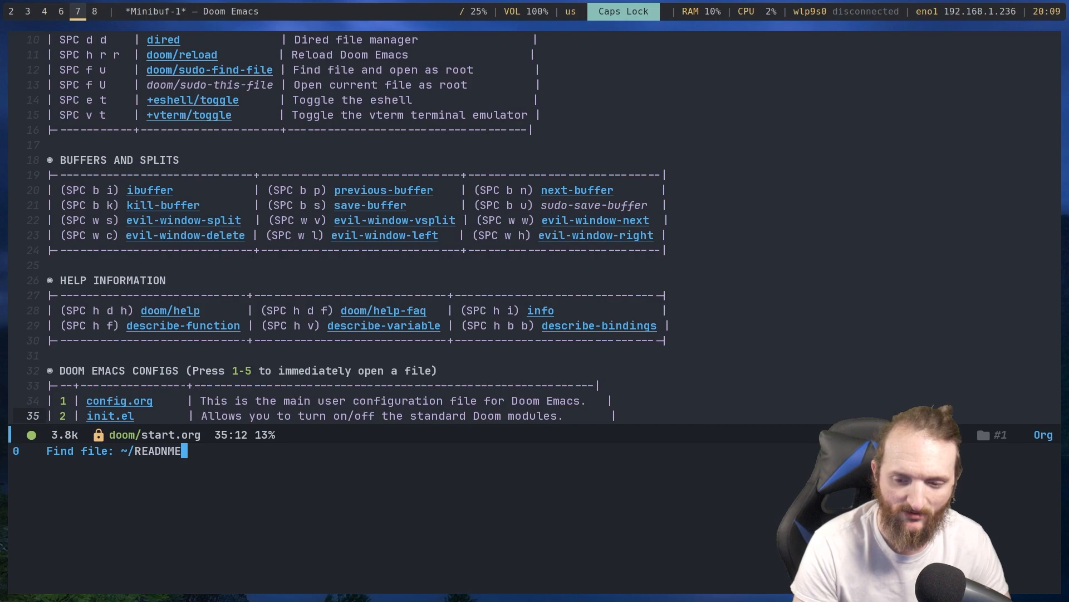
key("BackSpace")
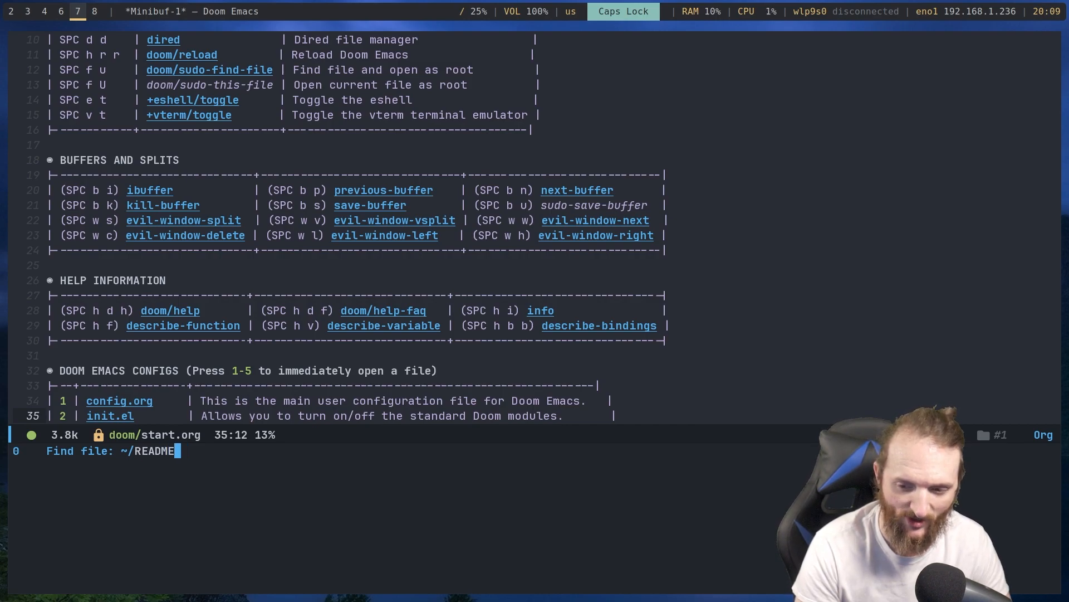
type(".org")
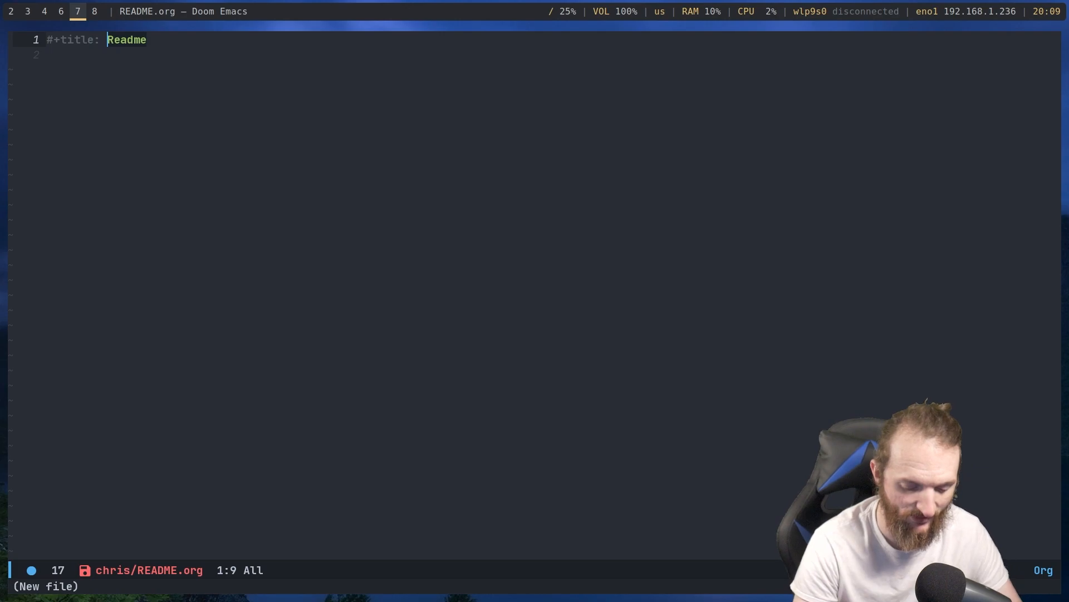
Add a #+property: header-args :tangle test. line below the title
key("Return")
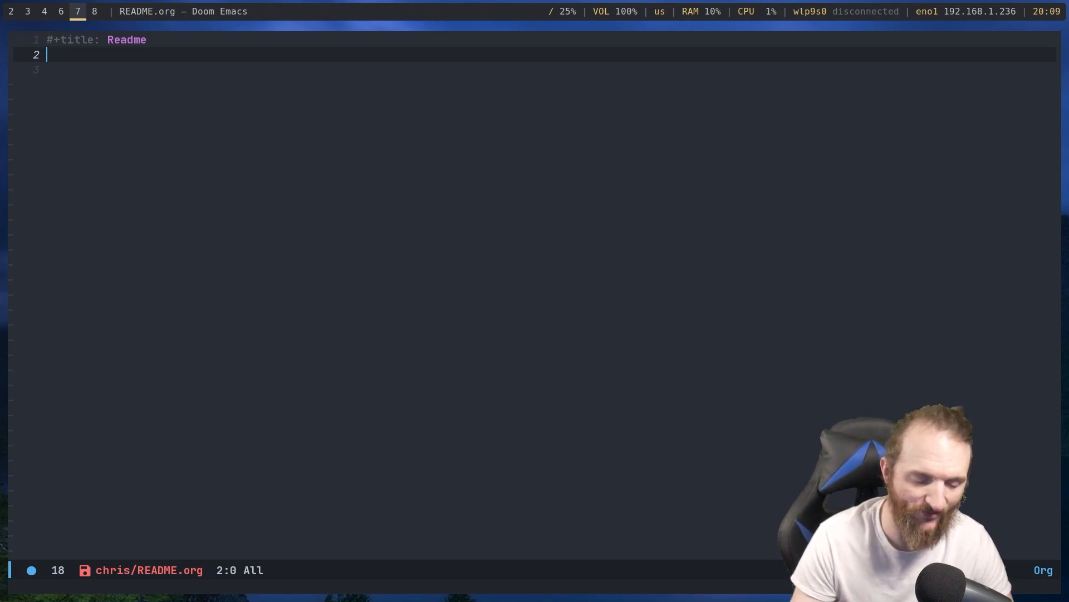
type("#+prop")
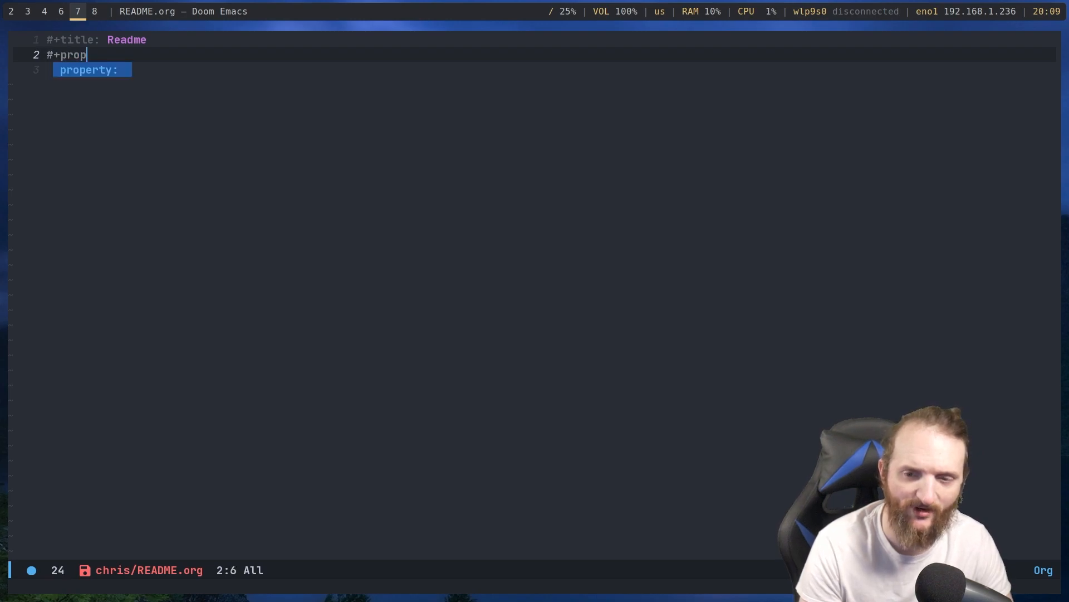
key("Tab")
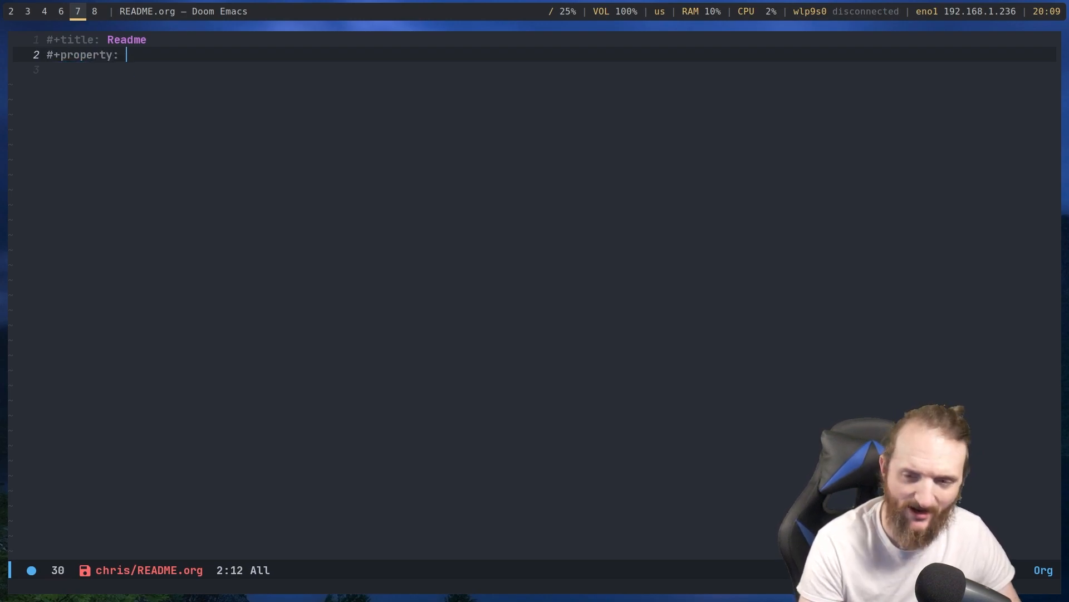
key("BackSpace")
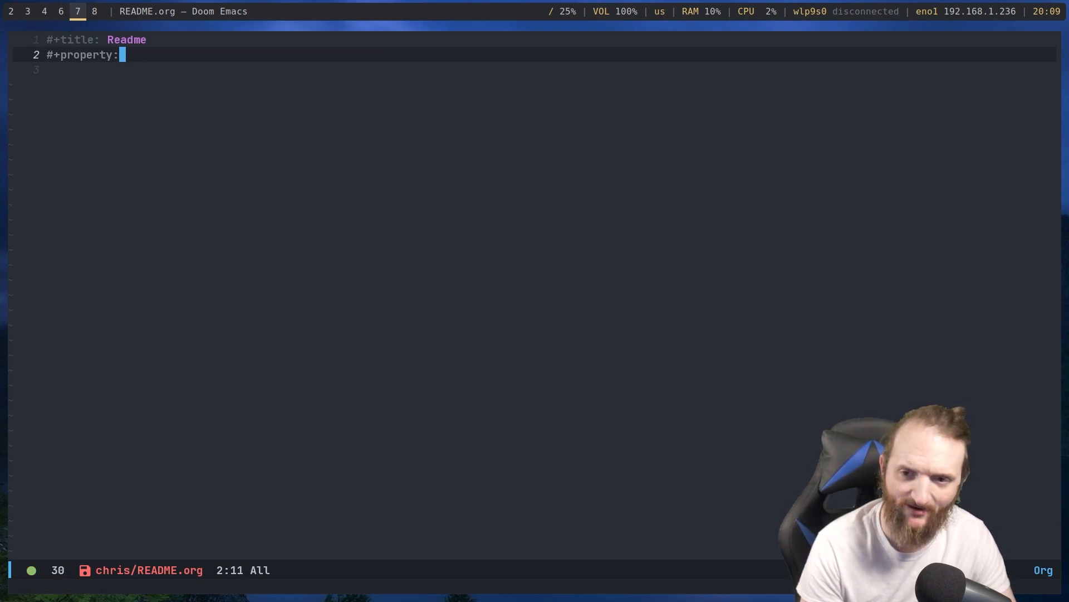
type("header-args :tangle config")
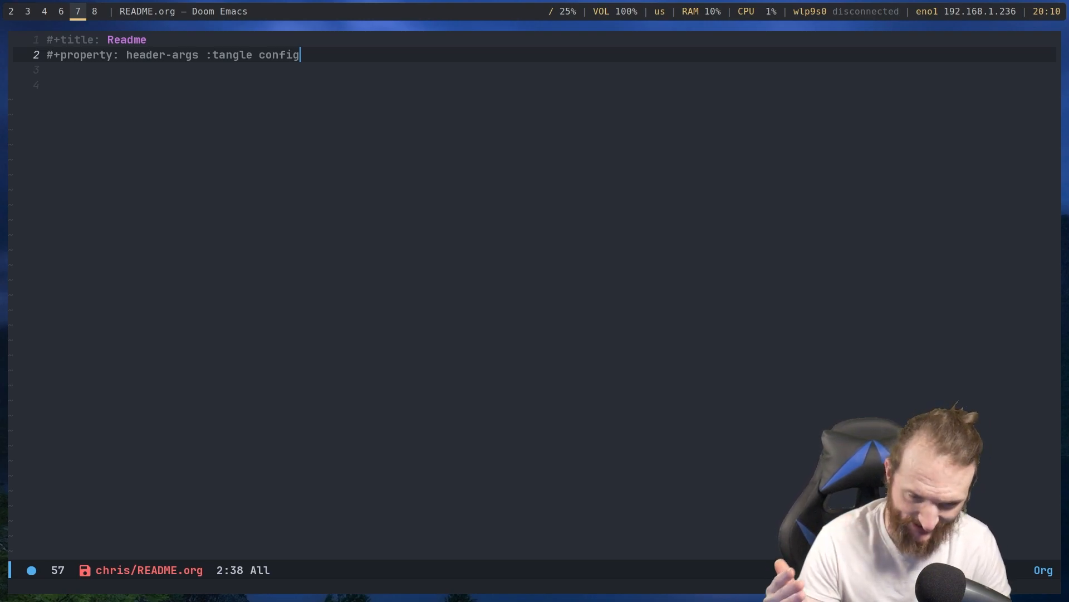
key("BackSpace")
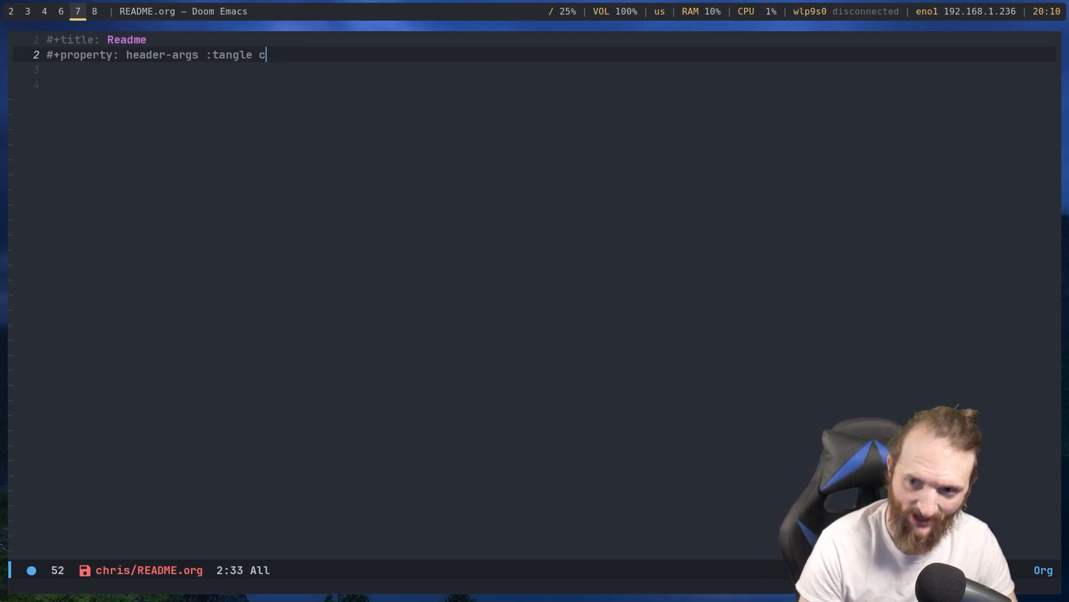
type("est.")
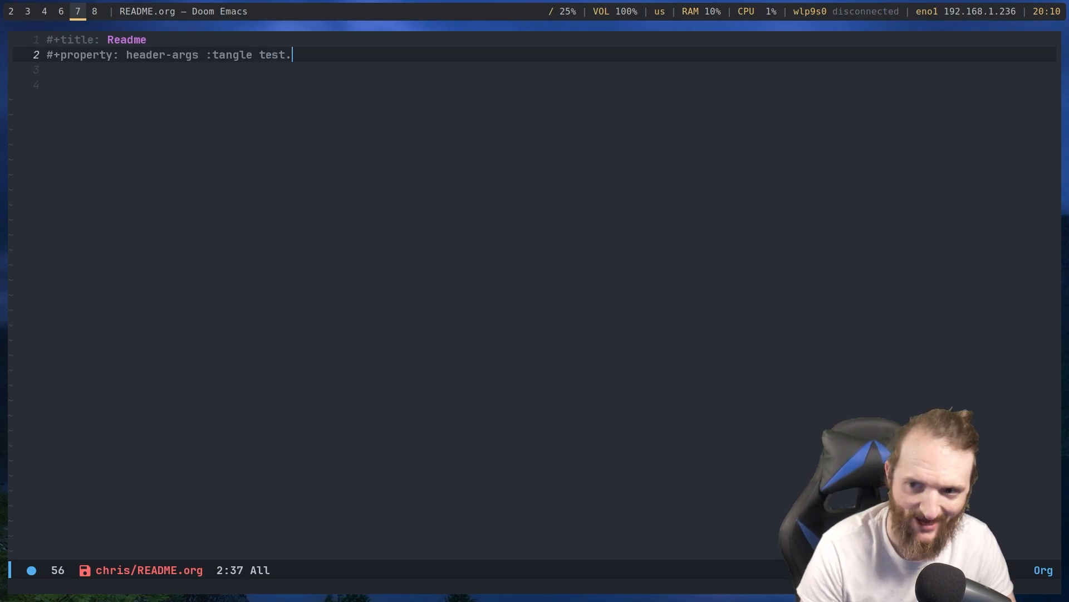
Finish the test.cpp tangle target and expand a <s source block snippet
type("cpp\\")
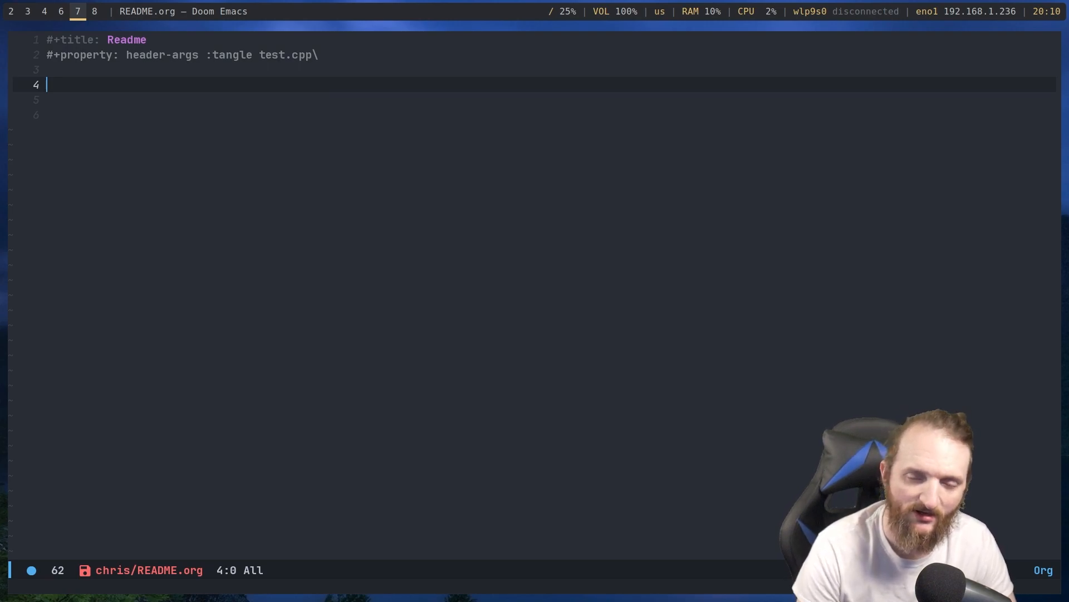
type("<")
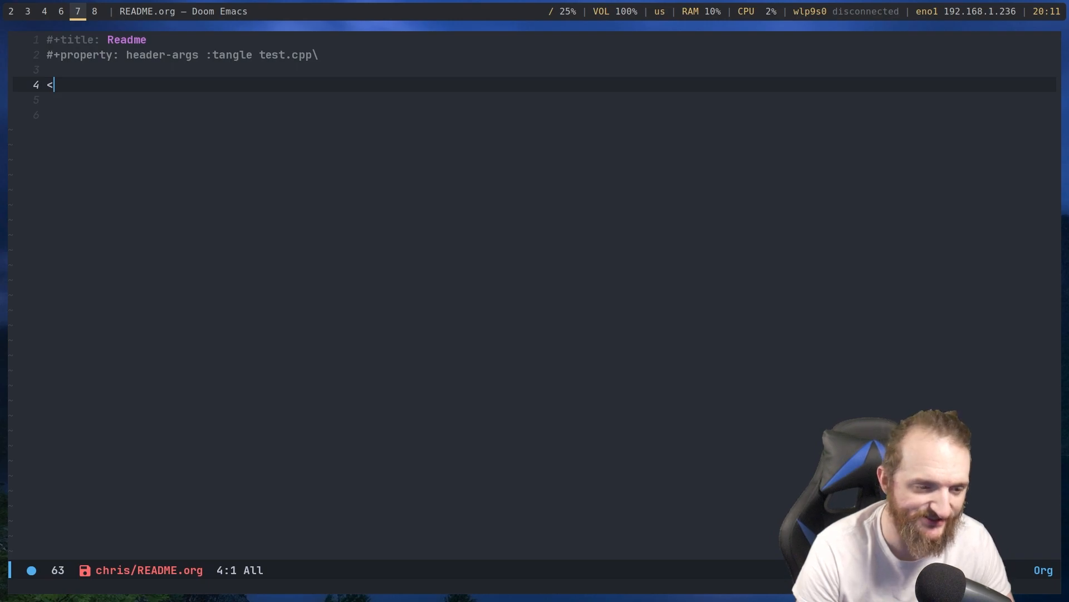
type("s")
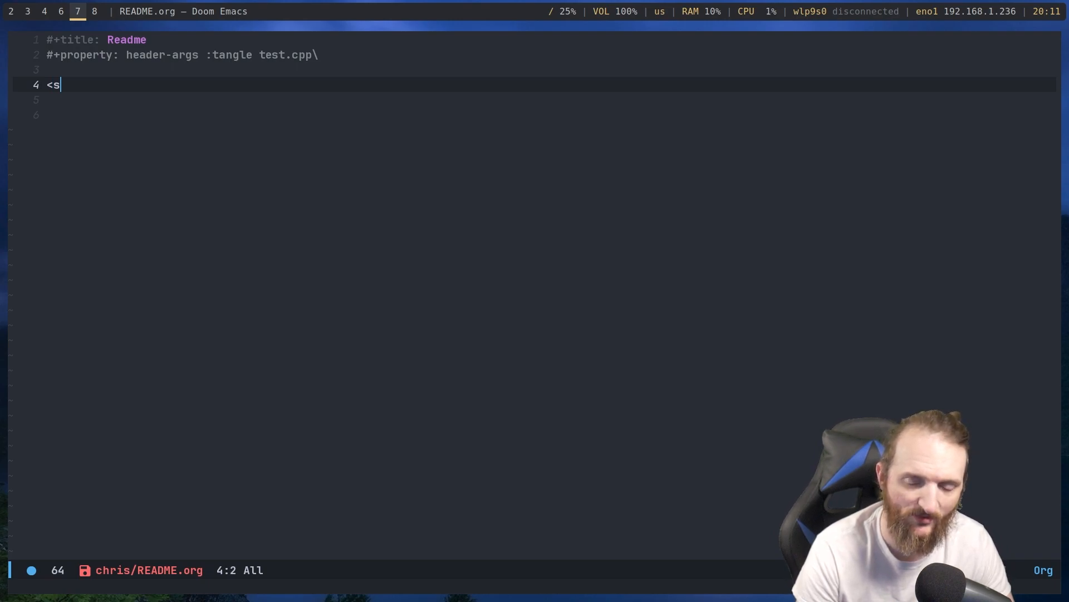
type("r")
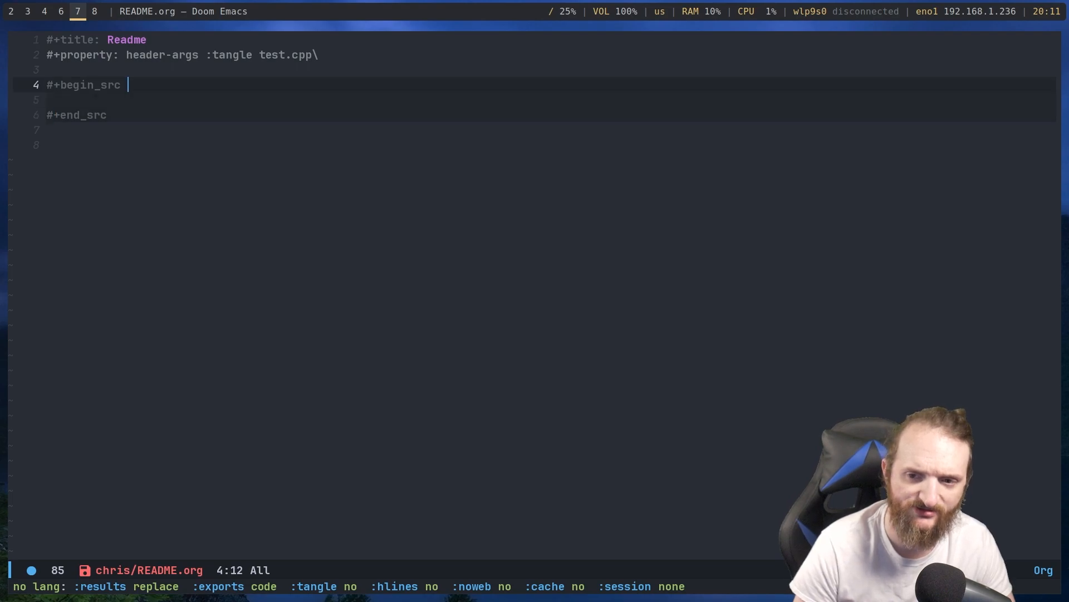
type("cp")
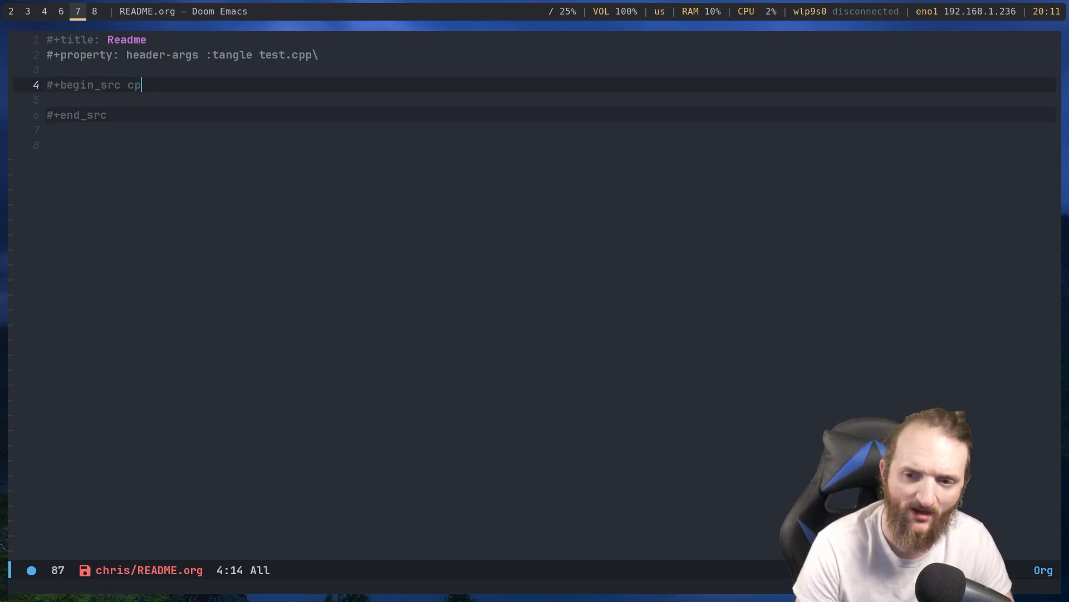
type("p")
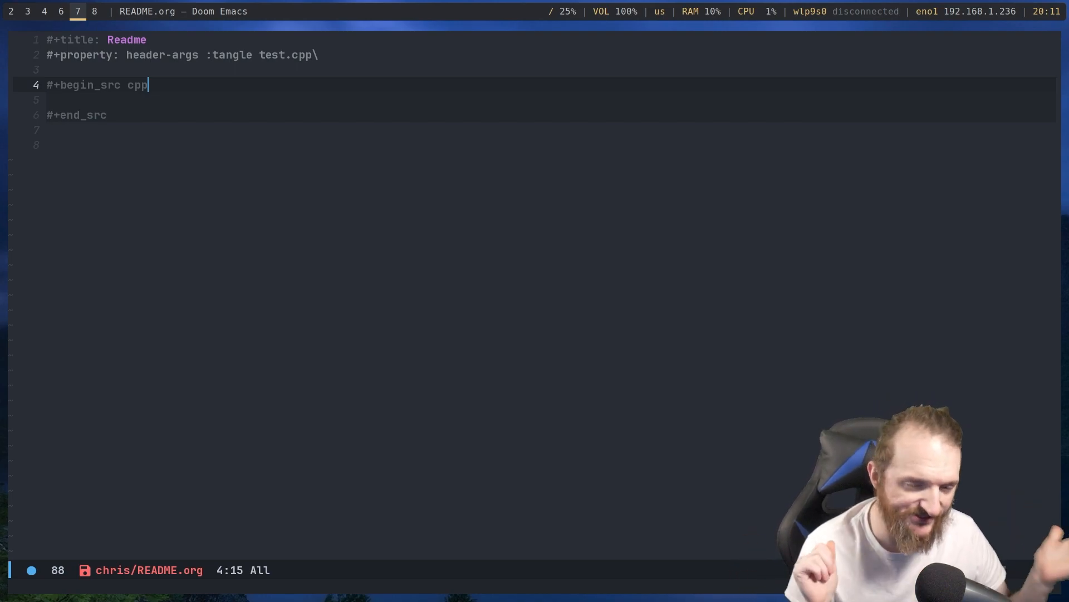
Settle the block language on cpp after trying rus, conf and py, and move into its body
key("BackSpace")
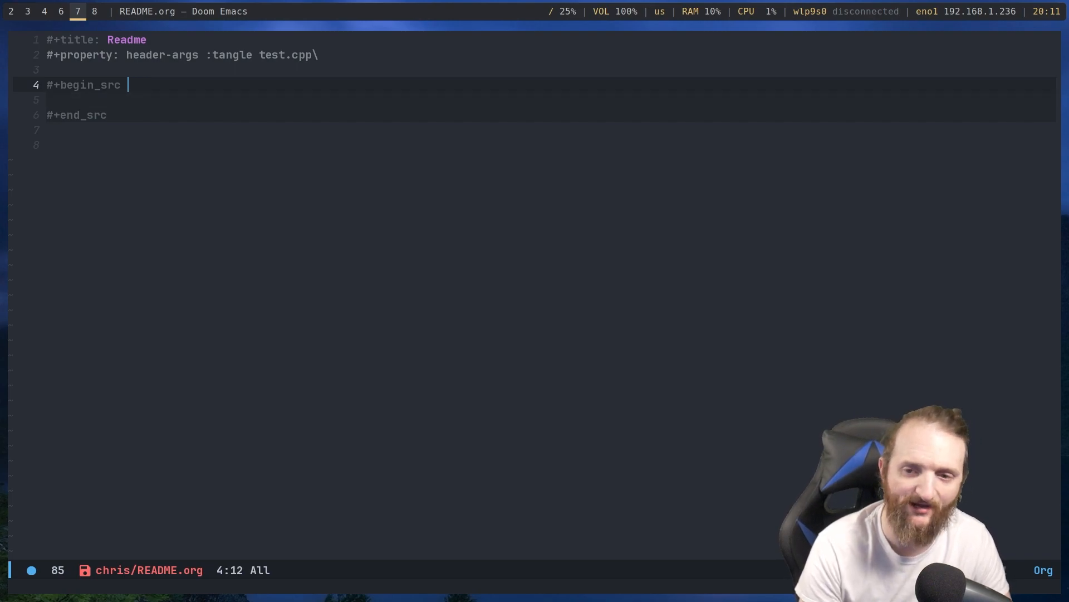
type("rus")
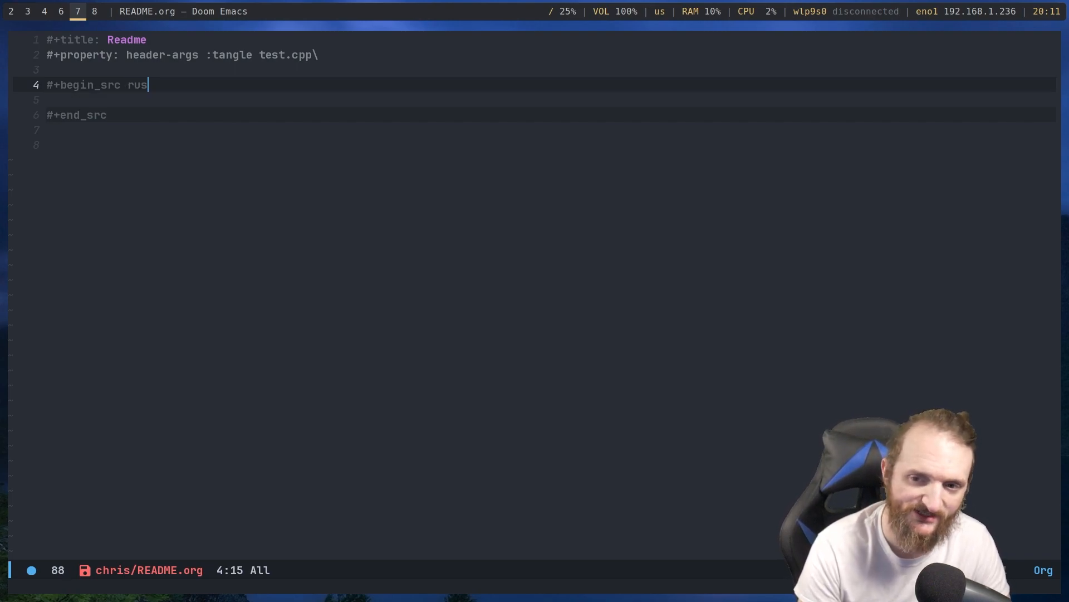
key("BackSpace")
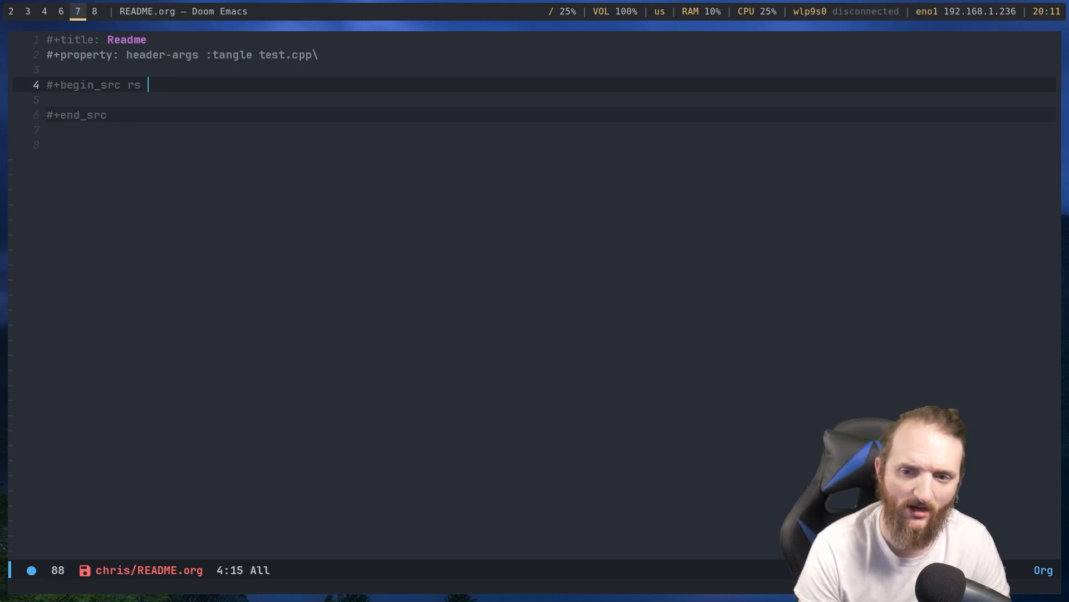
key("BackSpace")
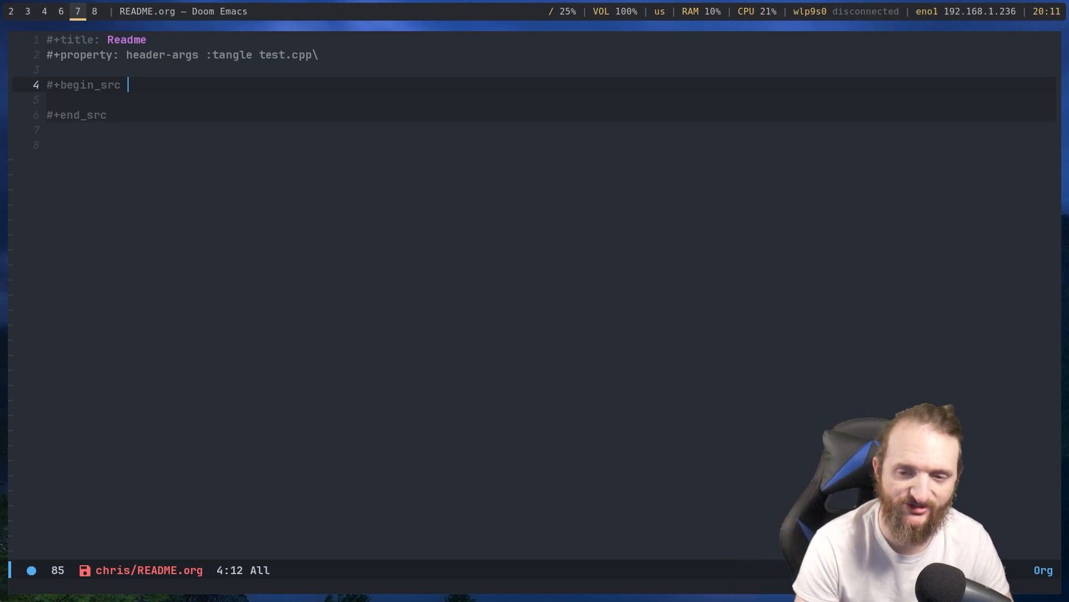
type("conf")
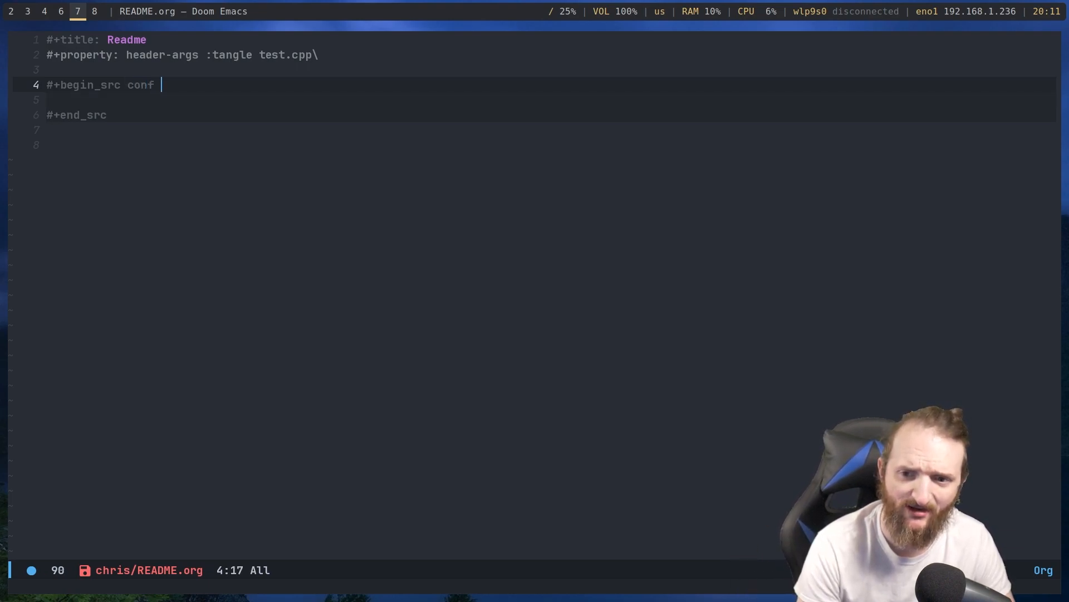
key("BackSpace")
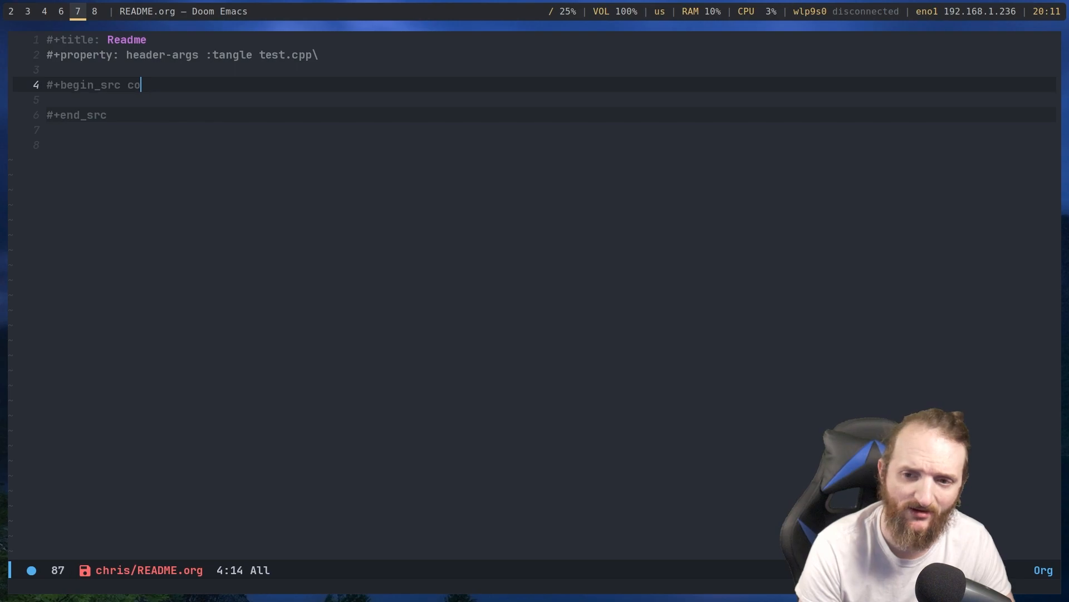
key("BackSpace")
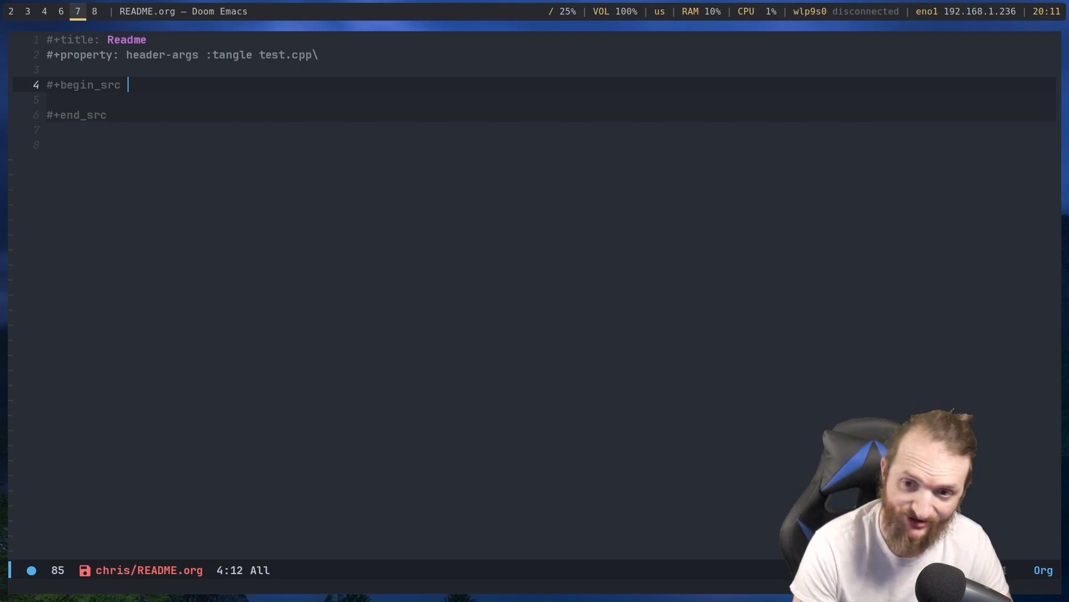
type("py")
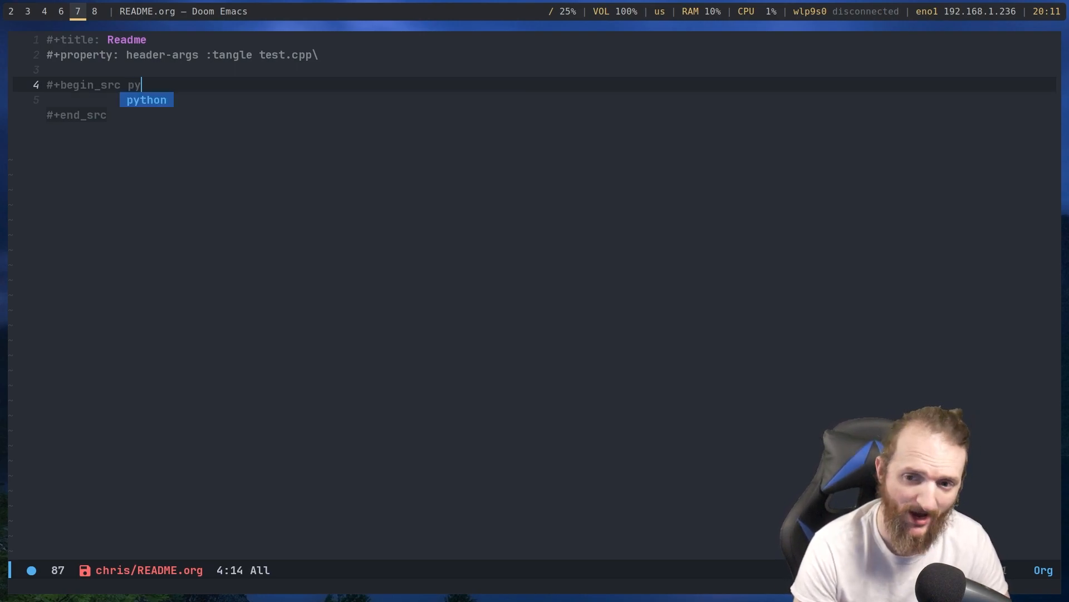
key("BackSpace")
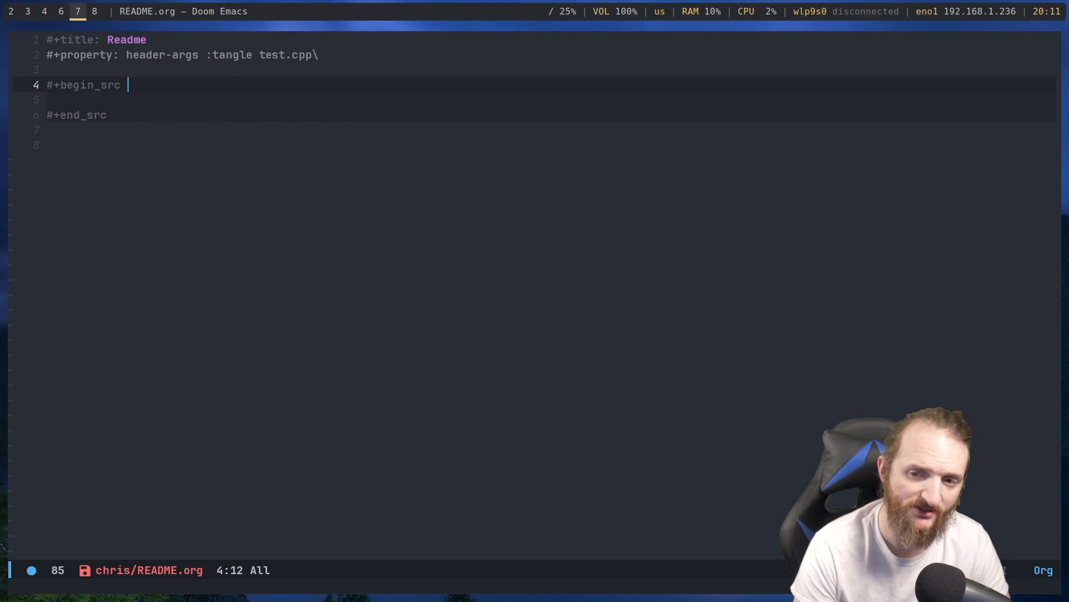
type("cpp")
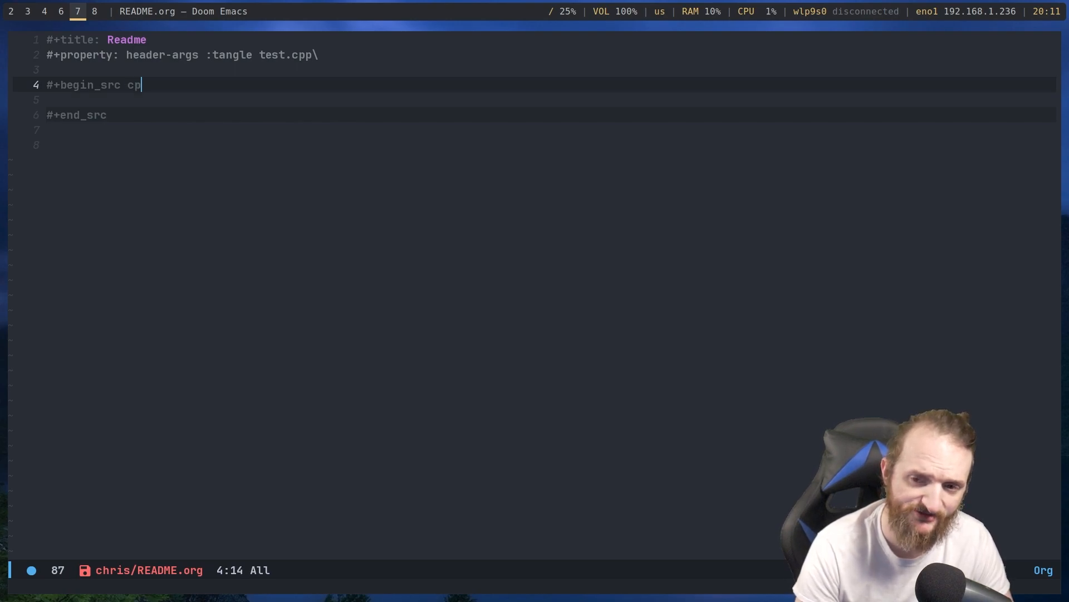
key("Return")
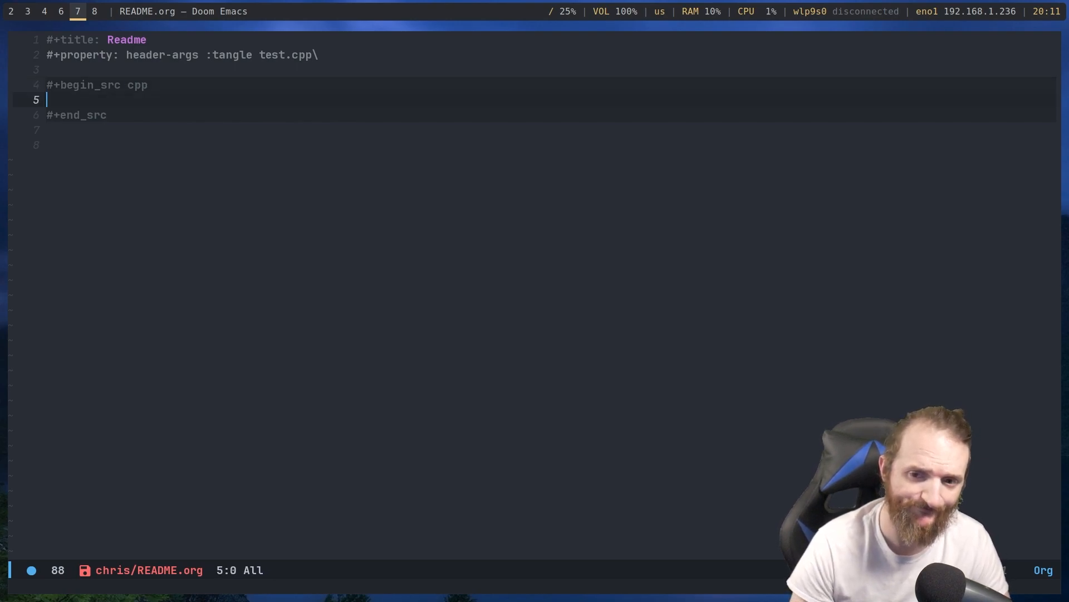
Write #include <iostream> and using namespace std; inside the block
key("Return")
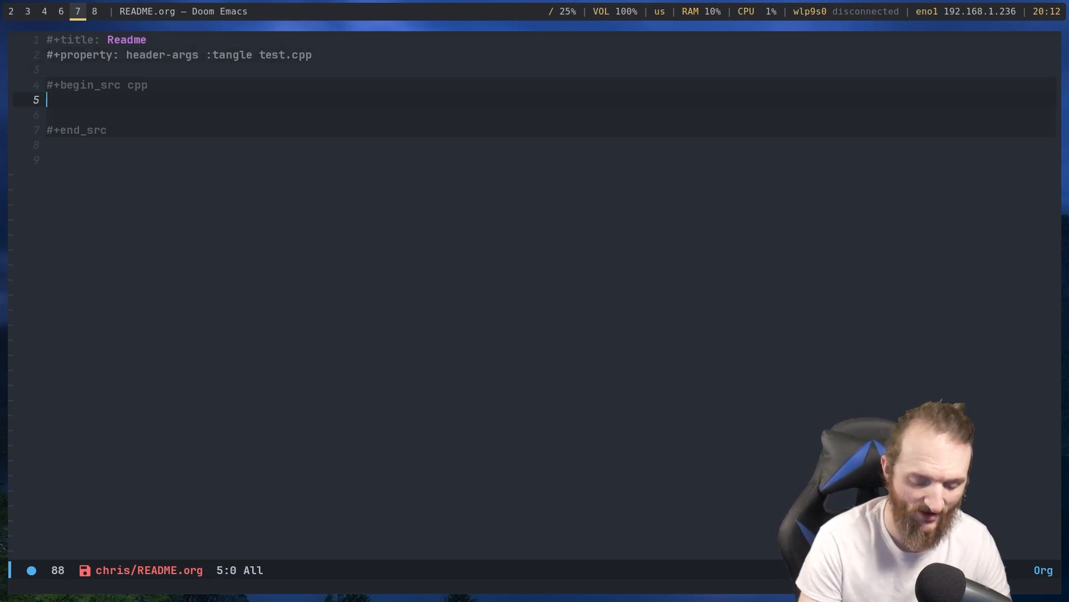
type("#inc")
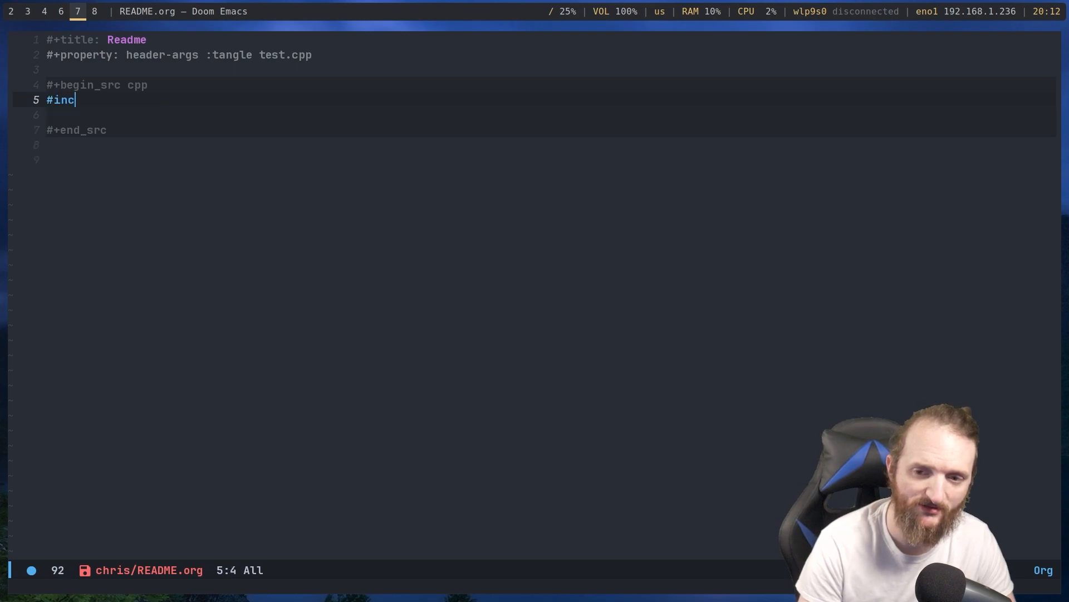
type("lude <")
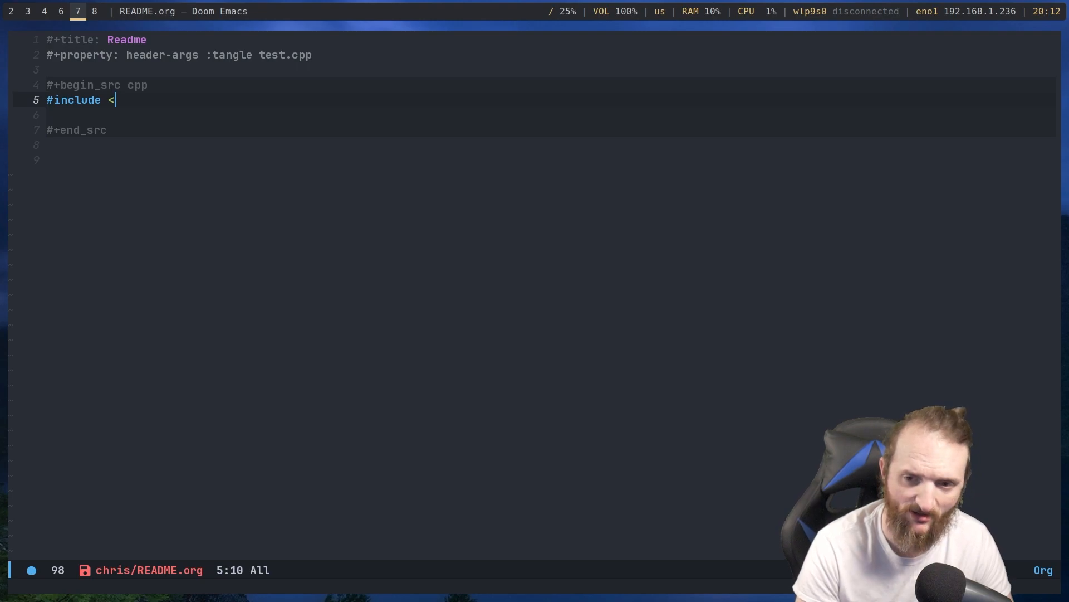
type("iostream>")
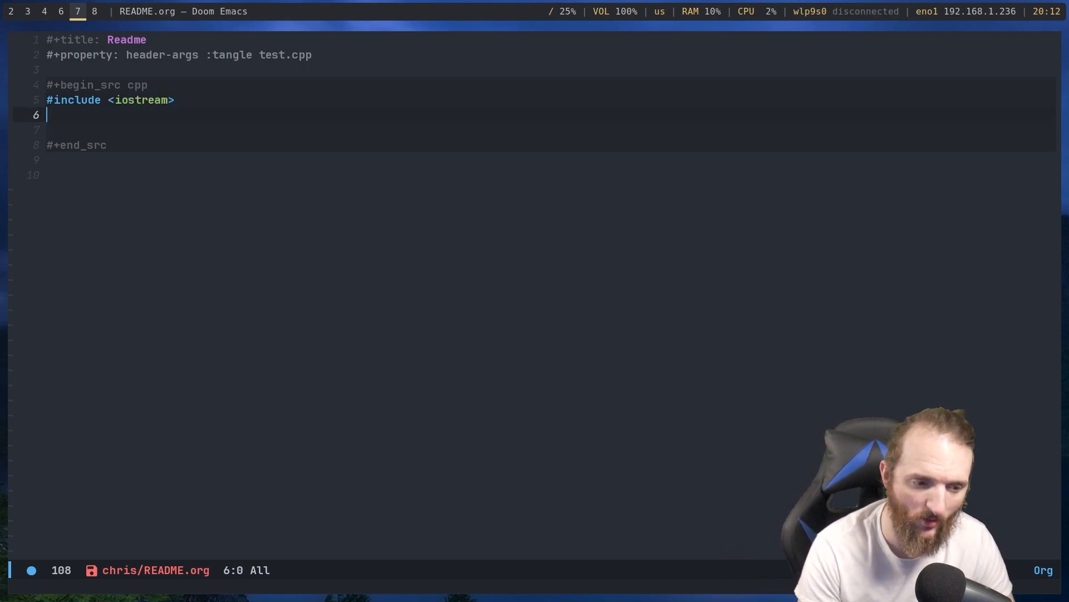
type("using namespace std;")
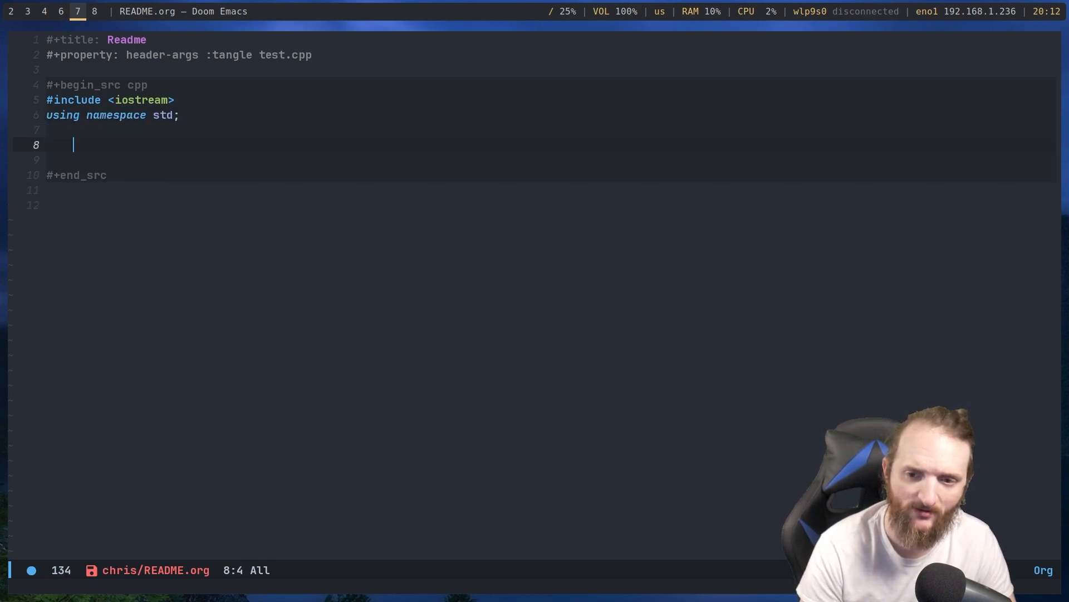
Write int main() printing "Hello World" with cout and returning 0
type("int main(")
type("{")
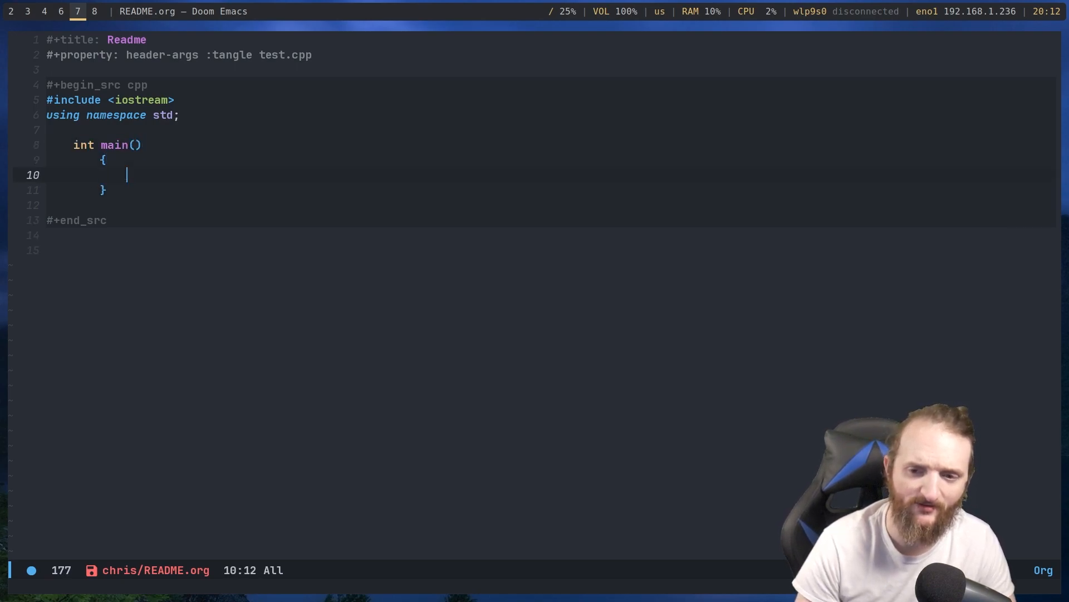
type("cout <<")
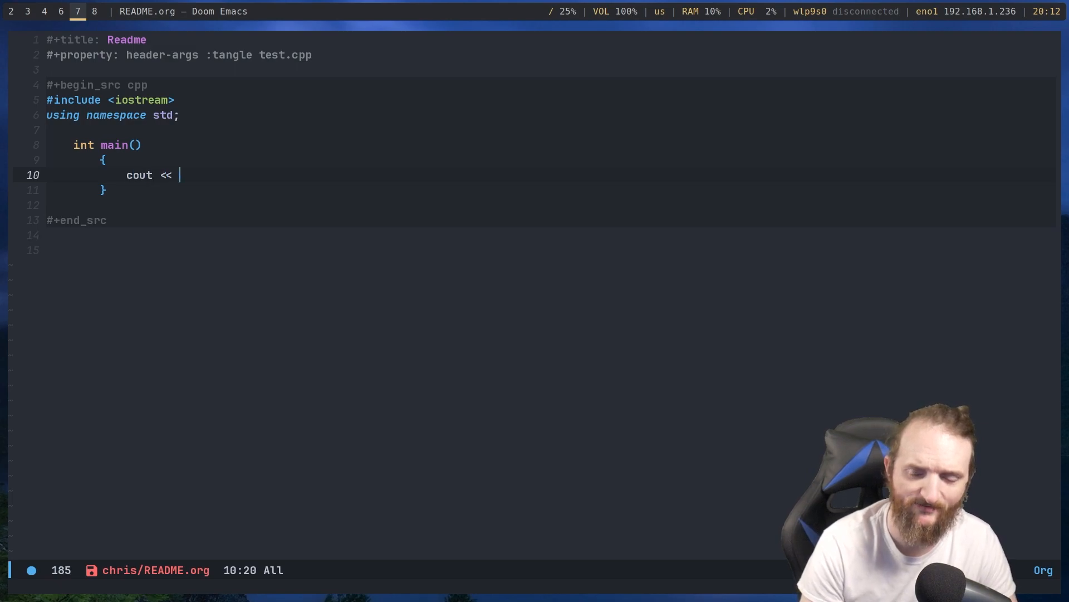
type("\"He")
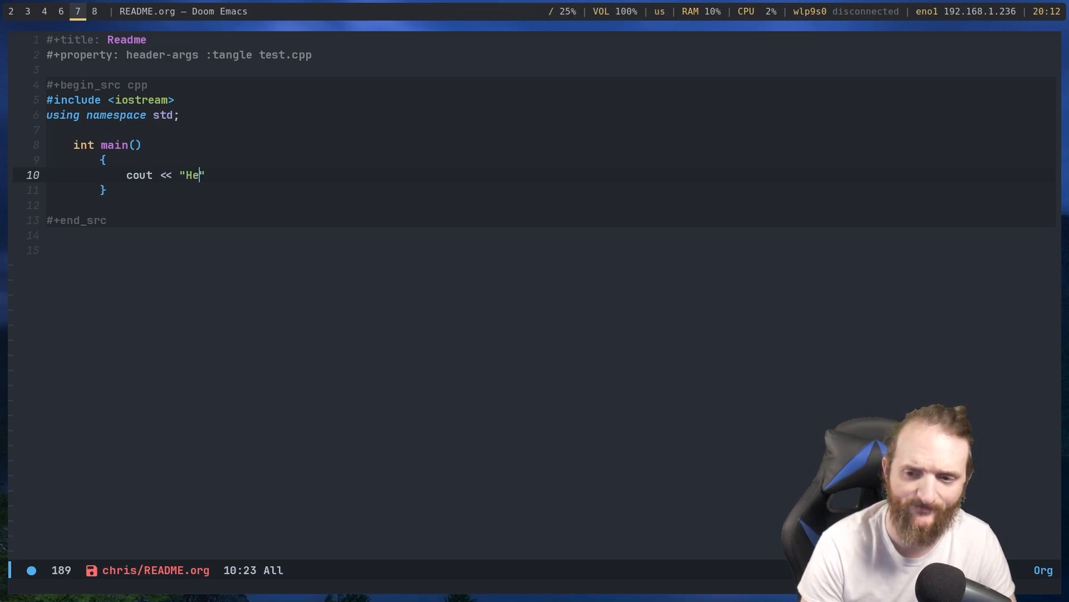
type("llo World")
type("re")
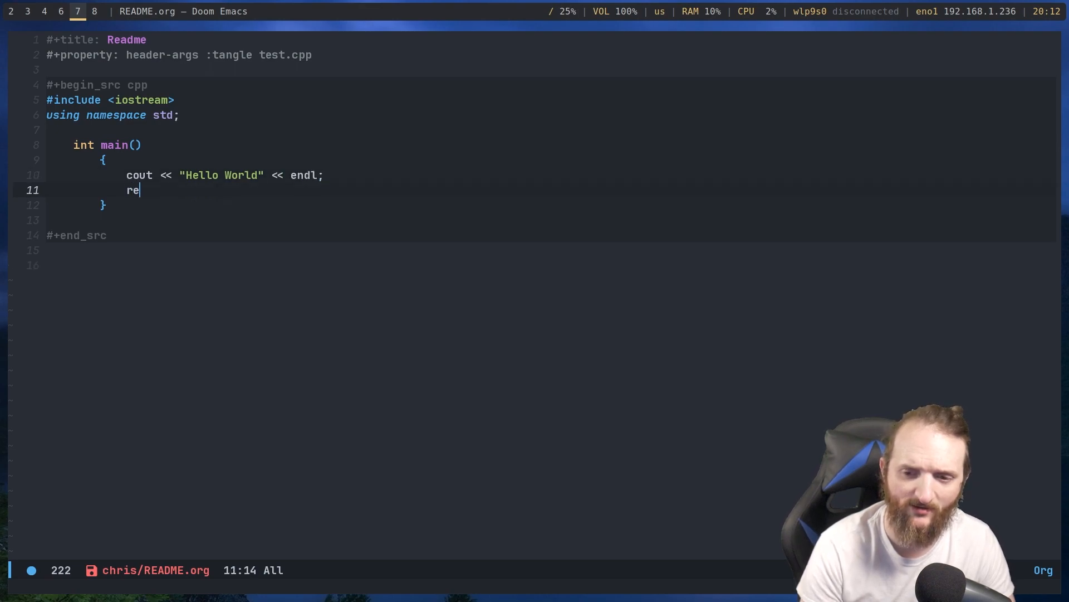
type("turn 0;")
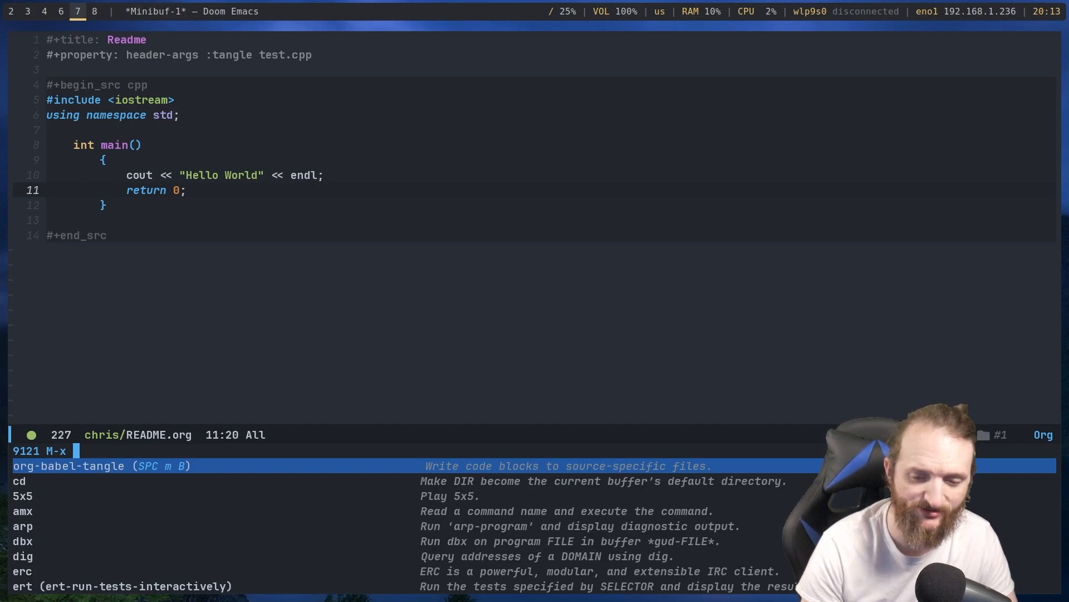
Run org-babel-tangle via M-x to write the block out to test.cpp
type("org-babel-tangl")
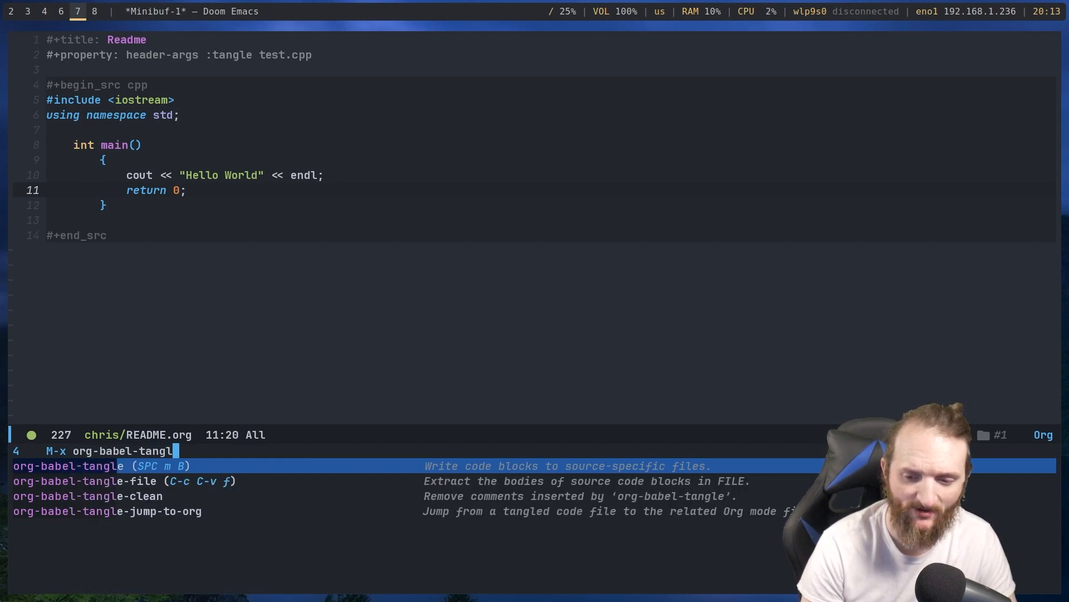
type("e")
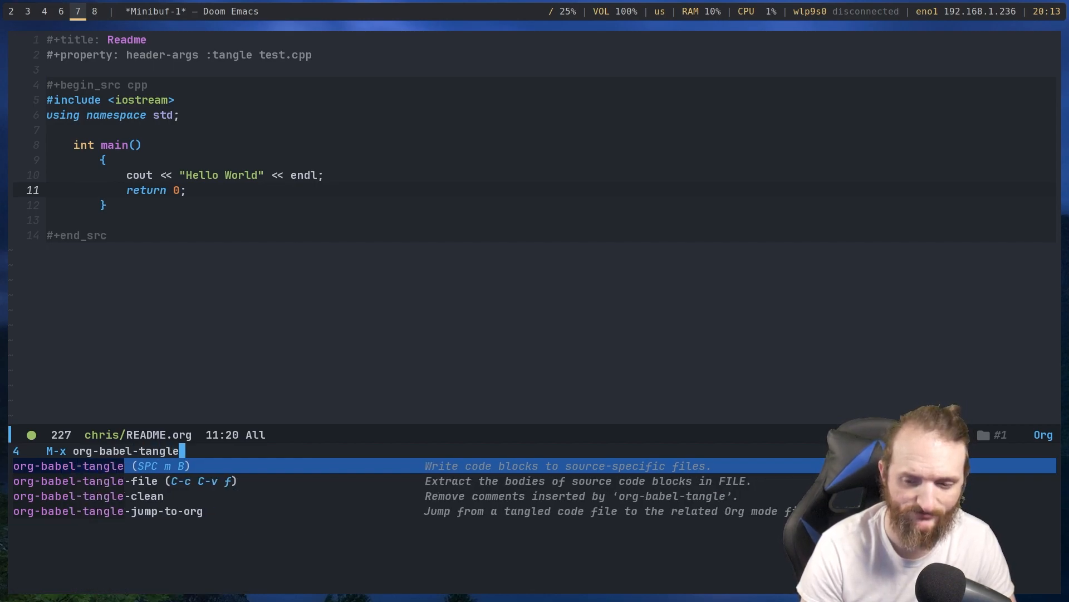
key("Return")
type("vs")
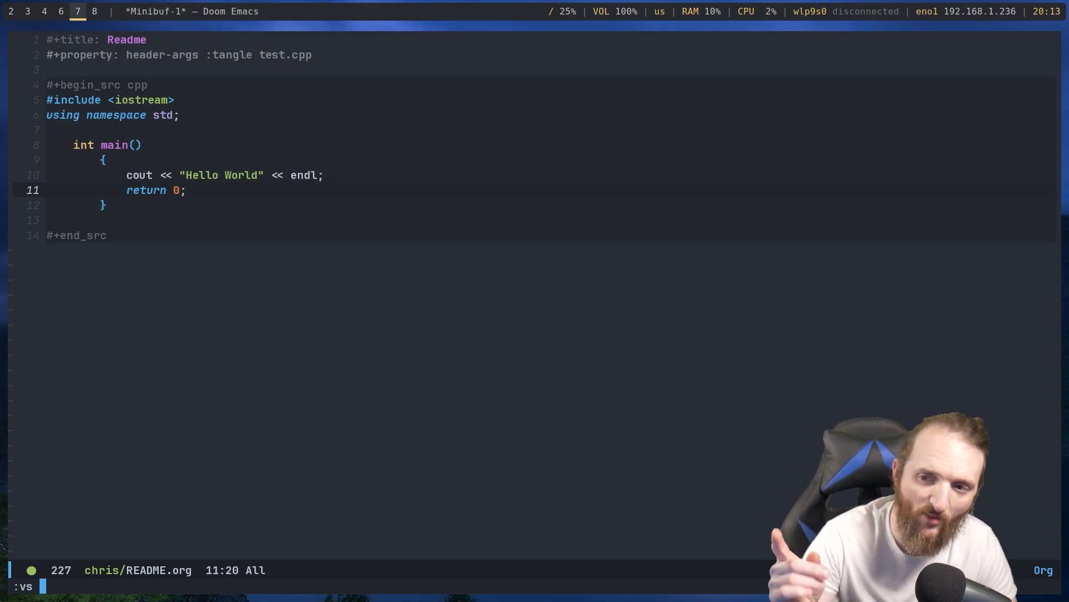
Show test.cpp in a vertical split with :vs and start adding blank lines above #+begin_src
type("test")
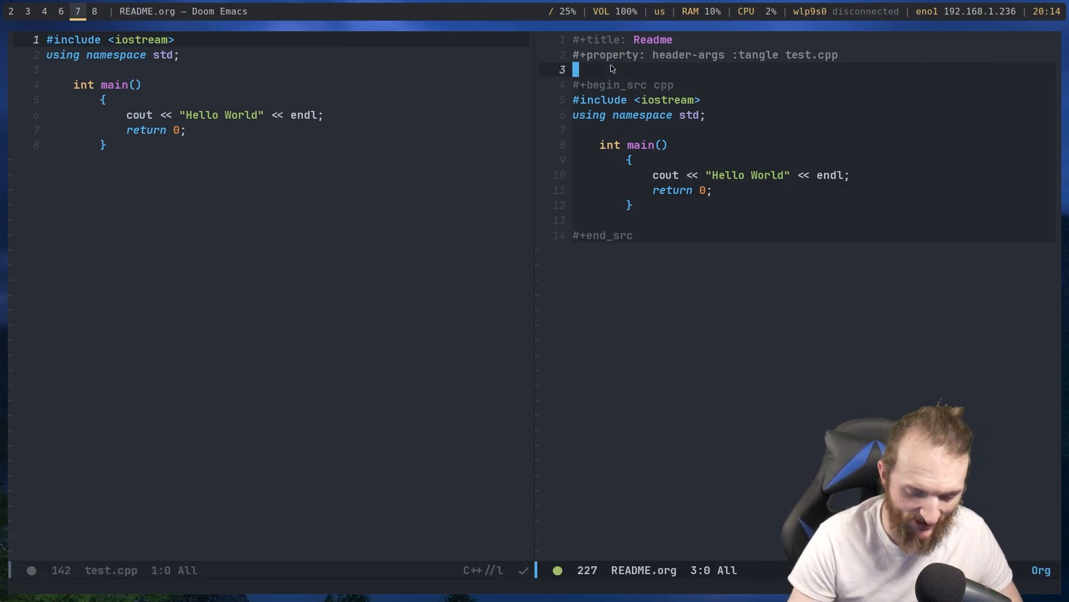
key("i")
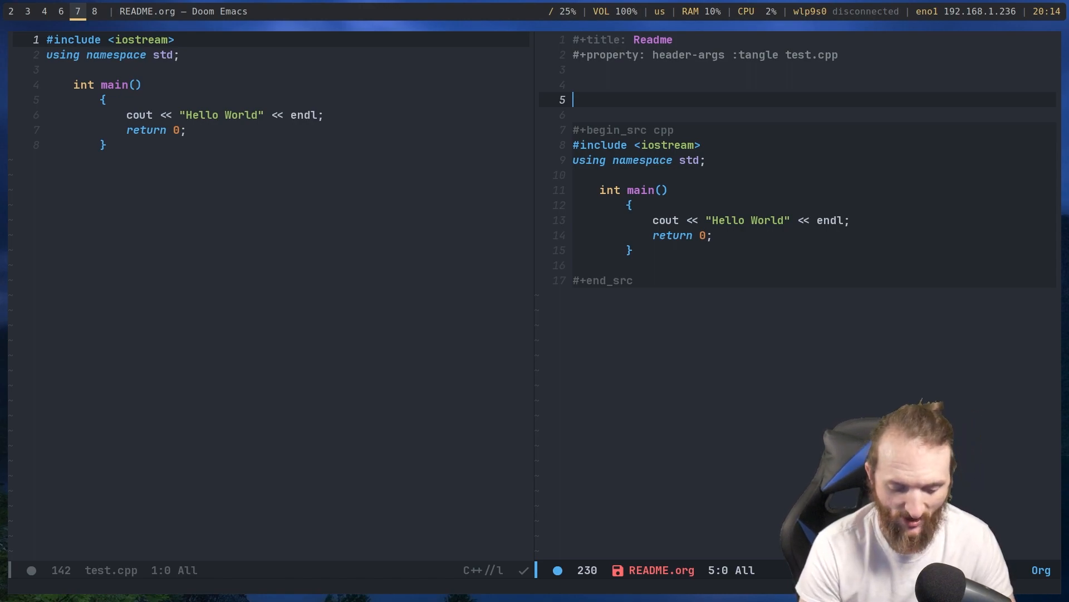
Add an * ABOUT heading with 'this is a c++ program to display hello world to the console.'
type("*A")
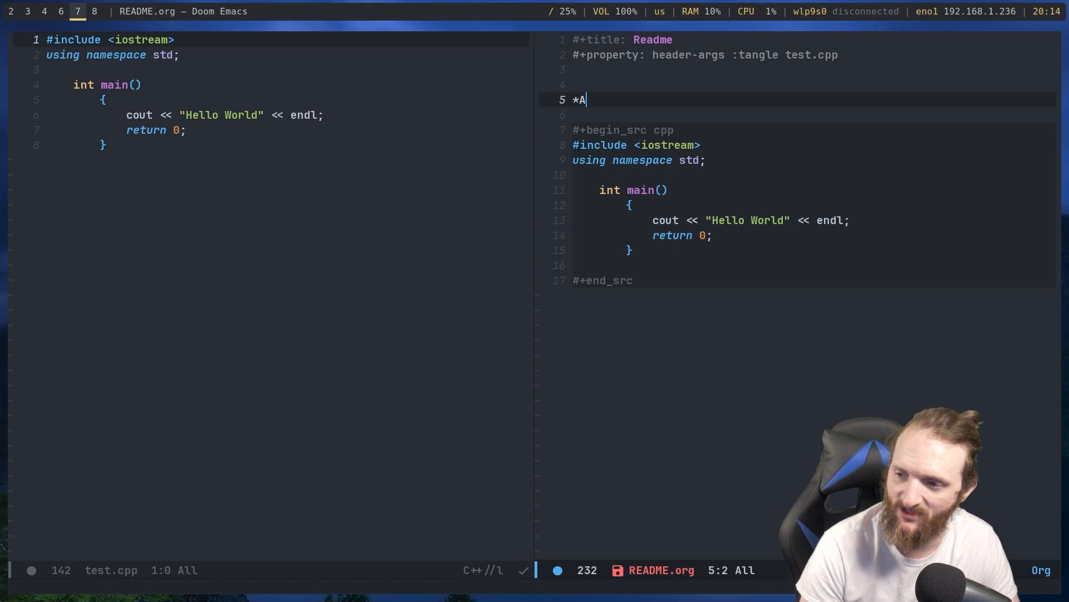
type("BOUT")
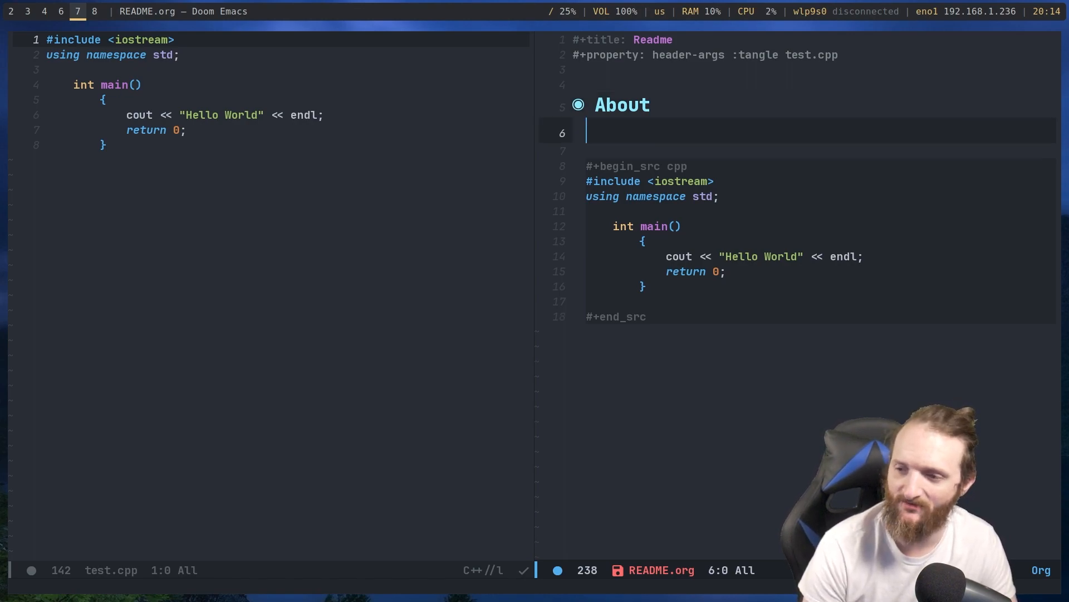
type("this is a c++ p")
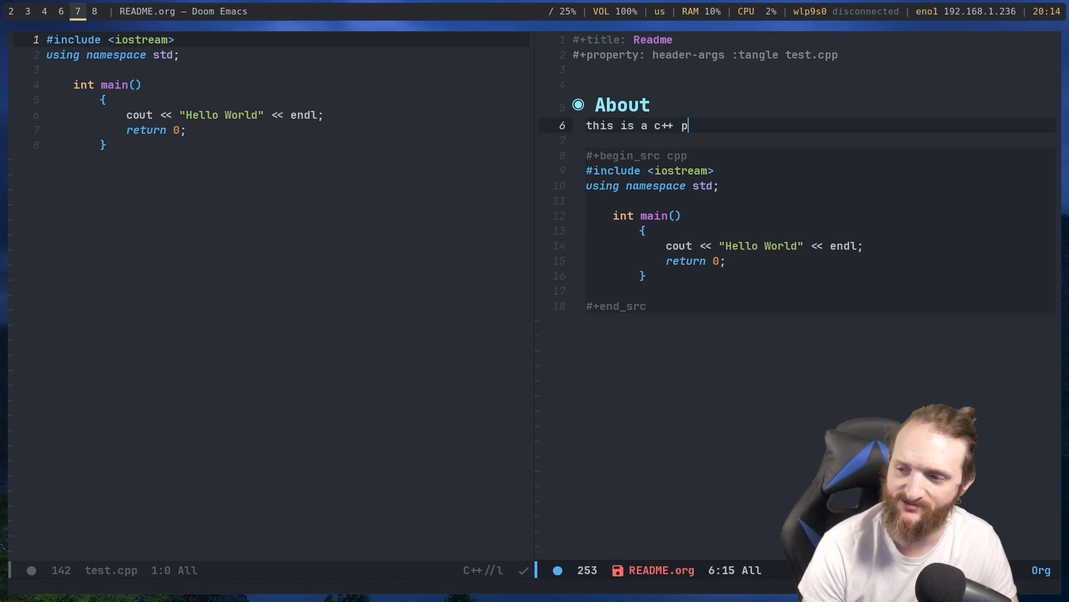
type("rogram to display hello world")
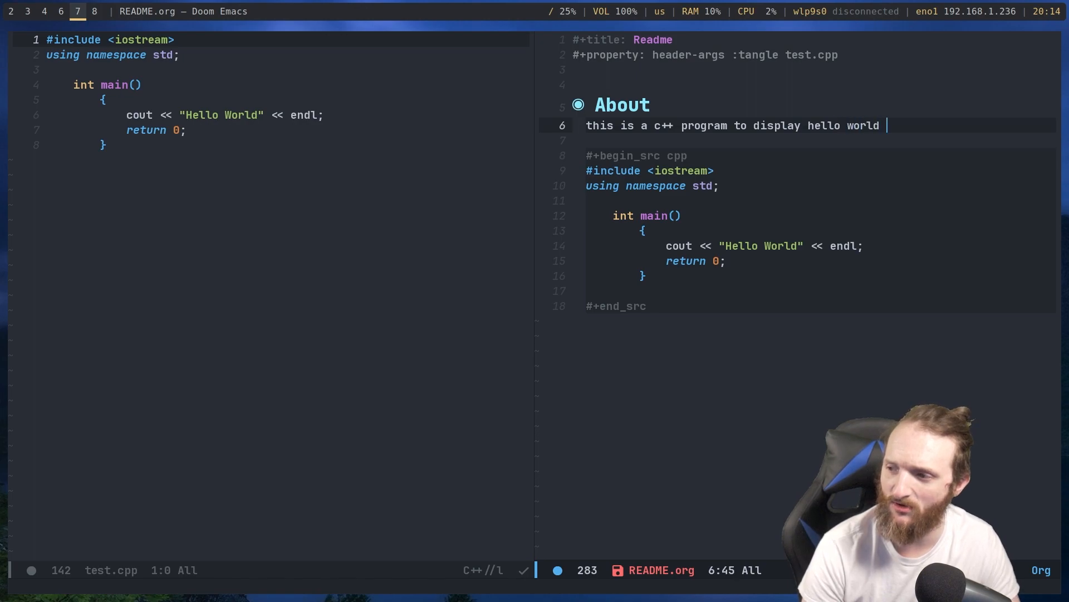
type("to the console")
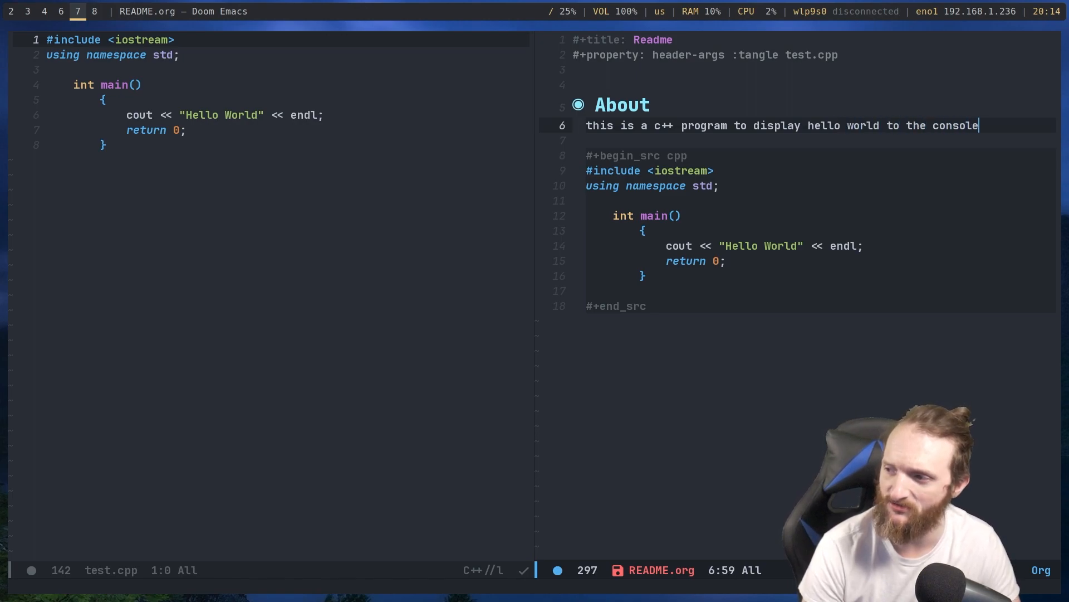
type(".")
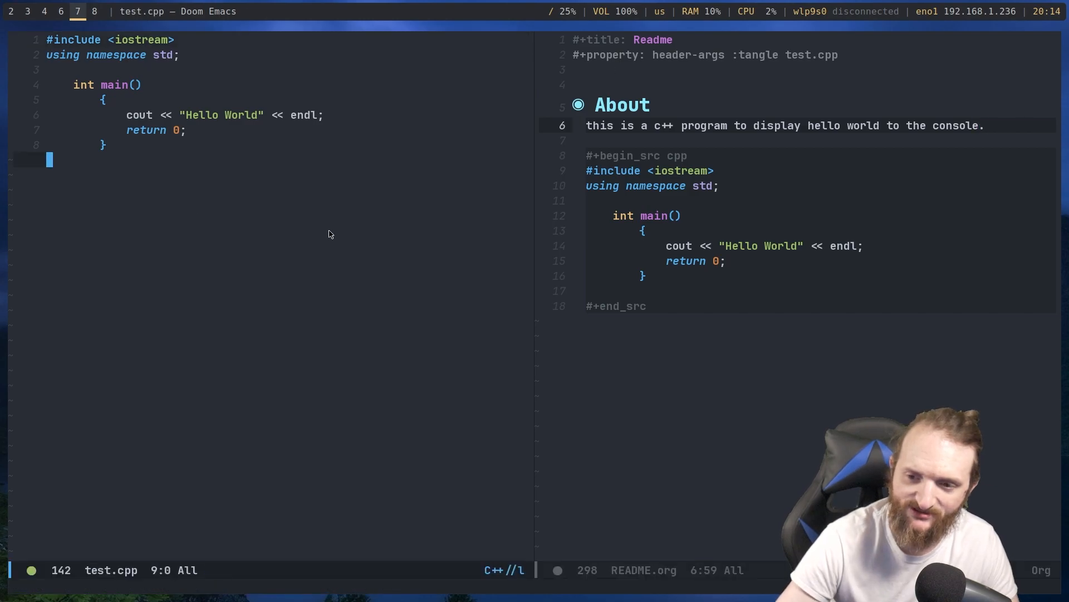
type(":q")
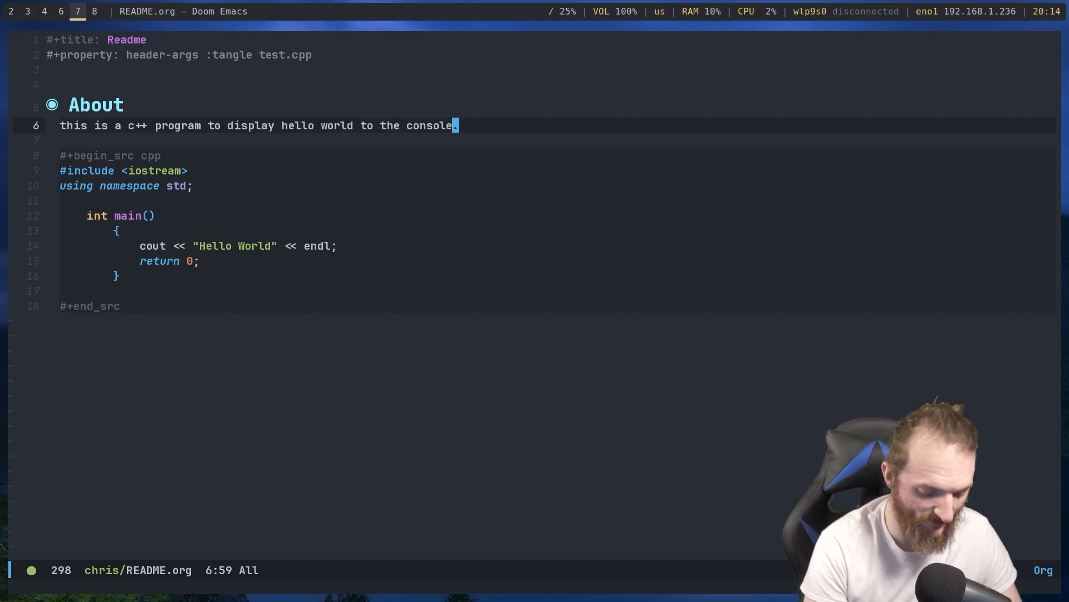
key("M-x")
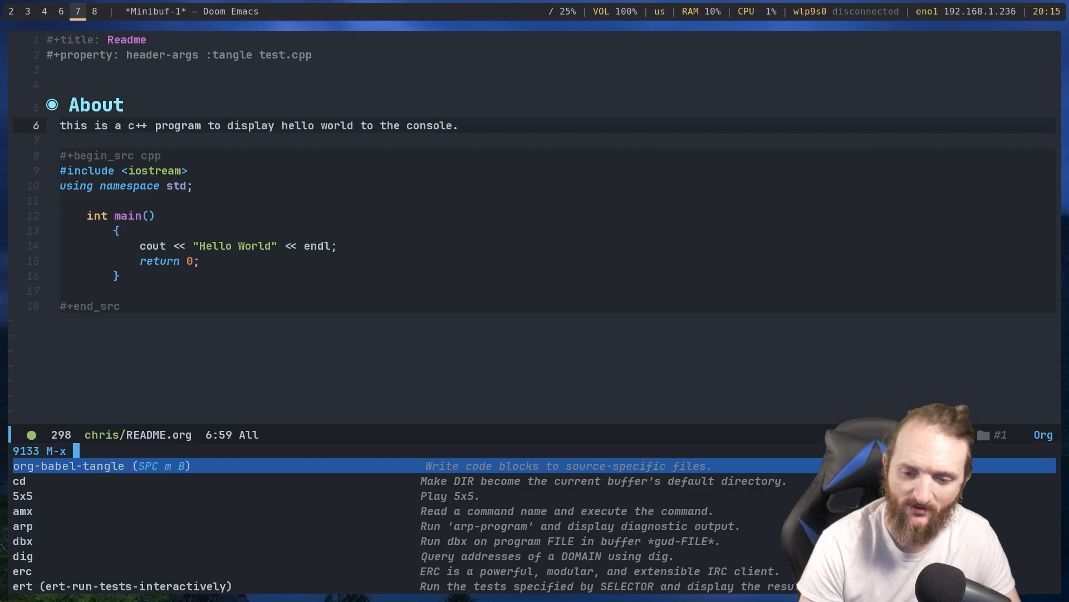
key("Return")
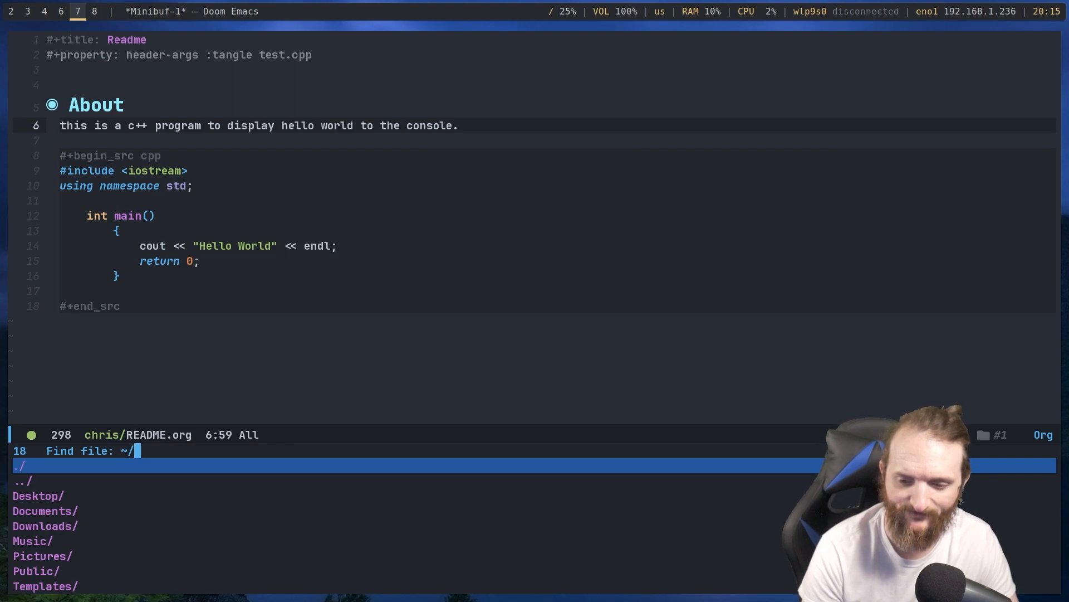
type("test")
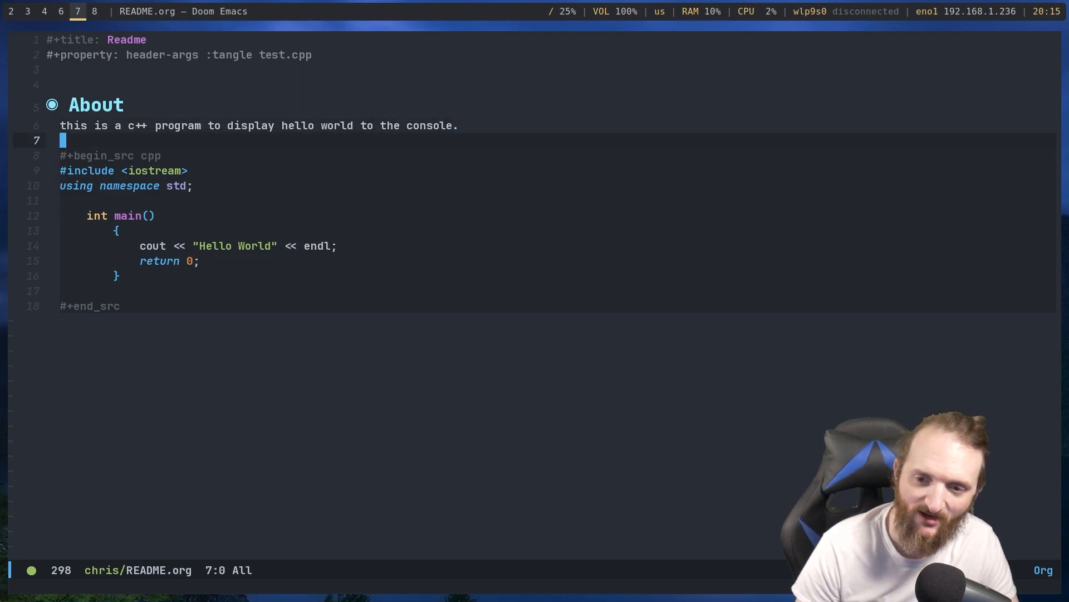
Add the line "This is the main function" above the hello-world code block
key("i")
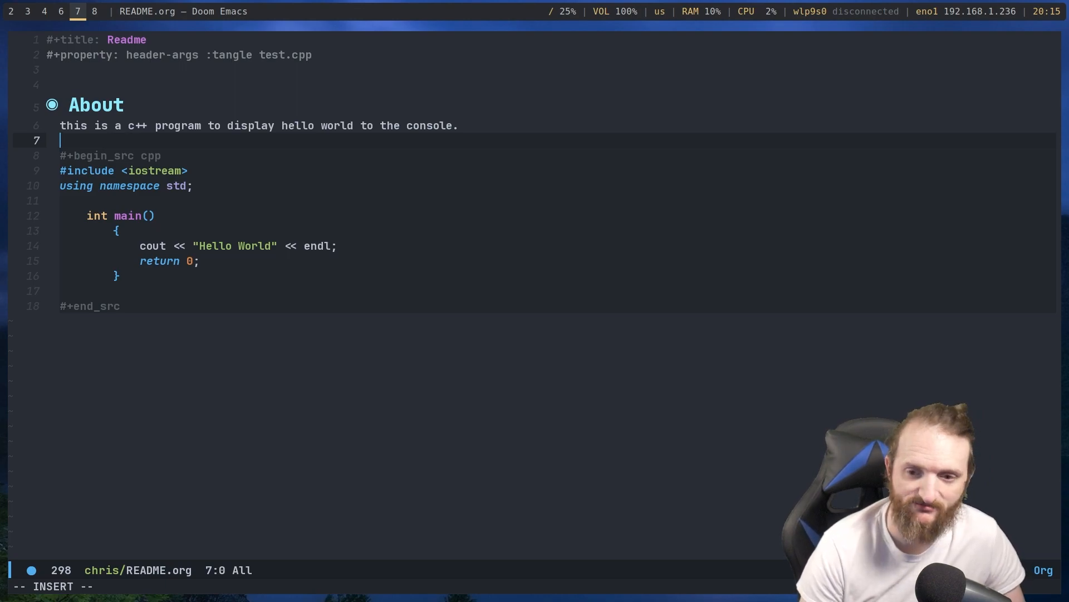
key("Return")
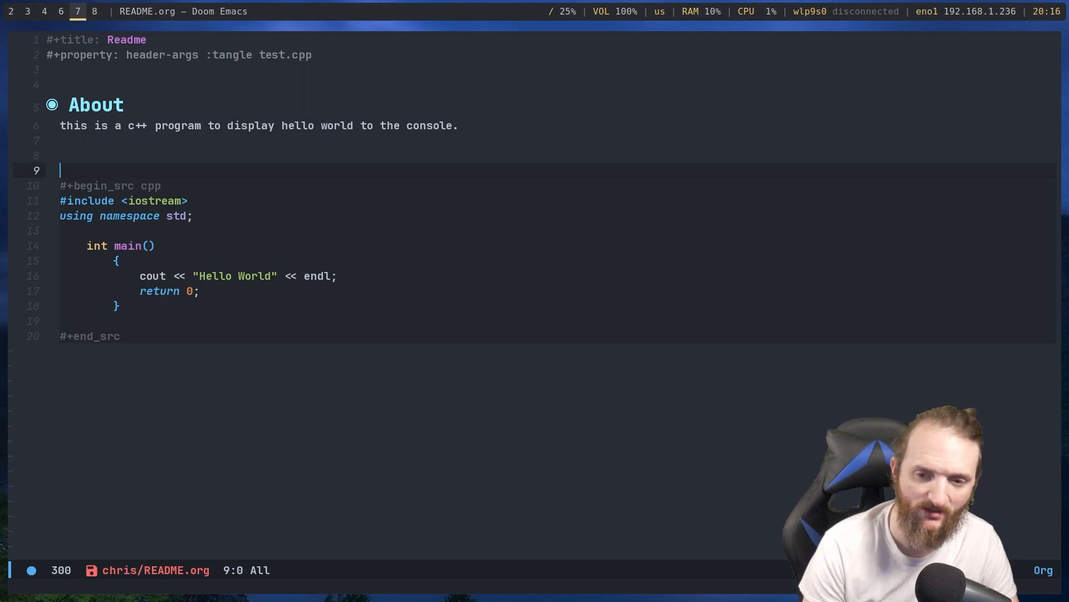
type("This is the main function")
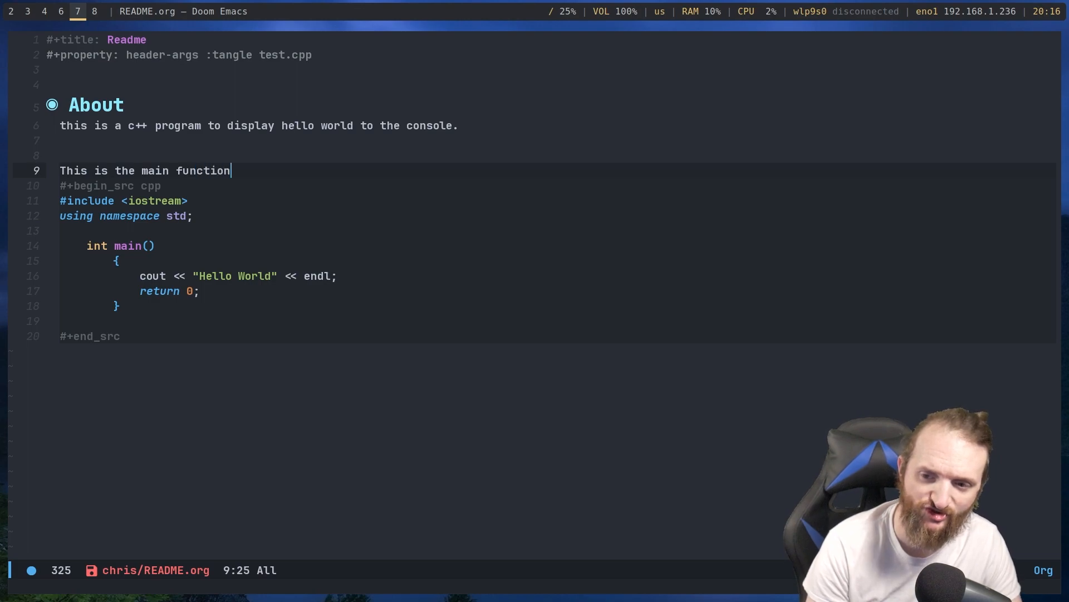
type("\" \"")
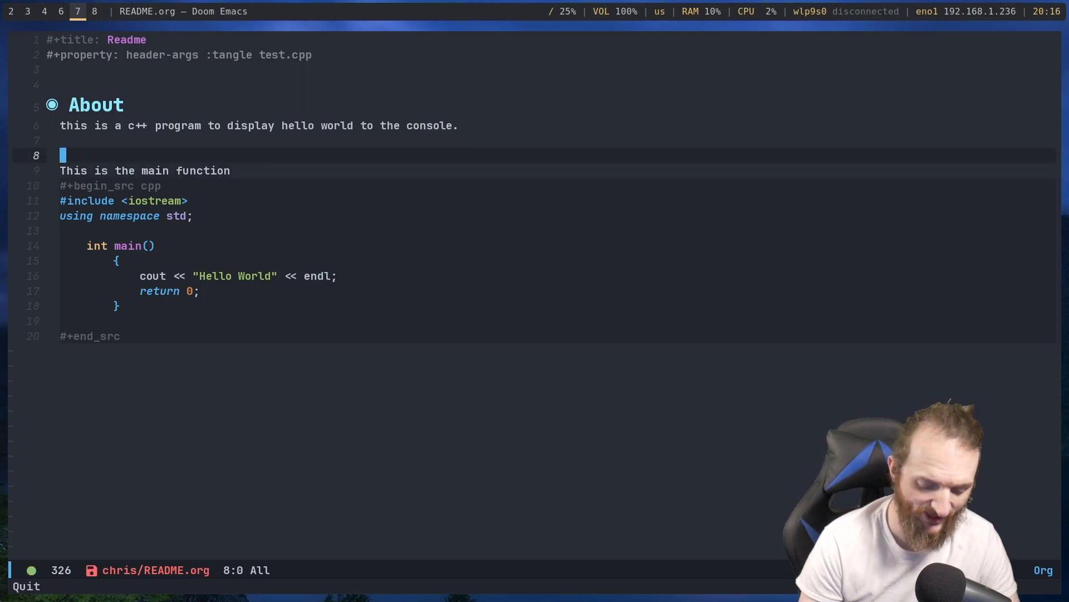
Draft an int add(int x, int y) function header above it, later undone
key("Return")
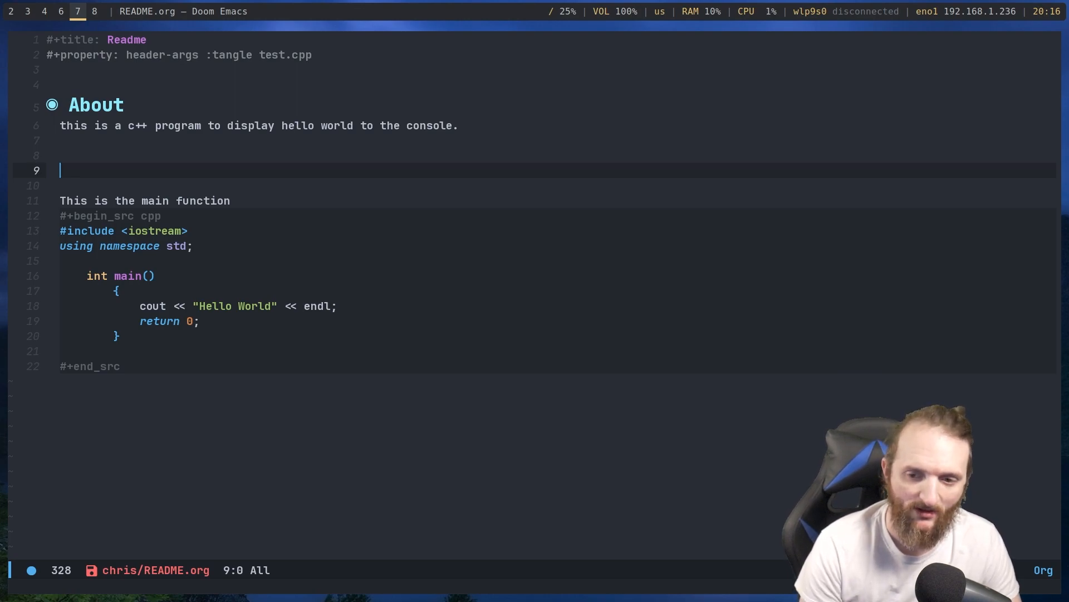
type("int add()")
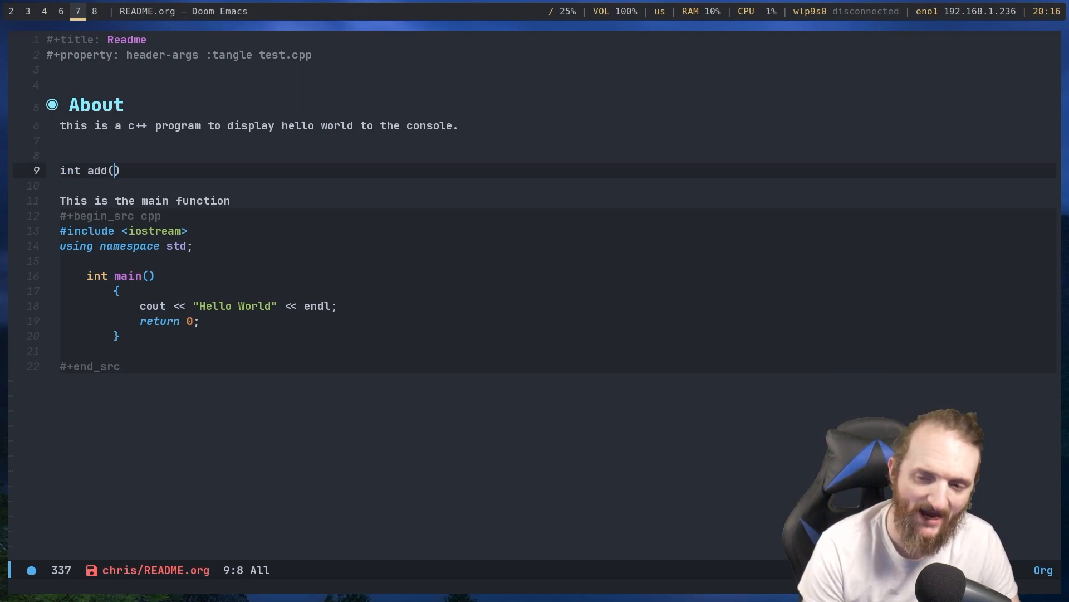
type("int x")
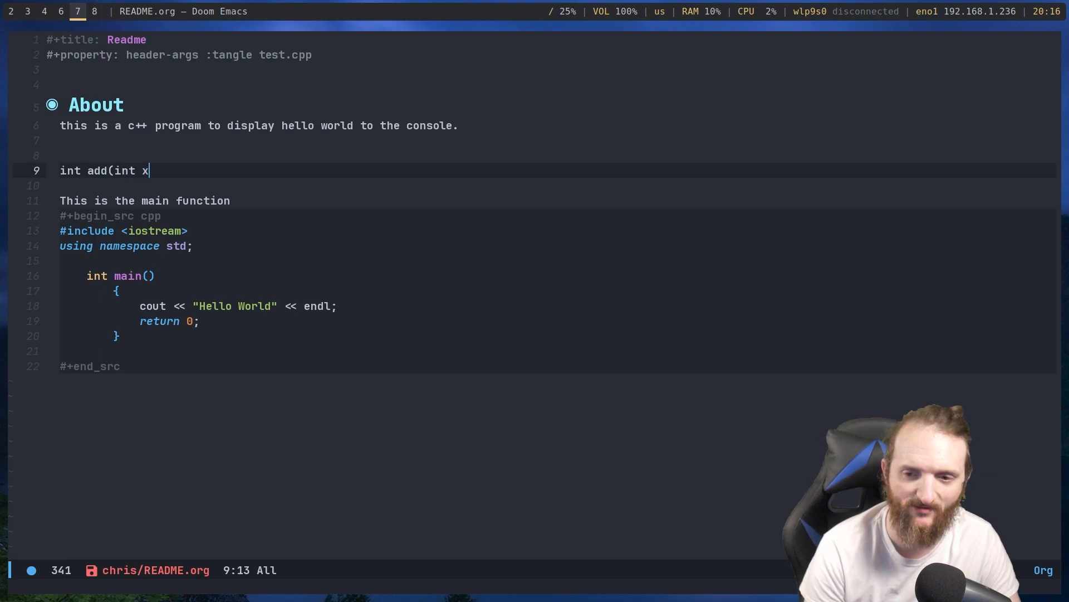
type(", int y)")
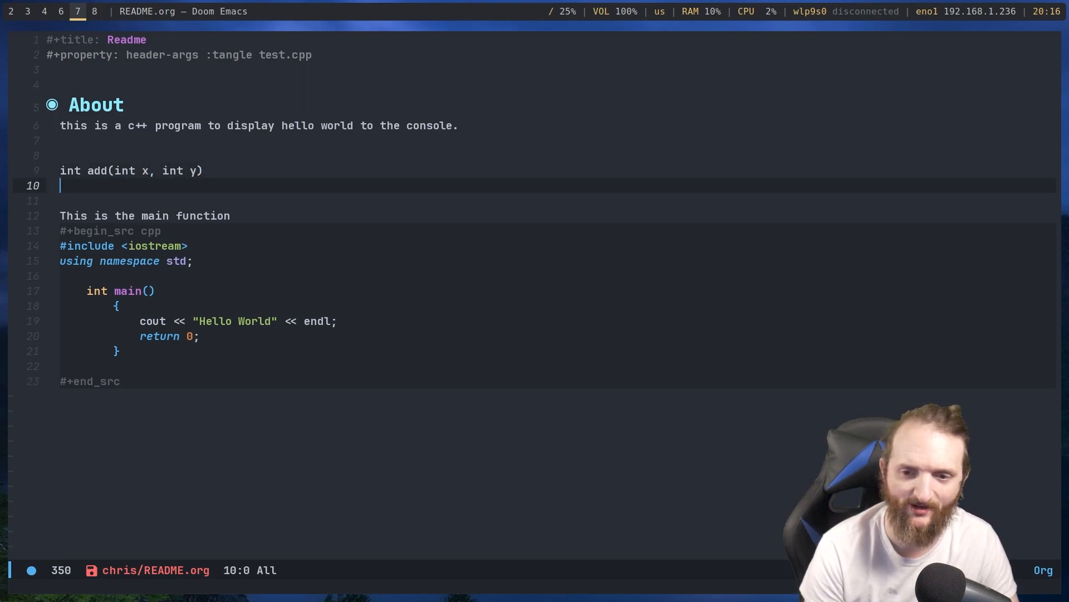
type("re")
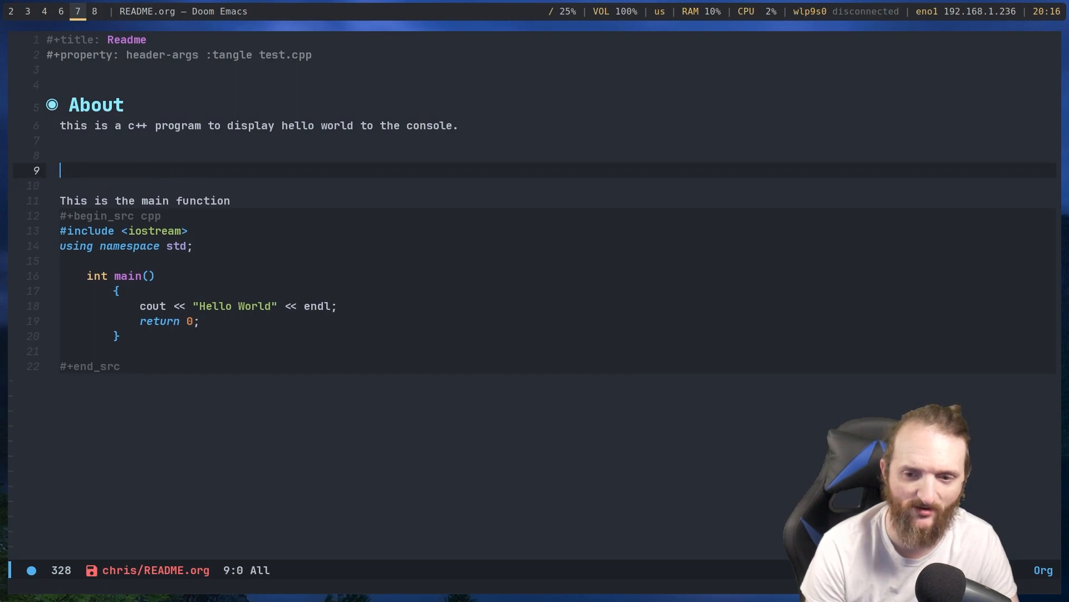
Add a new empty #+begin_src cpp / #+end_src block above the main function note
type("#+b")
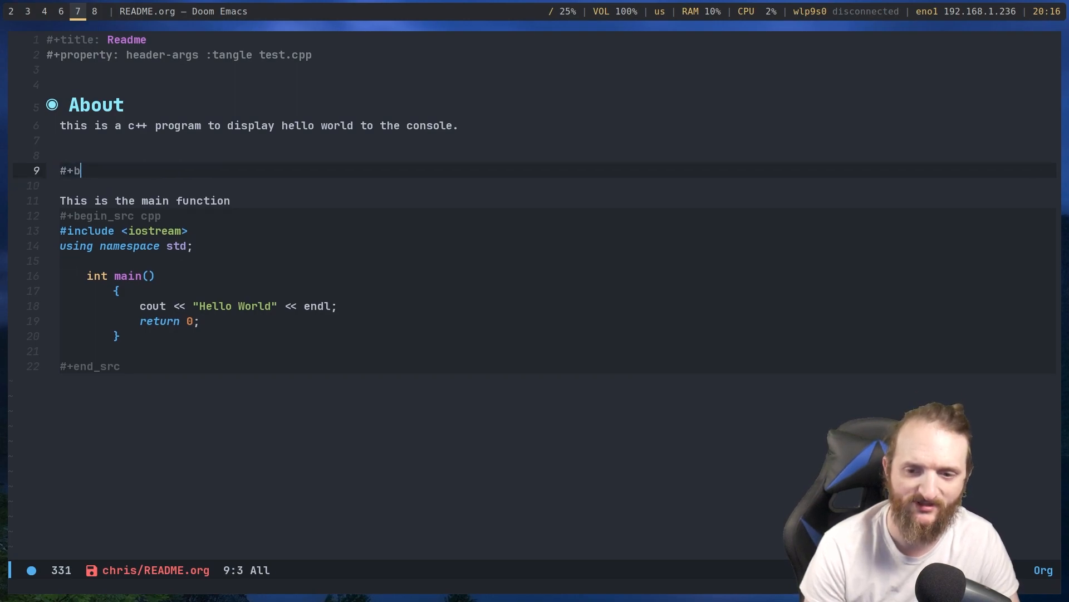
type("egin_sr")
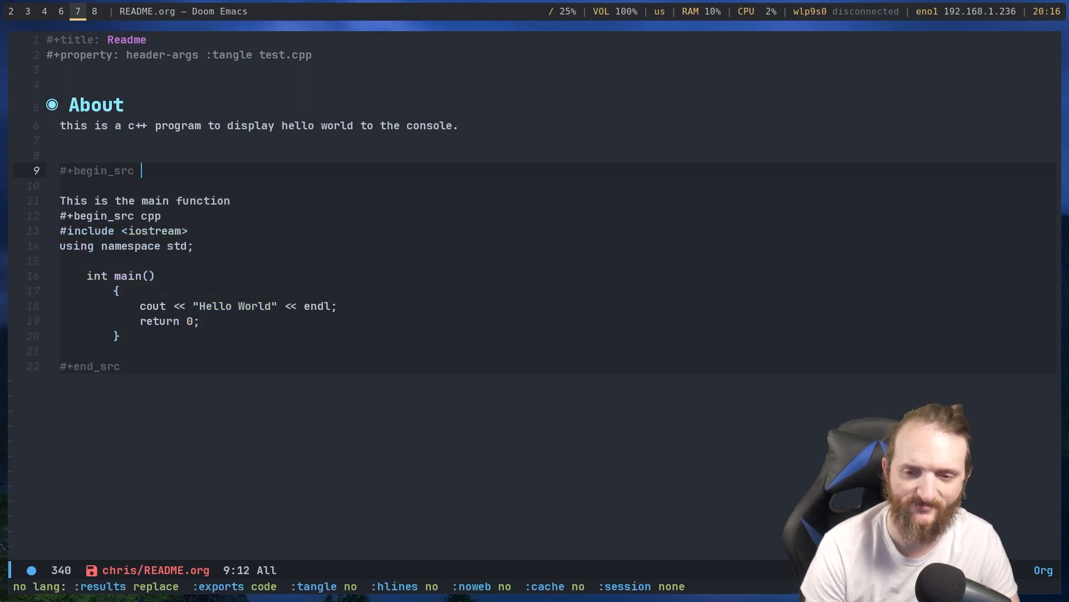
type("cpp")
left_click(552, 185)
type("#+en")
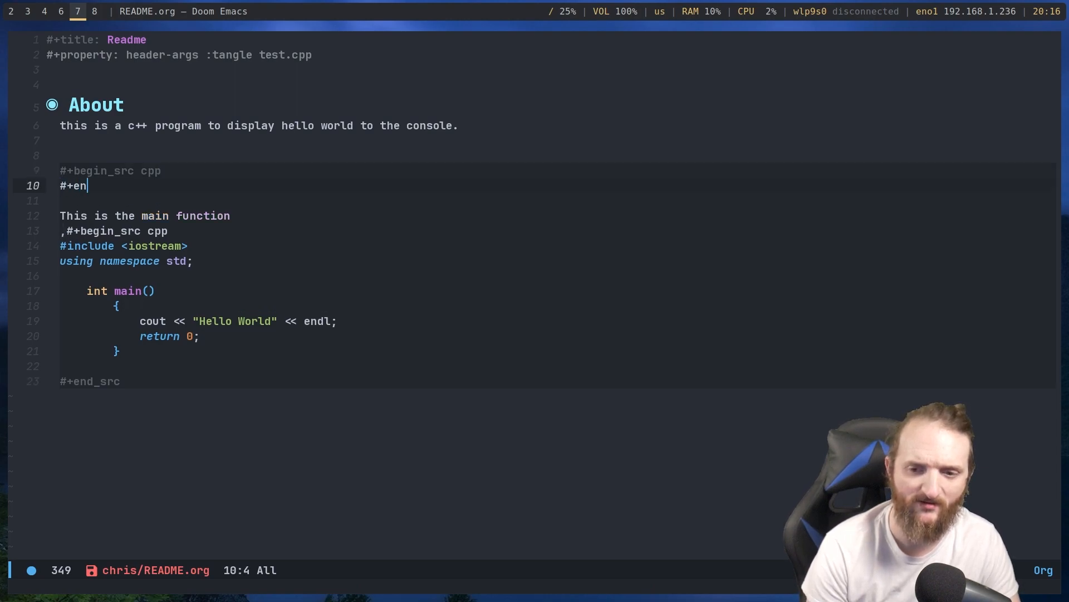
type("d_src")
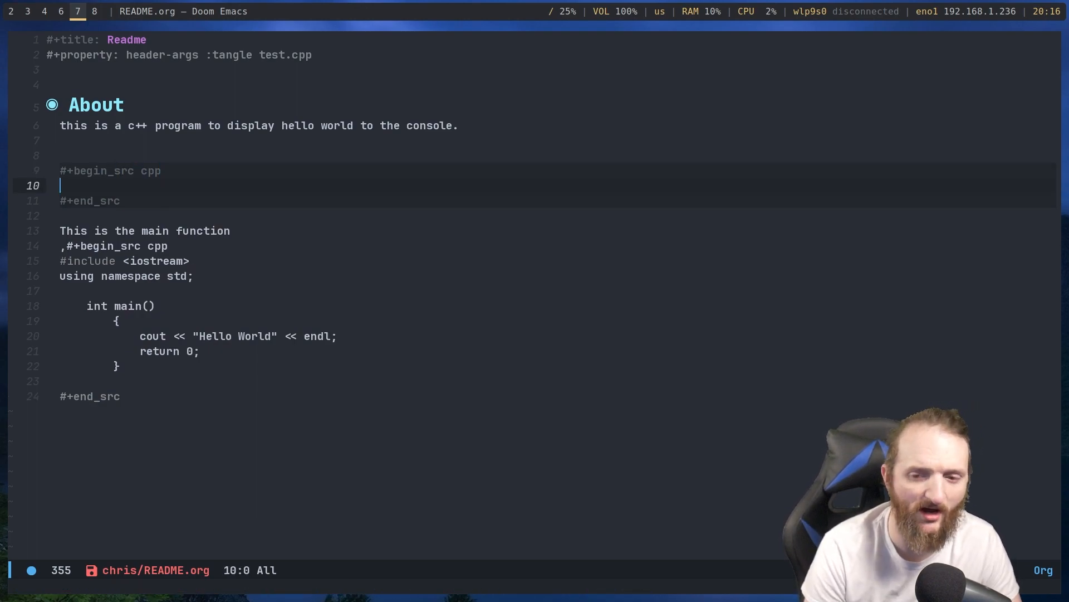
Define int add(int y, int x) returning y + x with braces inside it and save with :w
type("int a")
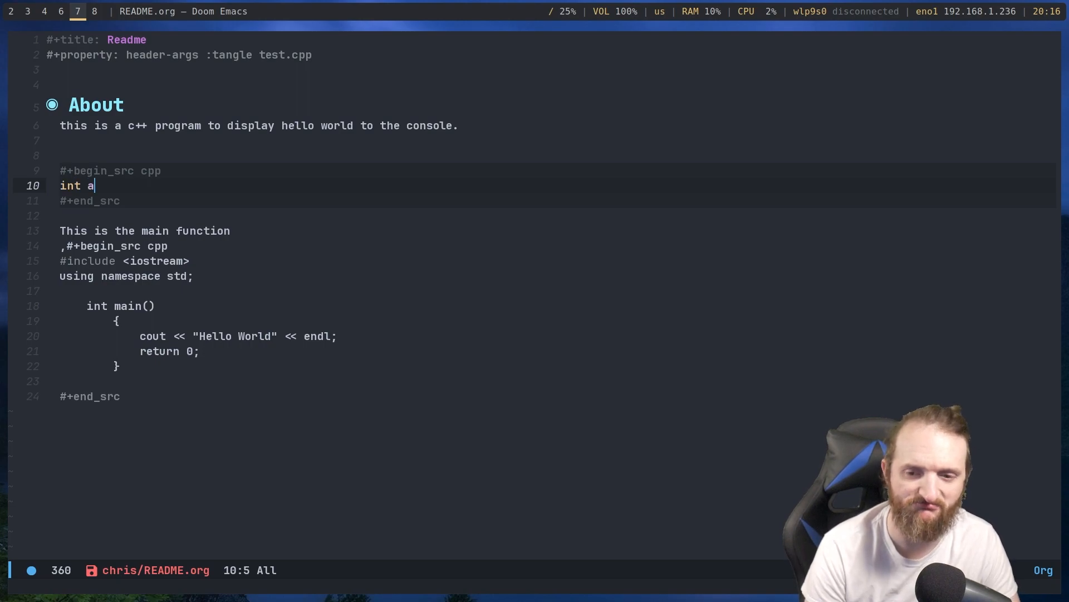
type("dd()")
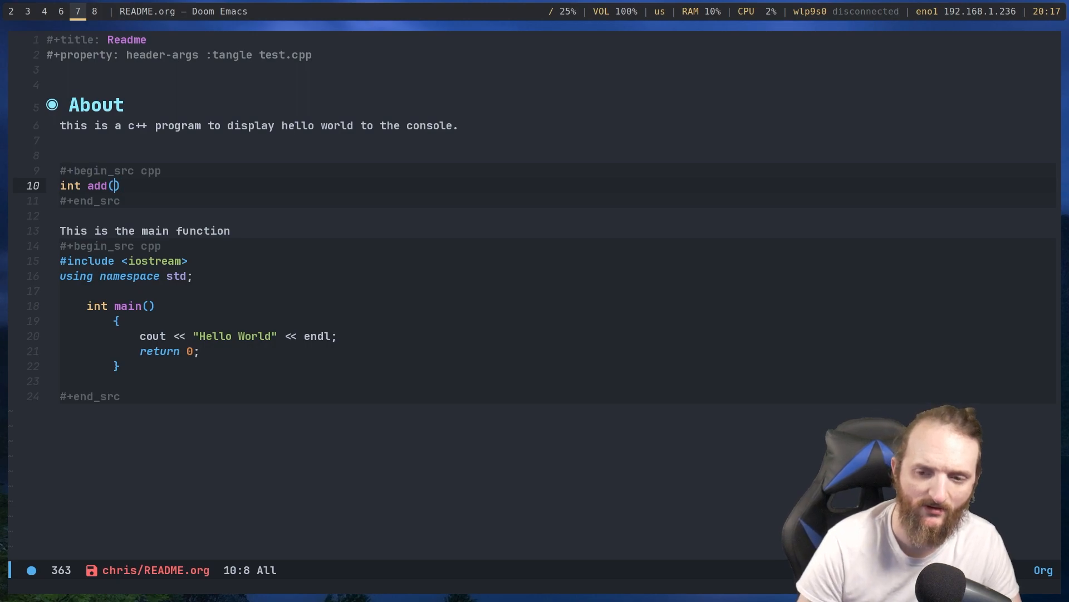
type("int y, int x")
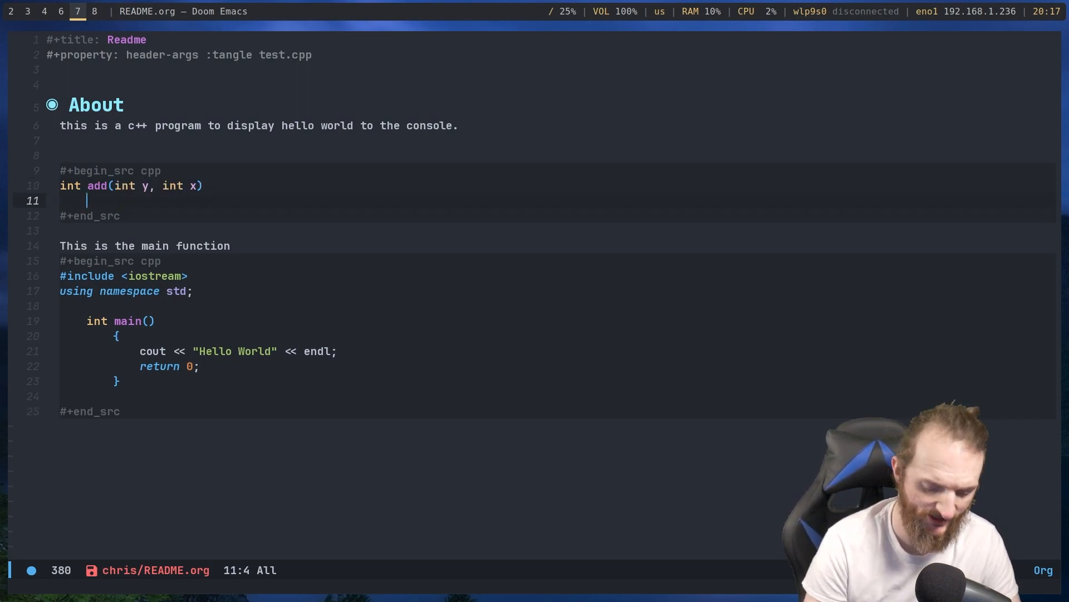
type("return x")
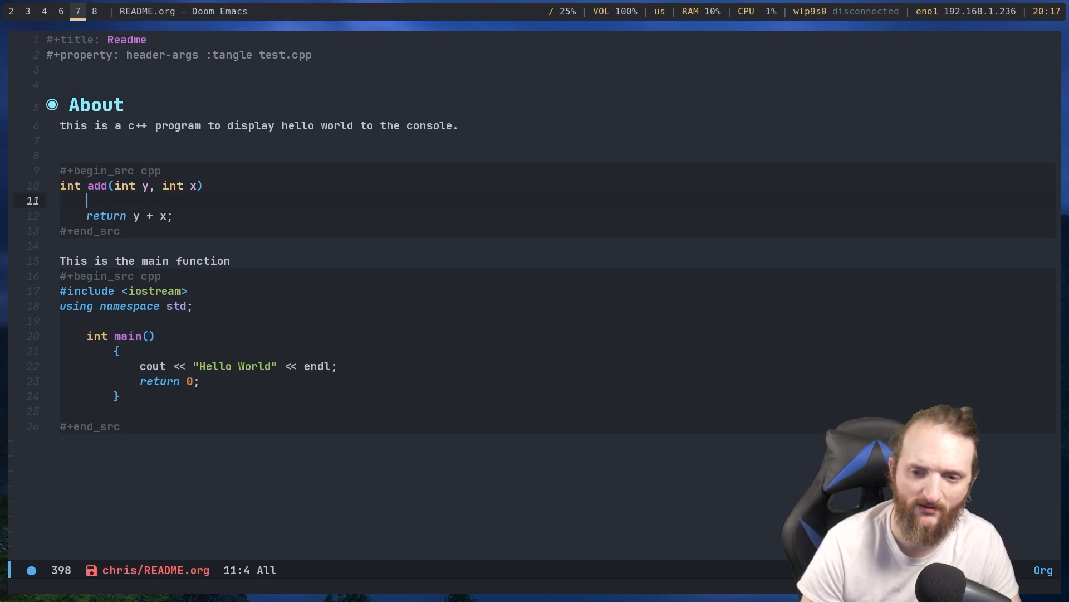
type("{")
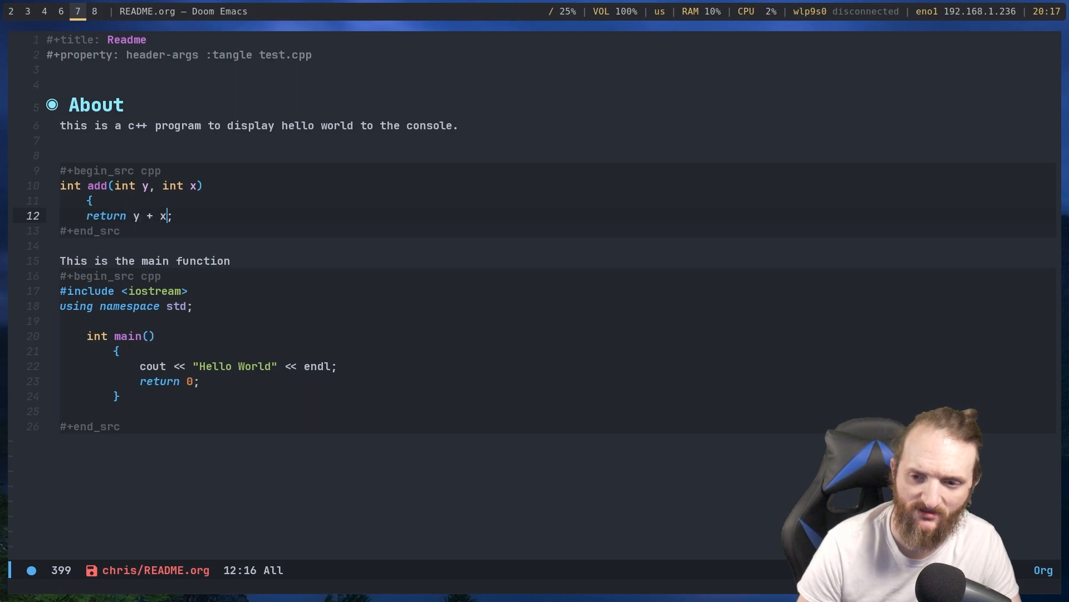
key("Return")
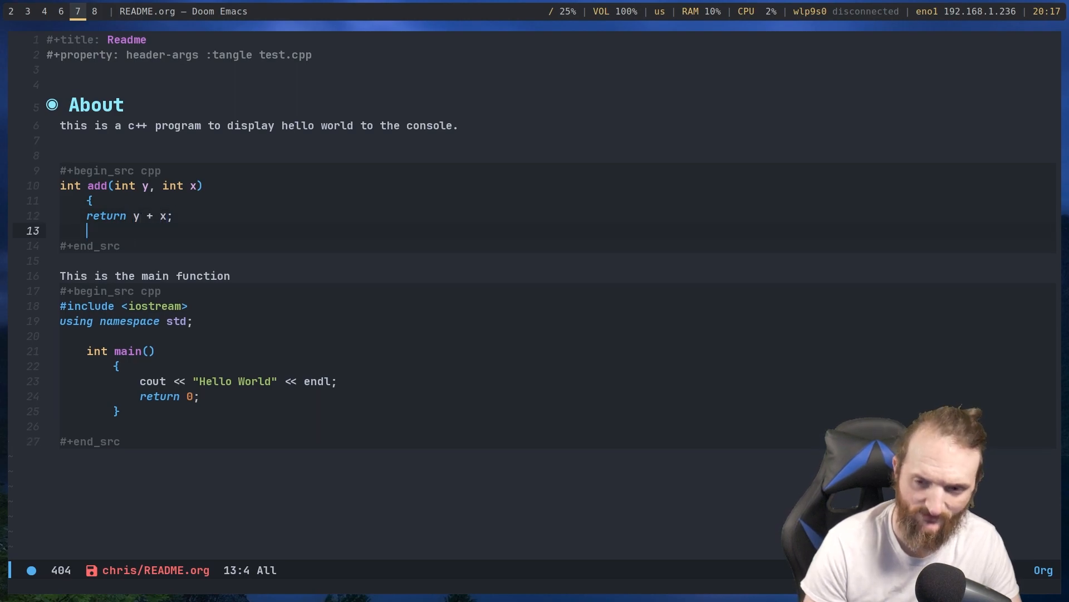
type("}")
left_click(535, 586)
type(":w")
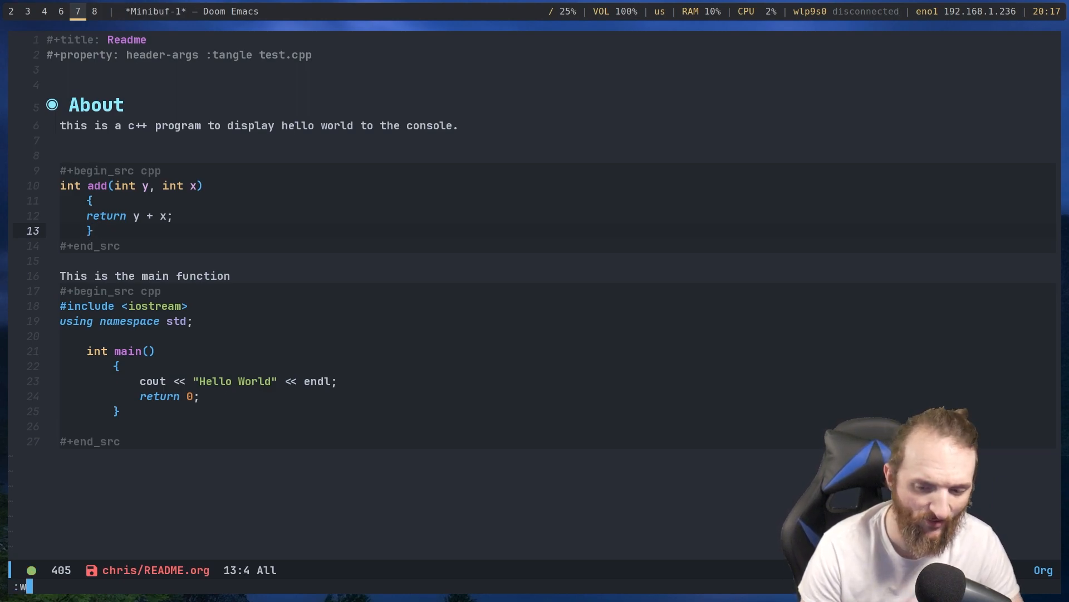
key("Return")
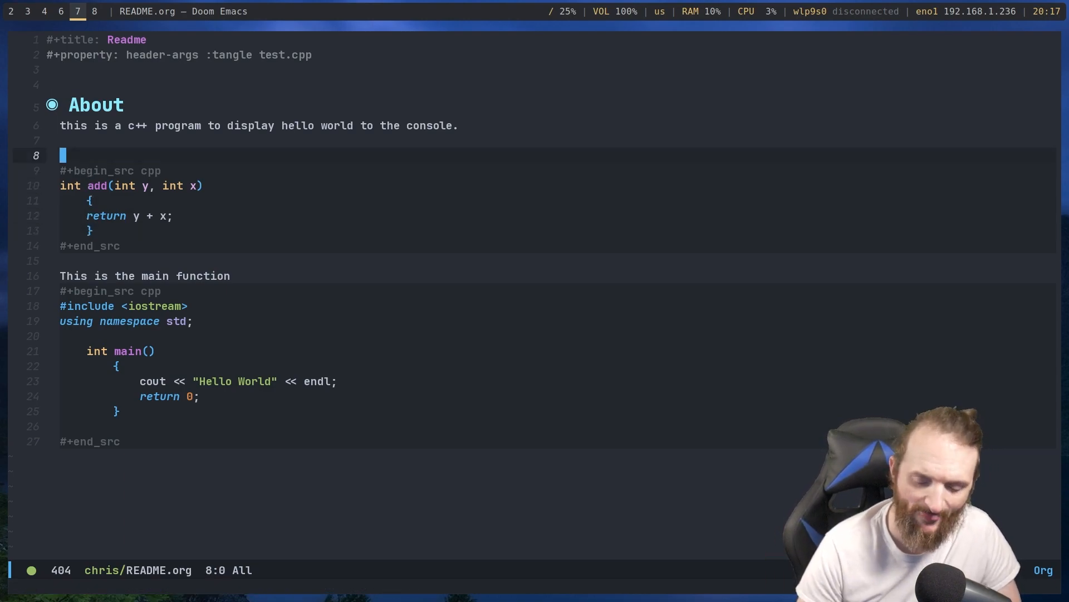
key("C-x C-f")
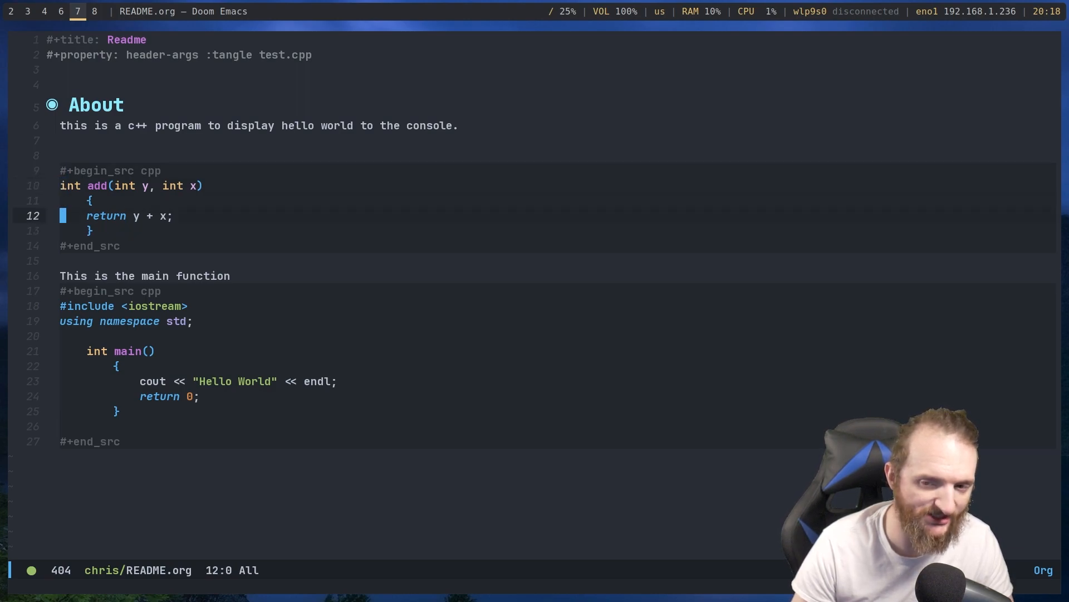
Comment the add function as '// this returns x + y'
left_click(116, 366)
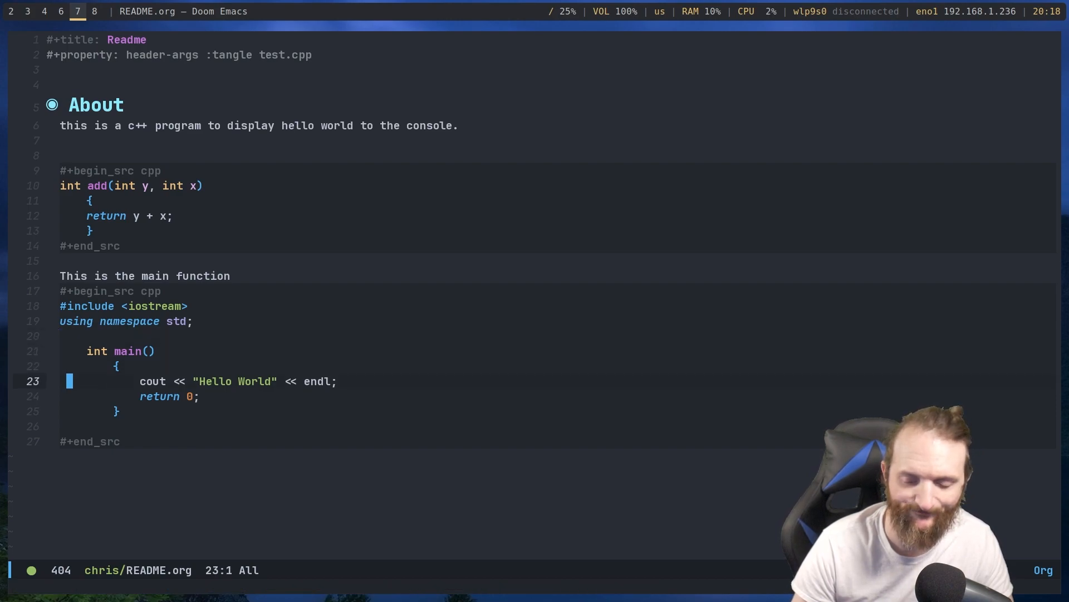
key("i")
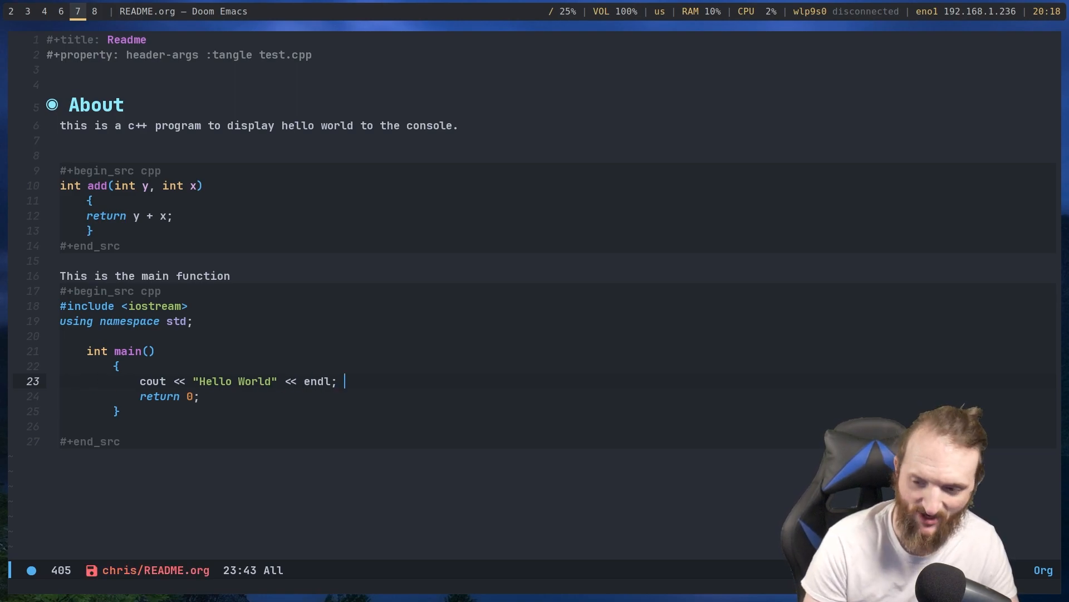
type("// this is a")
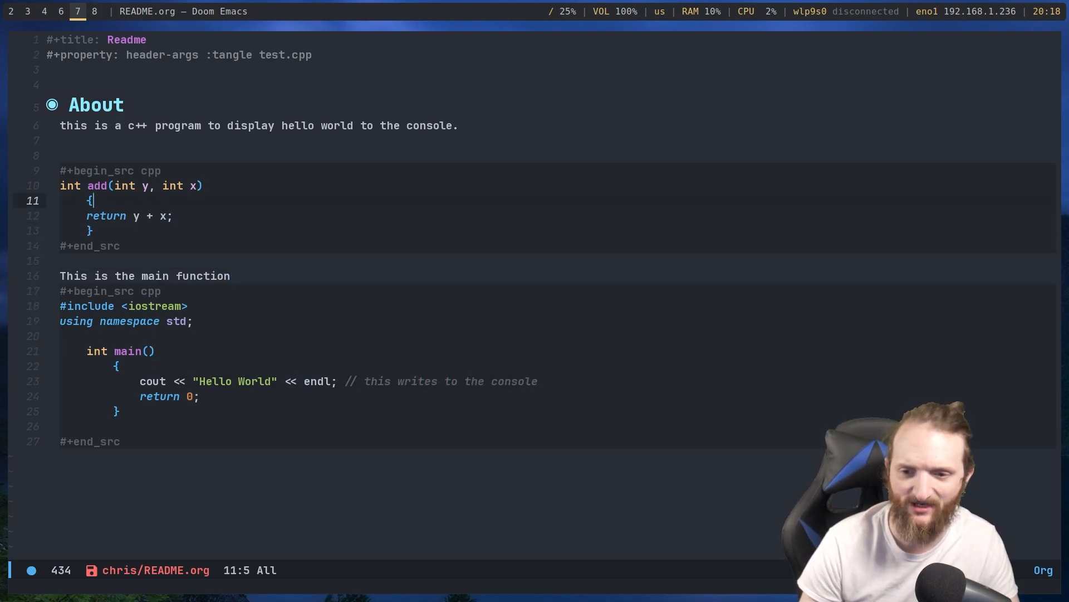
type("// this returns x + y")
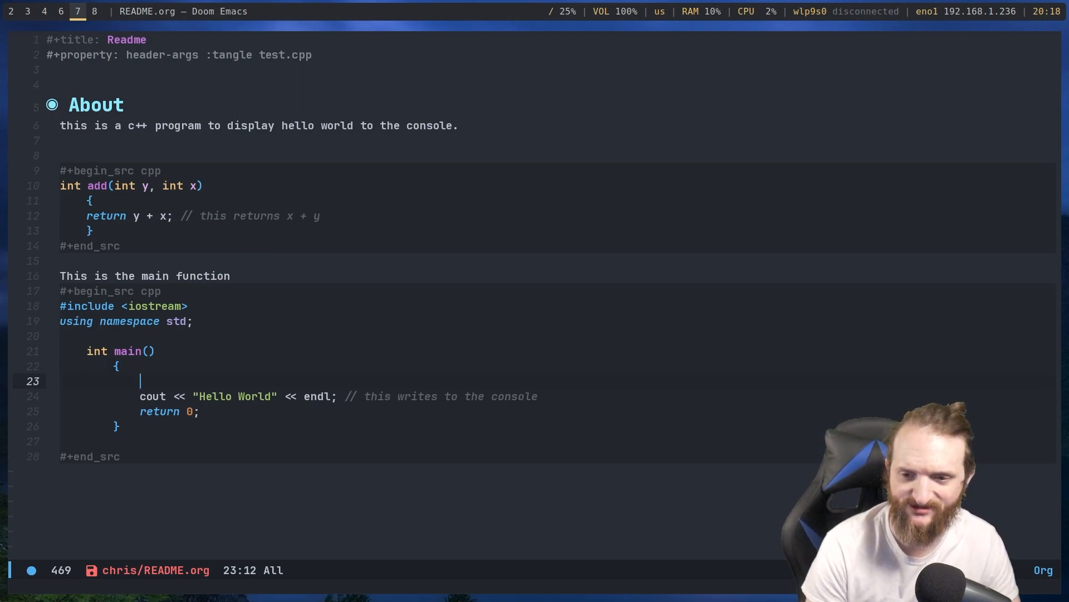
Make main print add(5,6) with a '// this writes out 5+6' comment
type("add()")
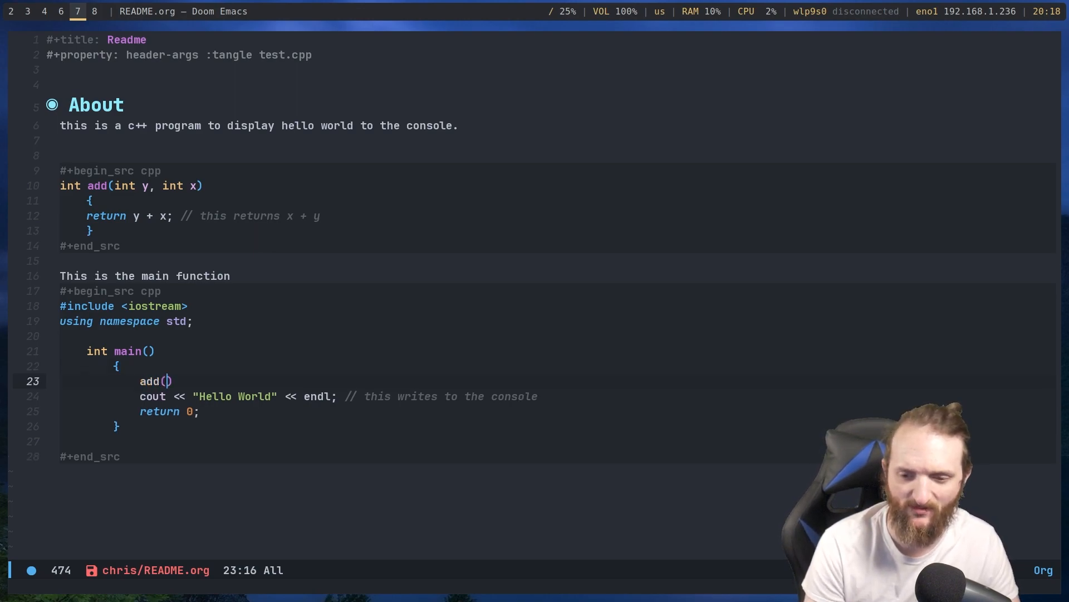
type("5,6")
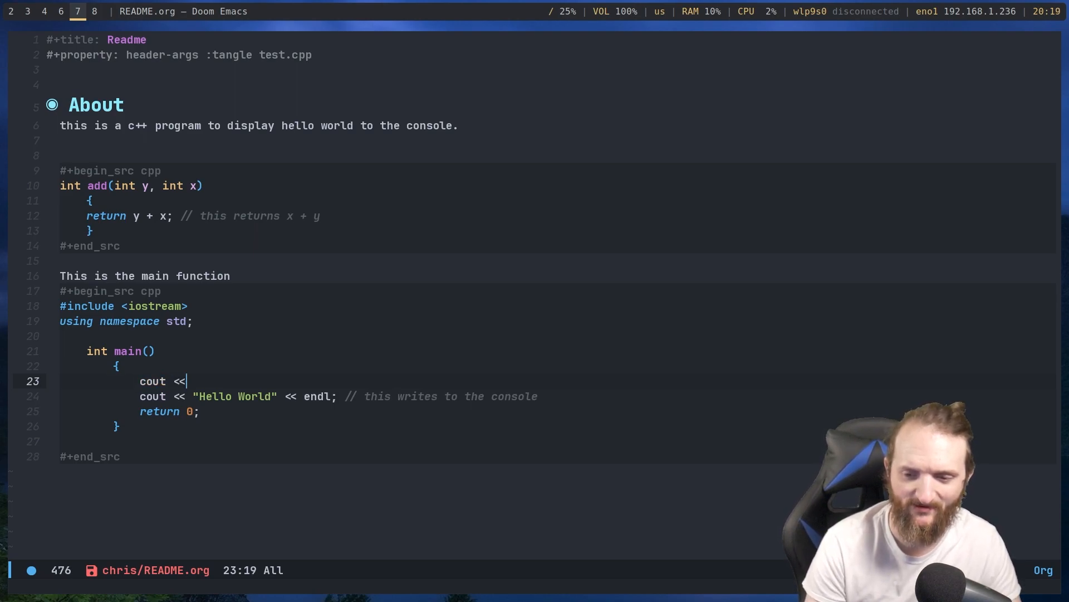
type("add()")
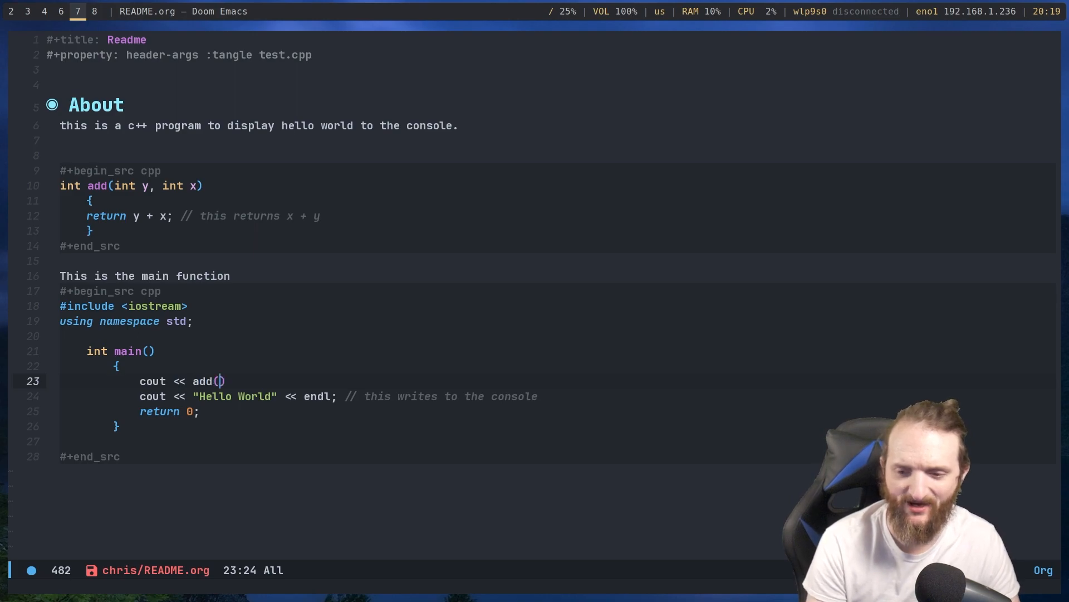
type("5,6")
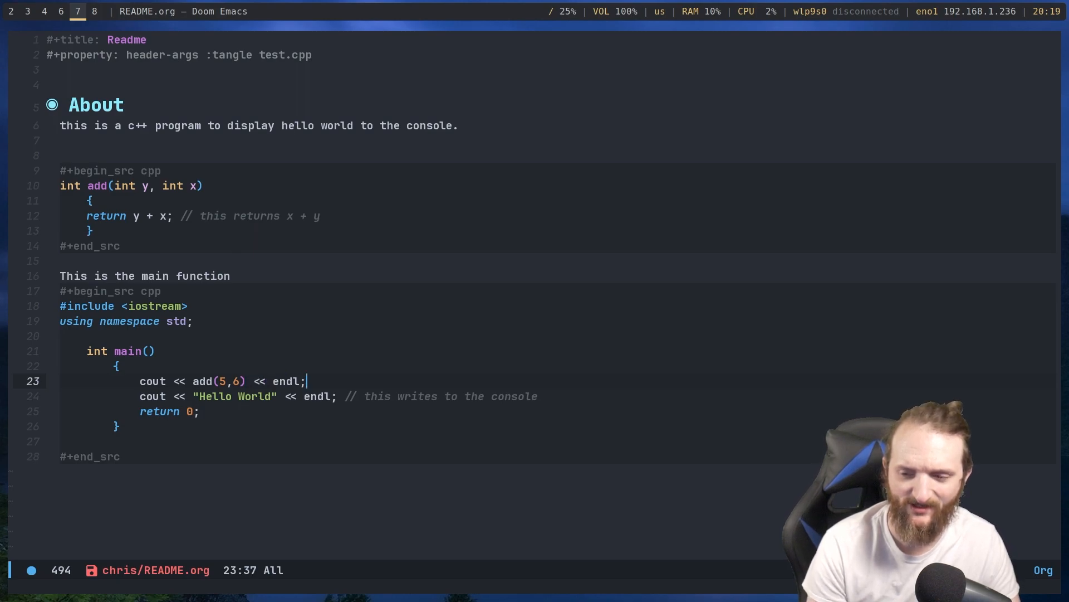
type("// this")
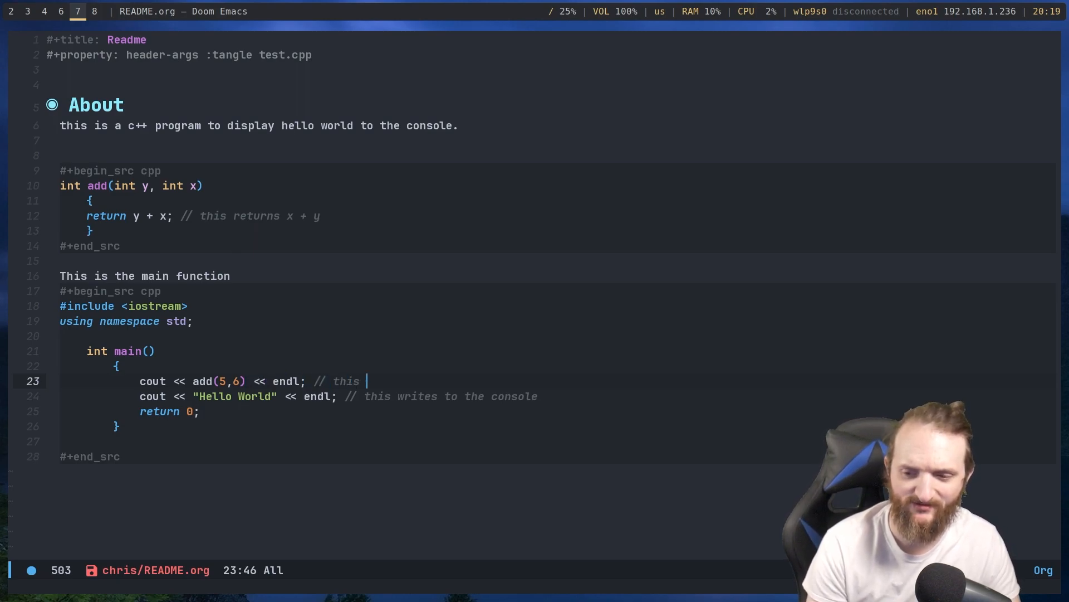
type("writes")
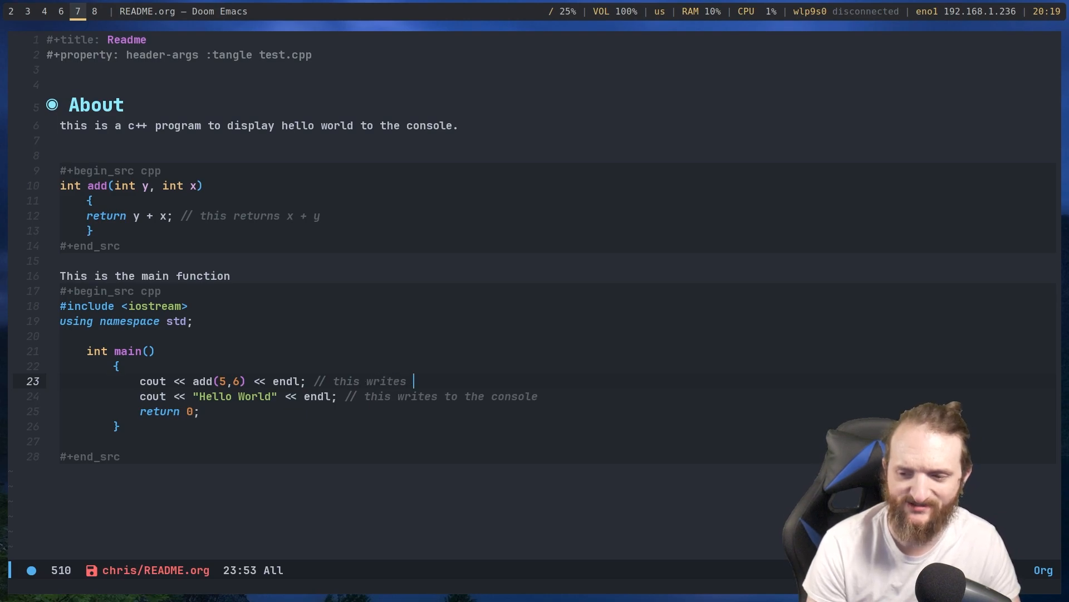
type("out 5+6 to the console")
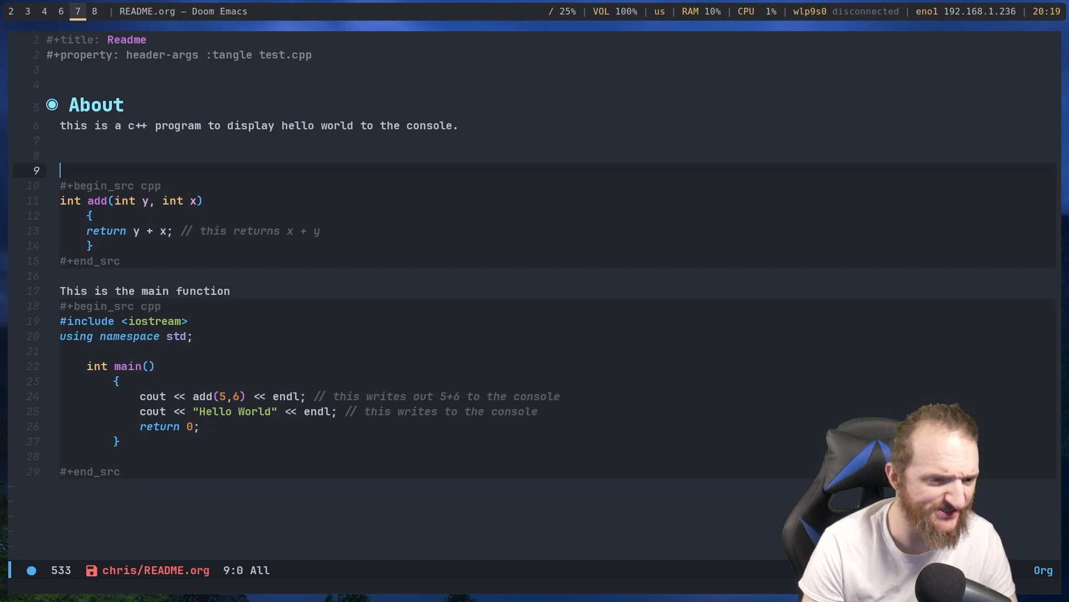
Write the description 'this is an add function' above the add block
type("this is a")
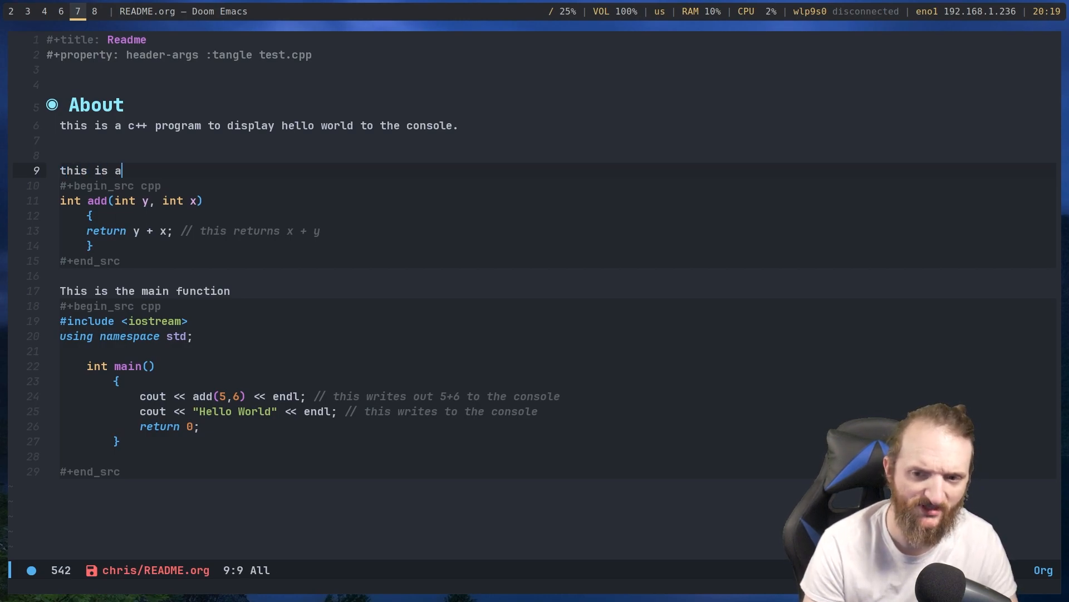
type("n add function")
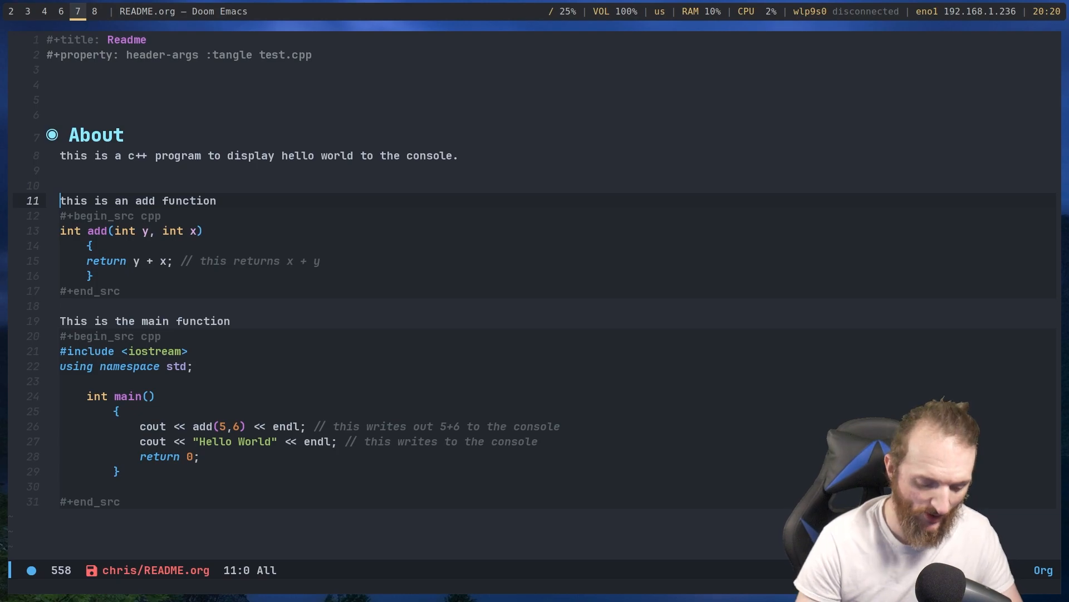
Add '* Add function' and '* Main function' headings above the code blocks
key("up")
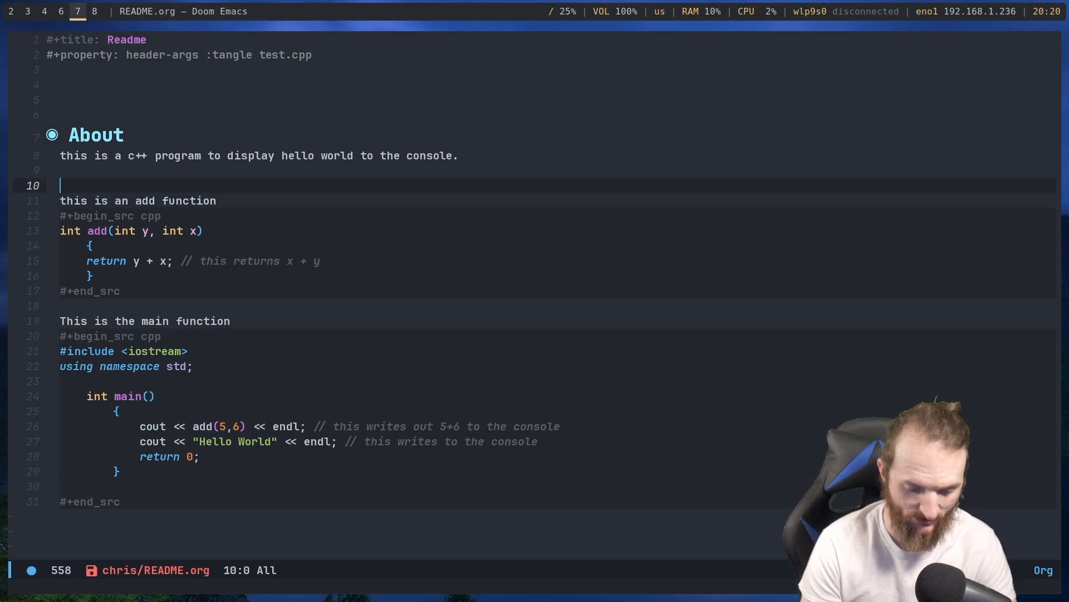
type("*")
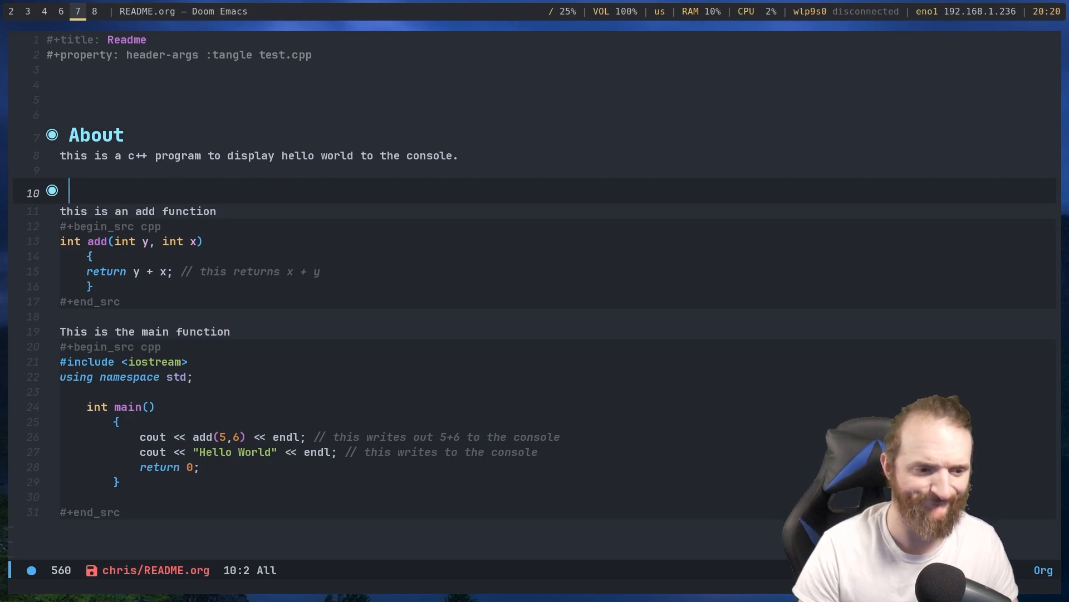
type("Add function")
type("Main function")
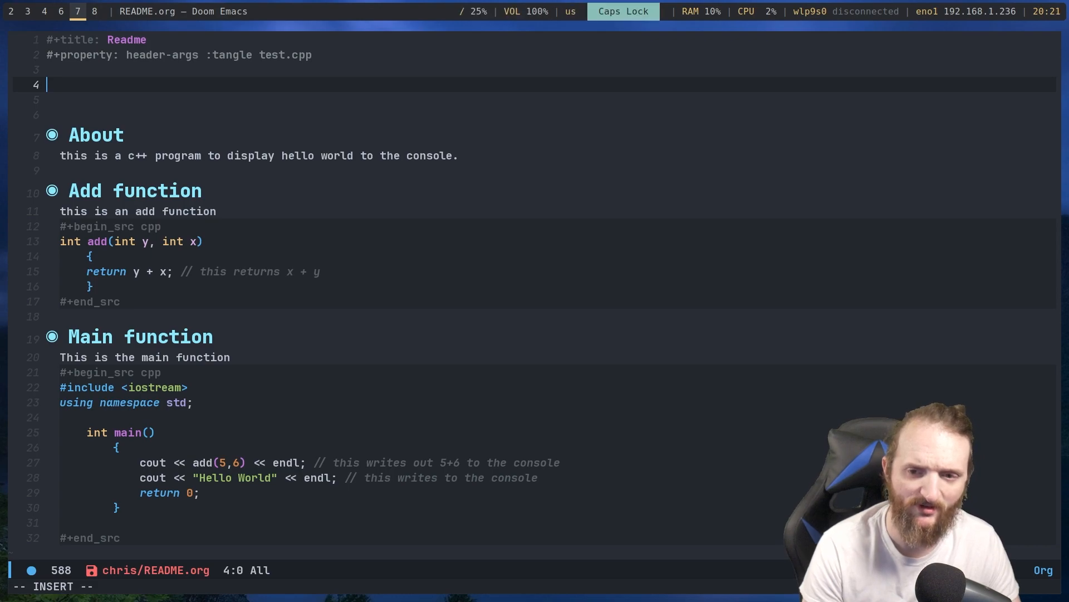
Add a '* TABLE OF CONTENTS :toc:' heading at the top so toc-org lists About, Add function and Main function
type("&")
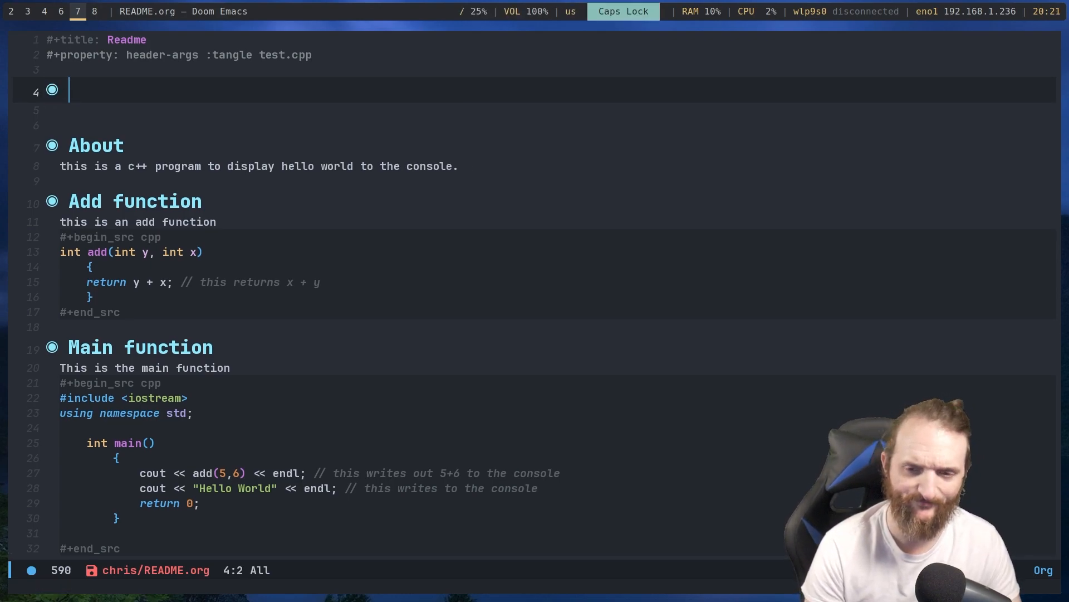
type("TABLE OF CONTENTS :")
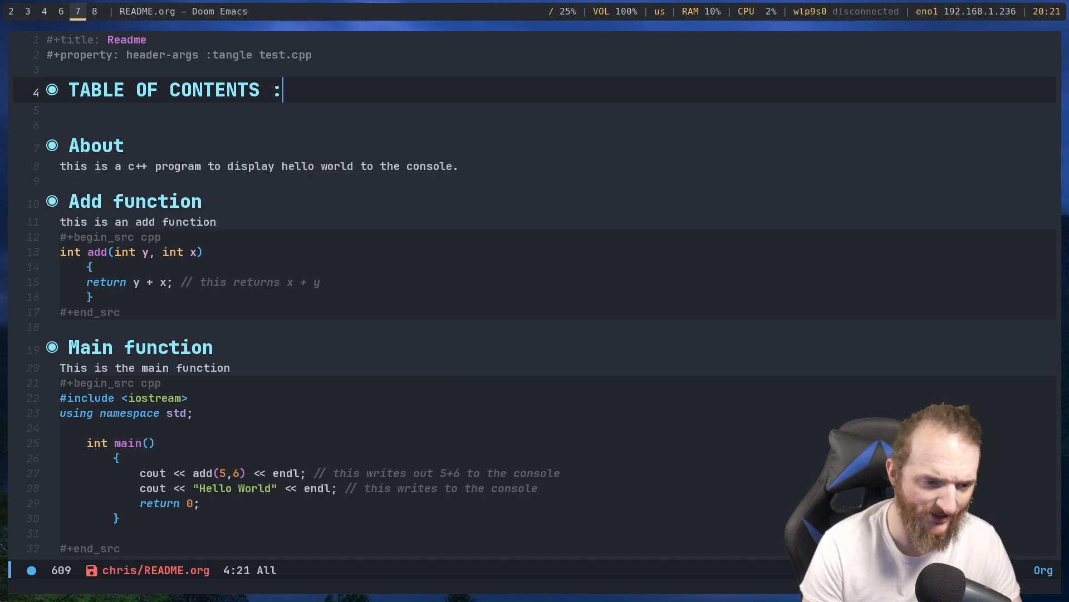
type("toc")
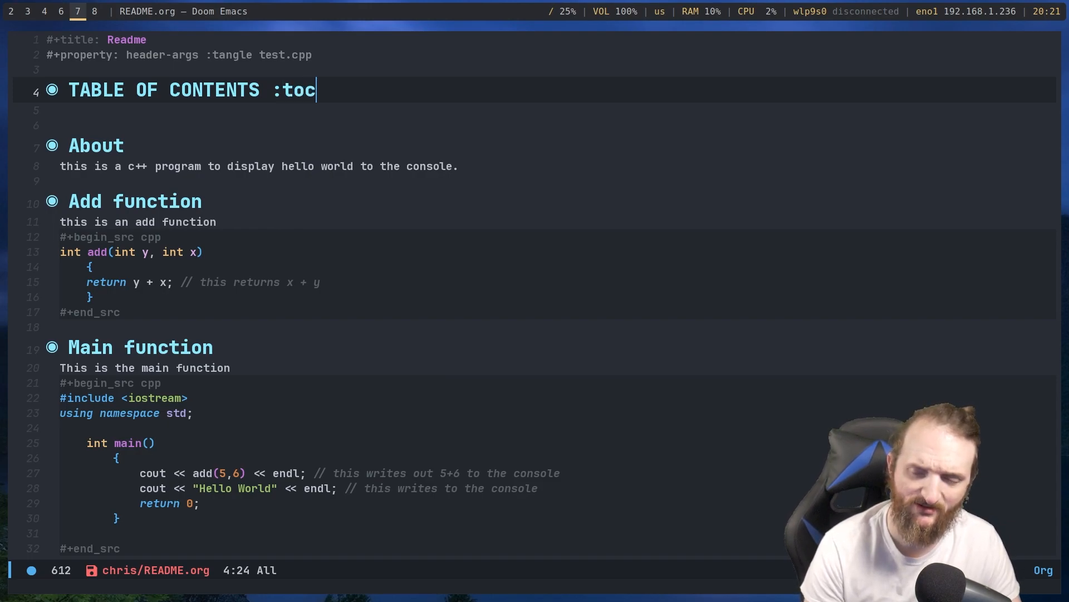
type(":")
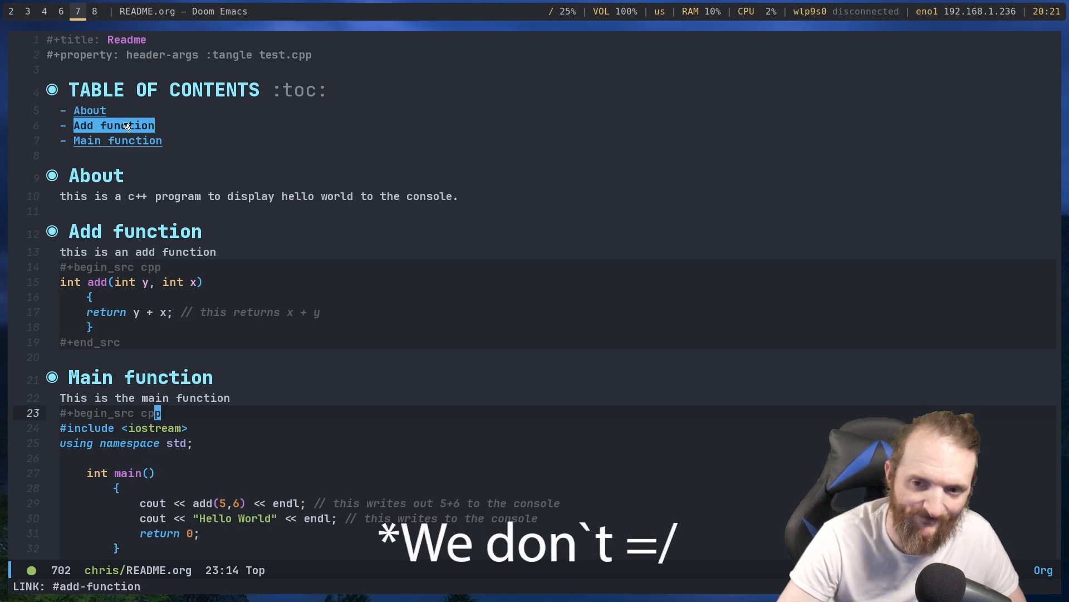
Test the contents links, then open a blank line under the Add function heading
left_click(113, 125)
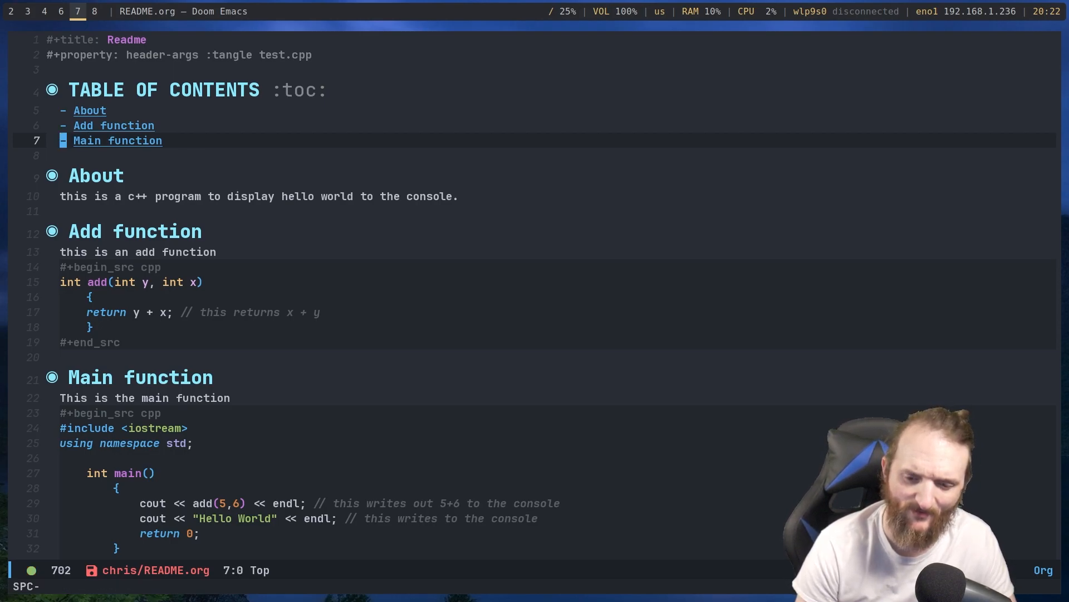
key("Escape")
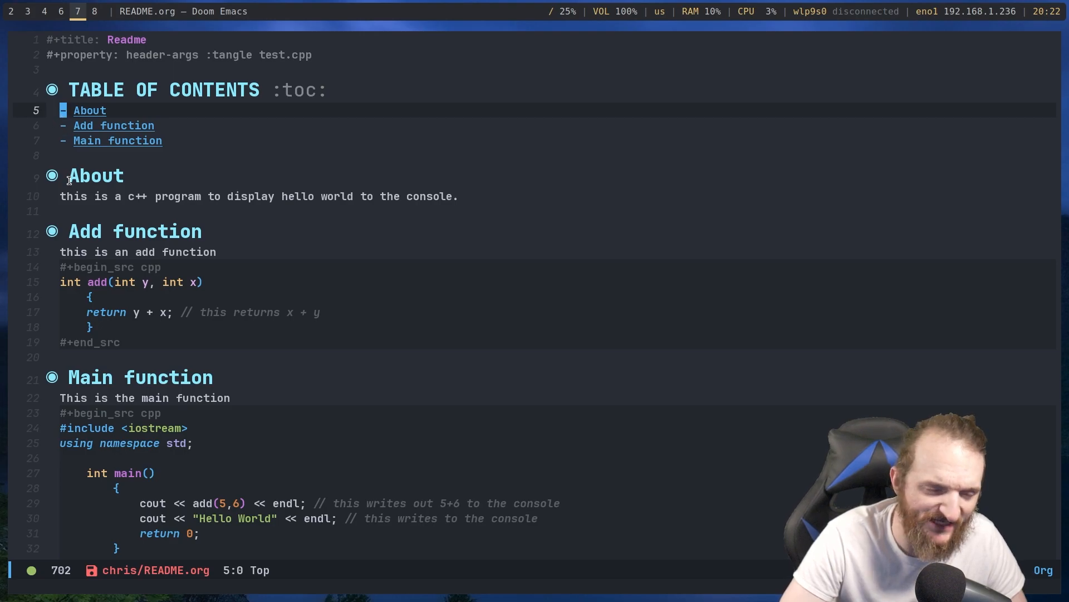
scroll("down", 3)
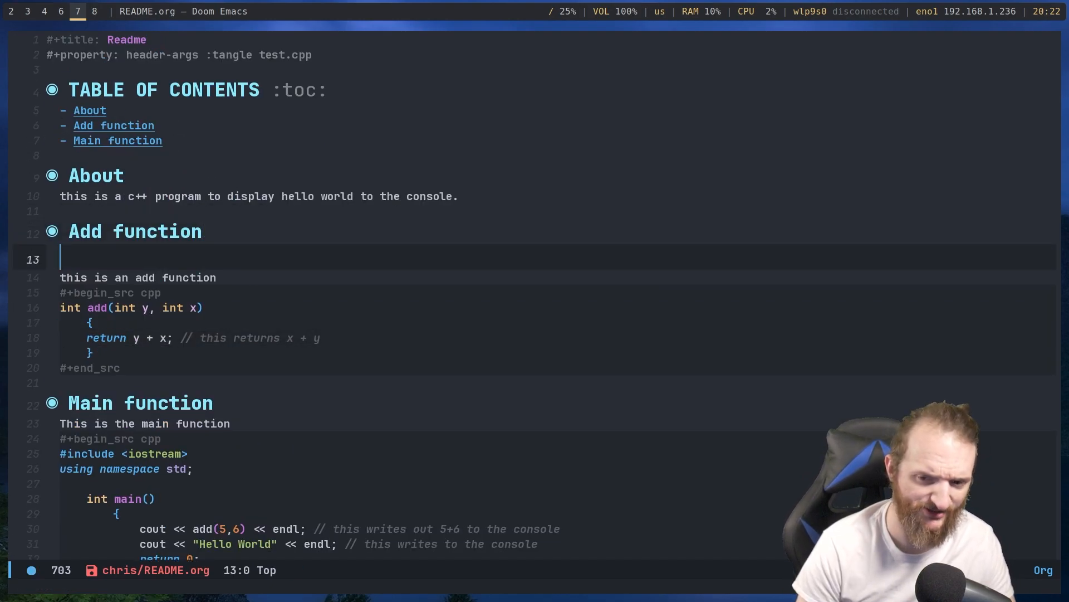
Add a '** Sub function' subheading under Add function, save to nest it in the TOC, and bring up Find file
type("*")
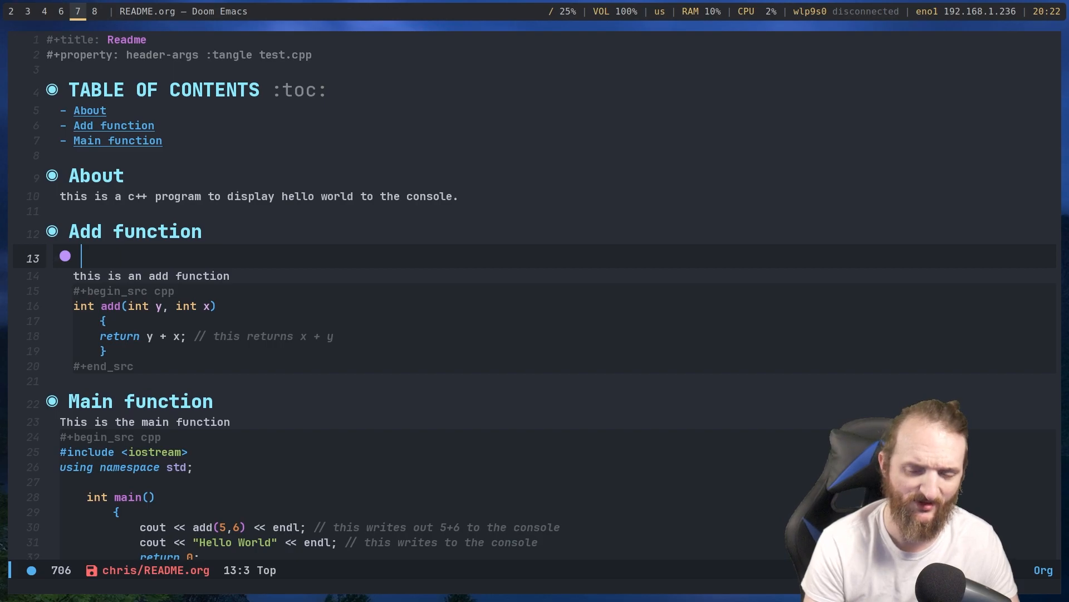
type("Sub fu")
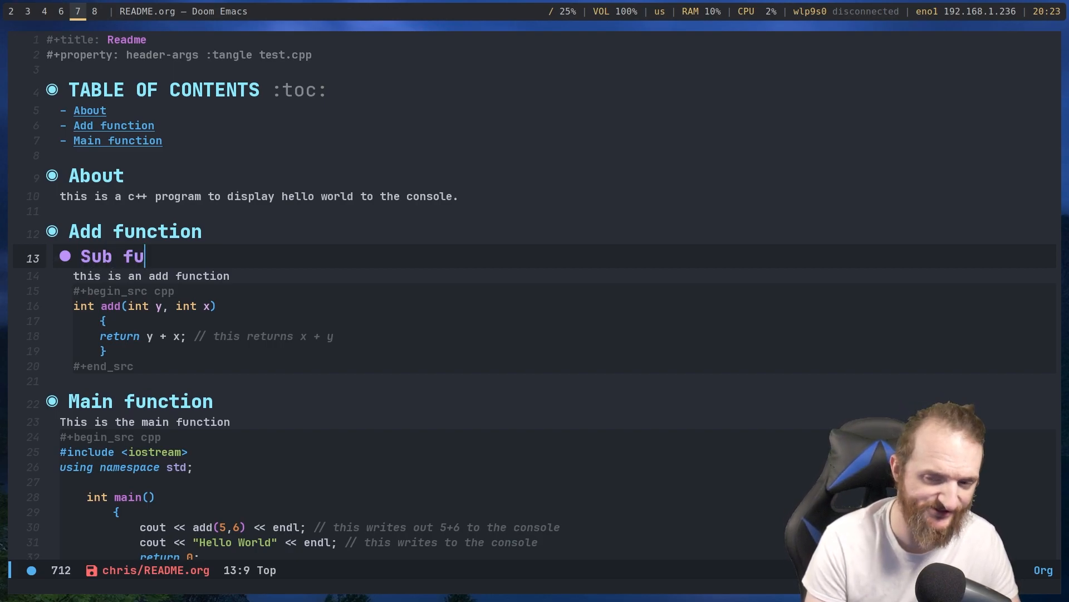
type("nction")
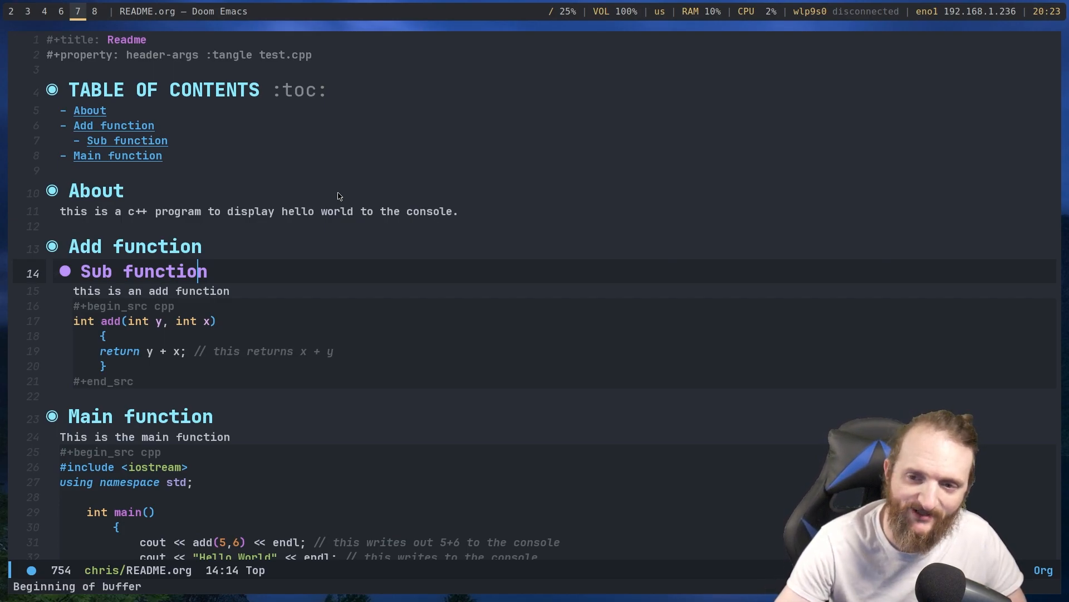
scroll("down", 3)
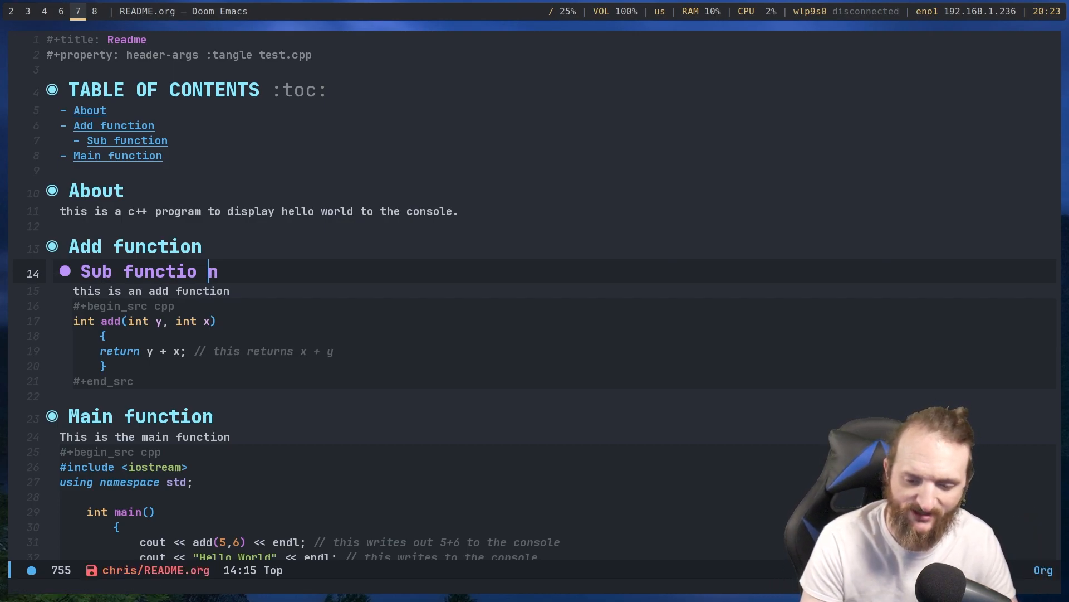
type(".")
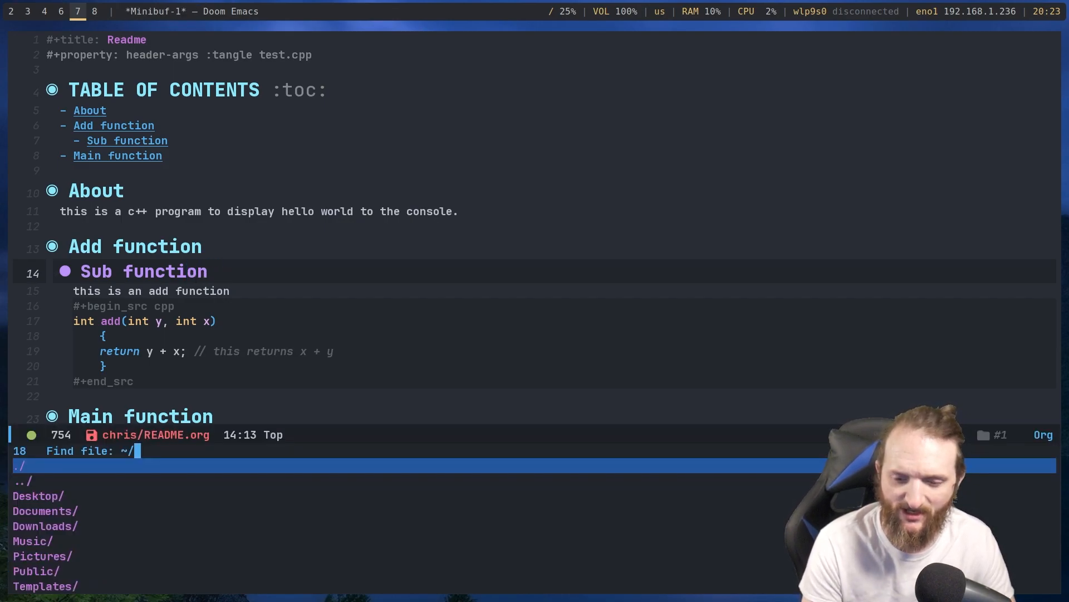
Open ~/.config/i3/README.org, the LinuxTechGeeks i3 CONFIG with About and KEYBINDS
type(".config/i")
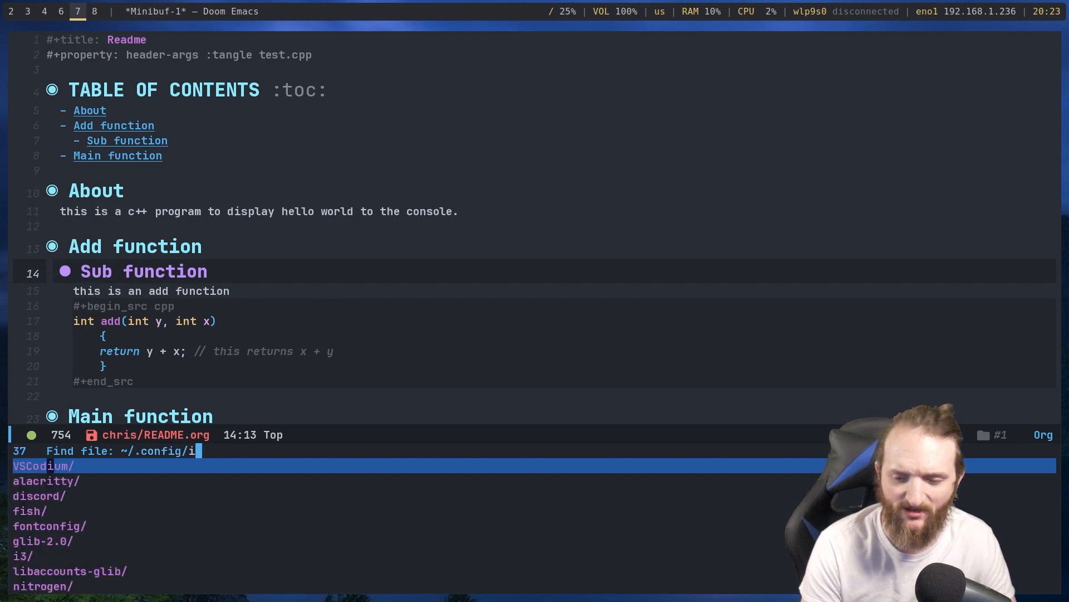
type("3/")
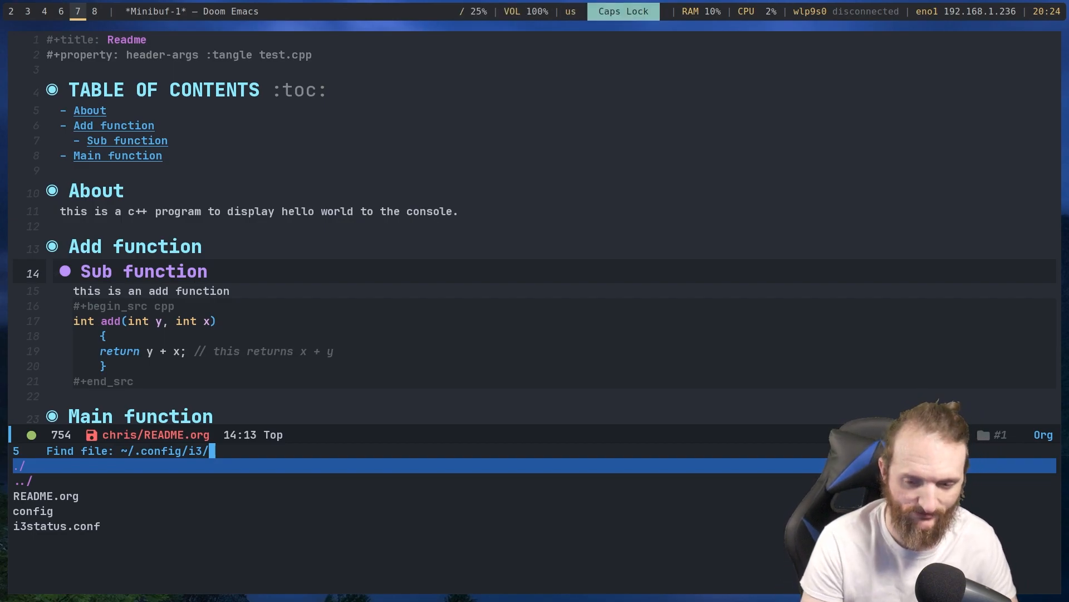
type("READ")
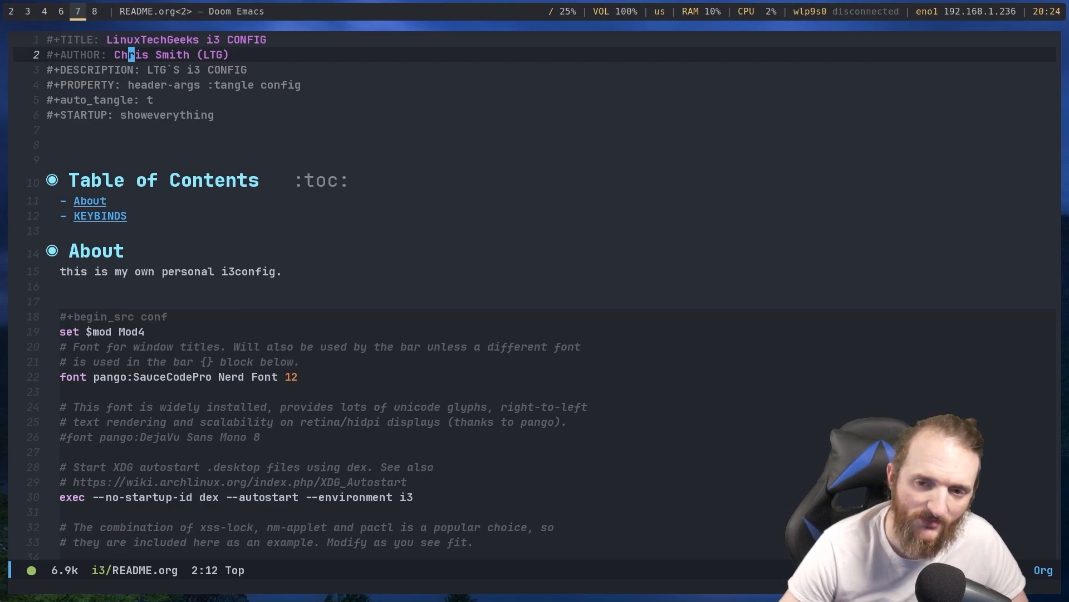
Read through the i3 README's keybinds, resize mode and gaps settings, ending at a find-file prompt in ~/.config/
key("down")
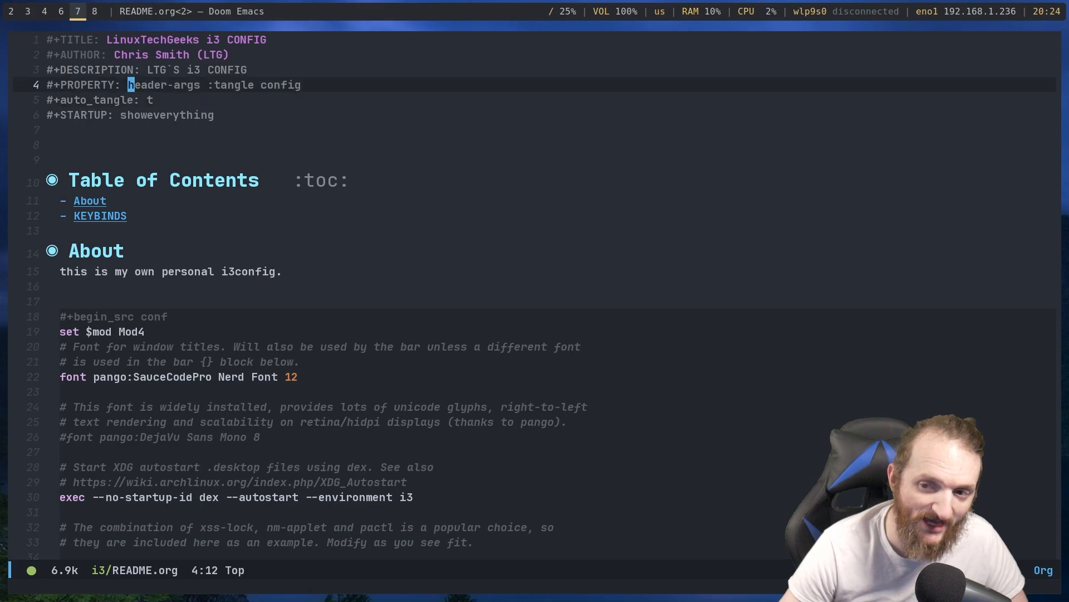
key("down")
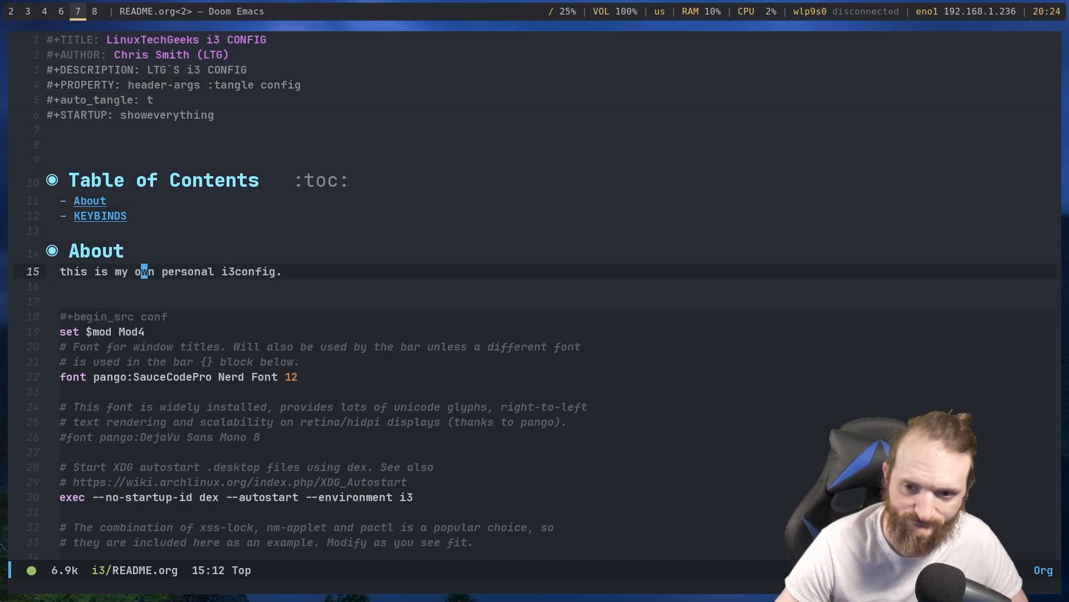
left_click(89, 201)
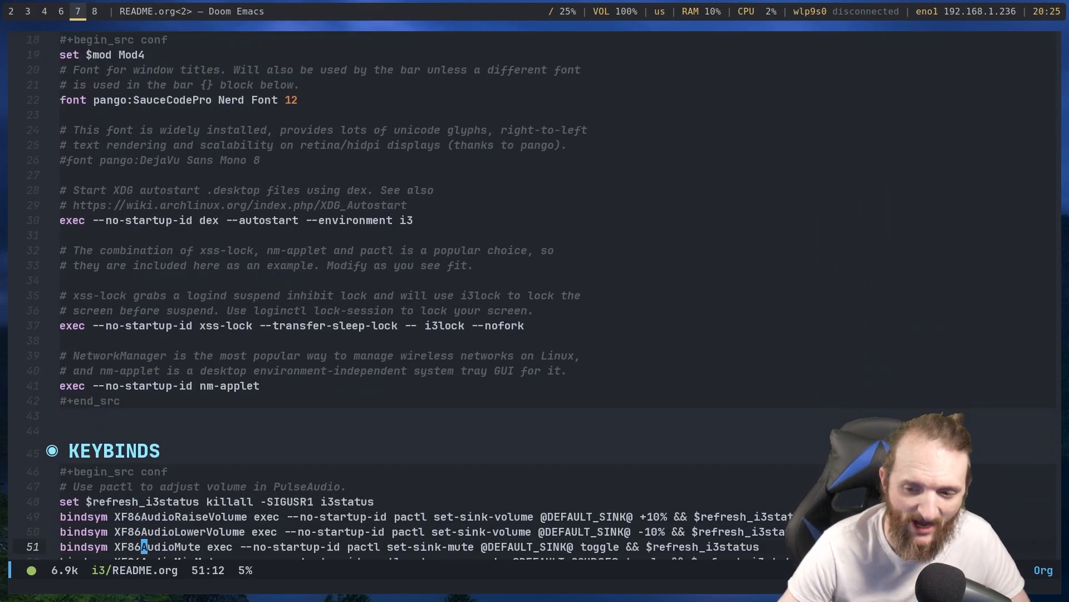
scroll("down", 3)
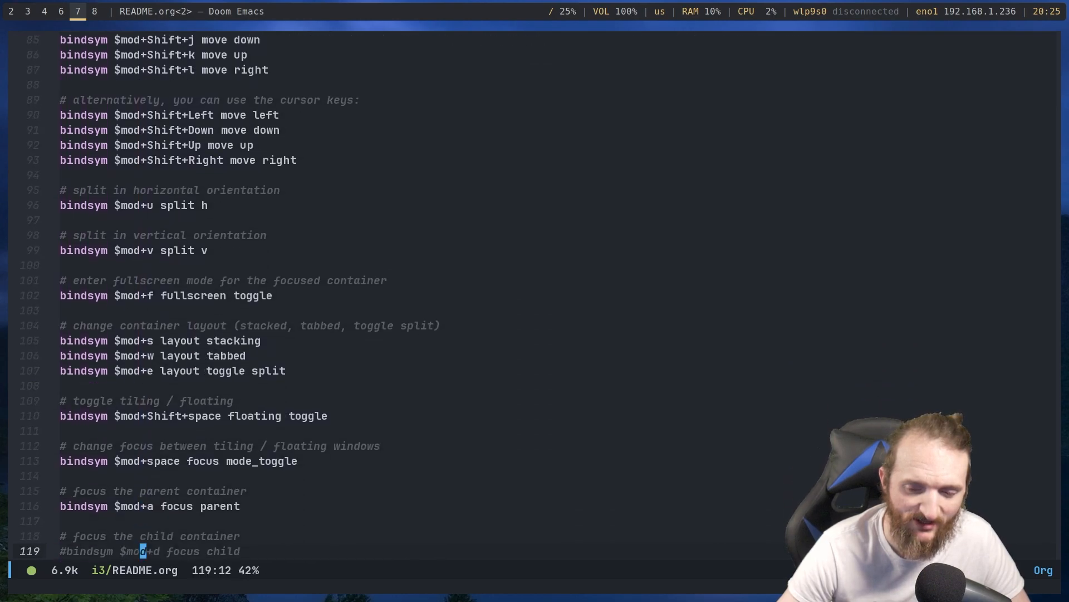
scroll("down", 3)
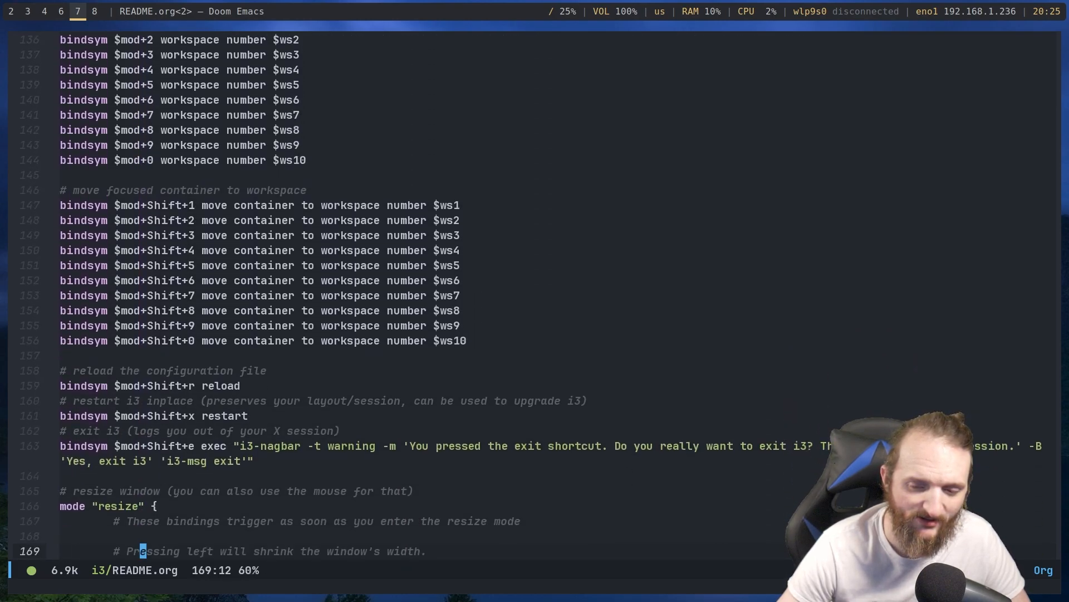
scroll("down", 3)
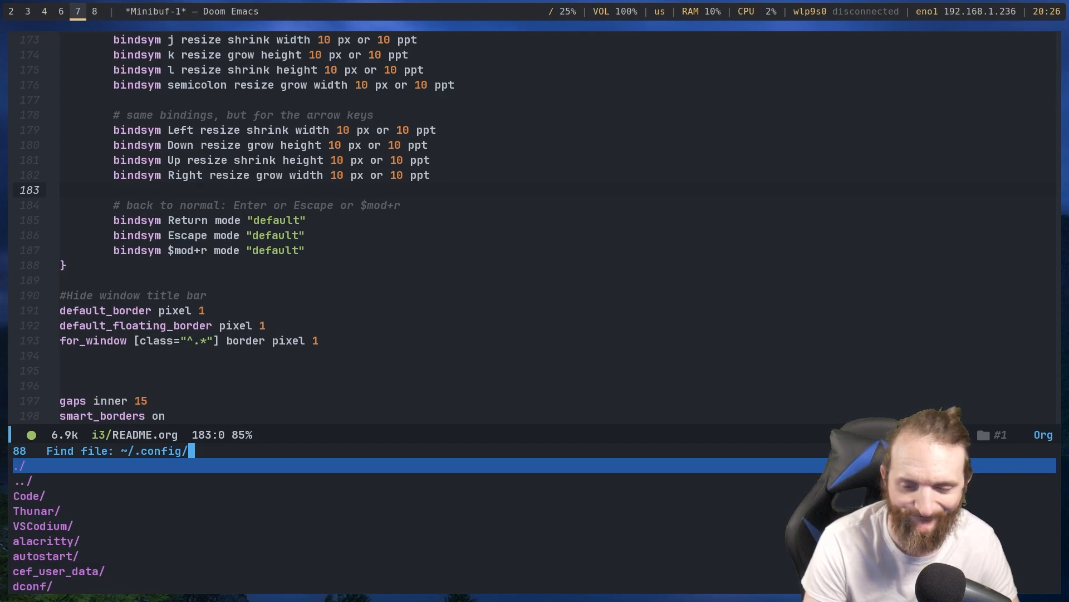
Open ~/.config/qtile/README.org showing its scratchpads section
type("qtile/")
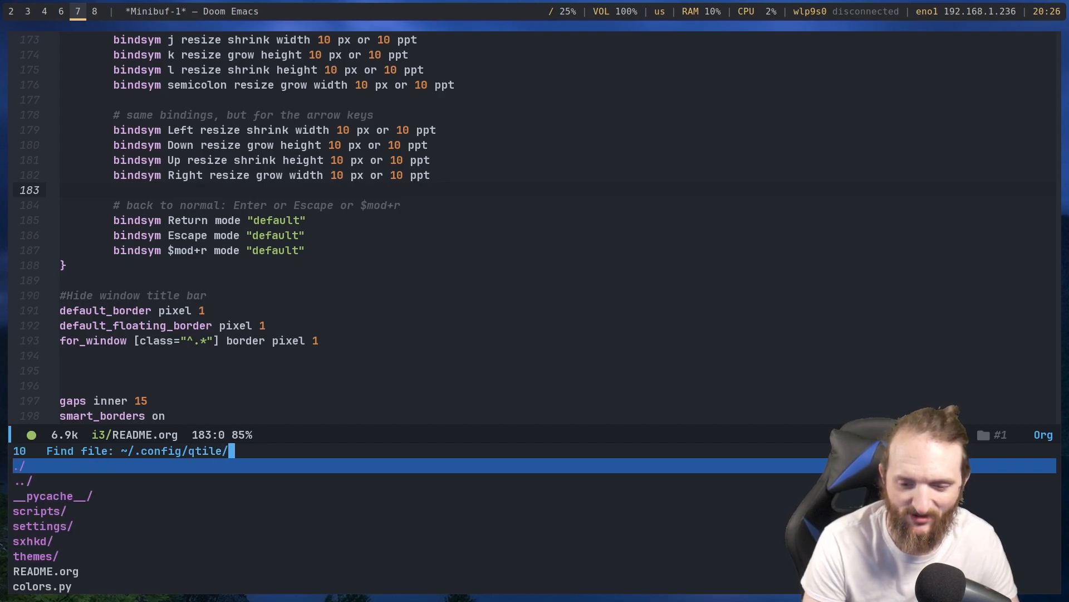
type("READ")
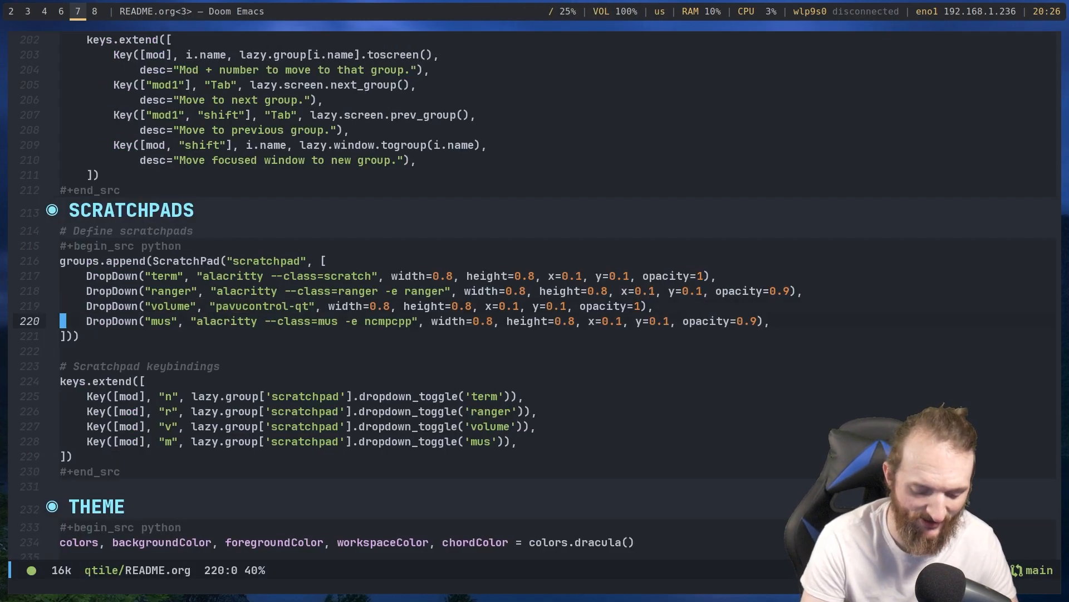
key("down")
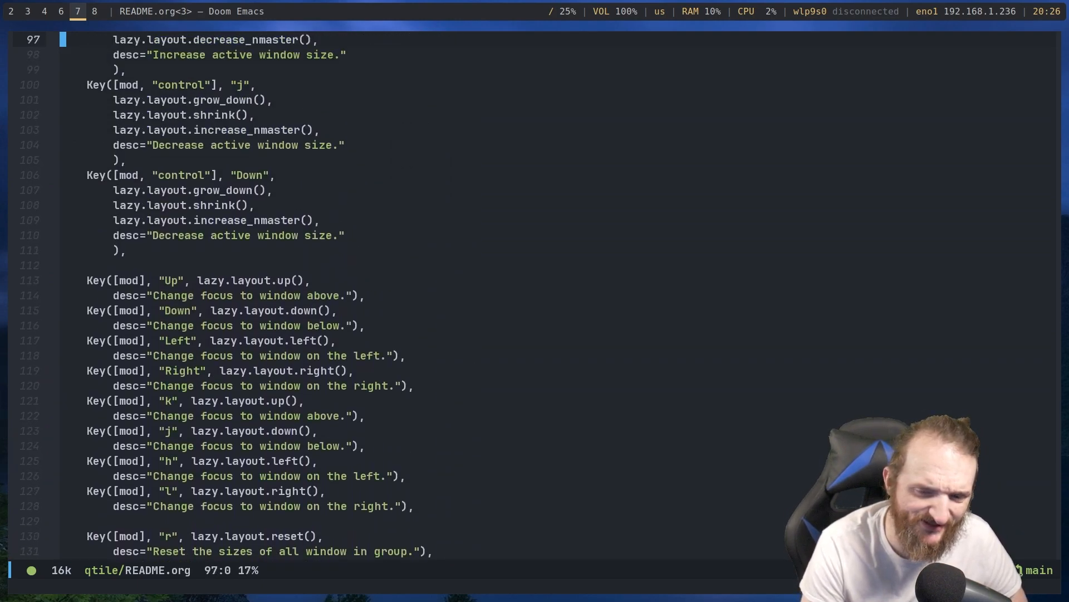
scroll("up", 3)
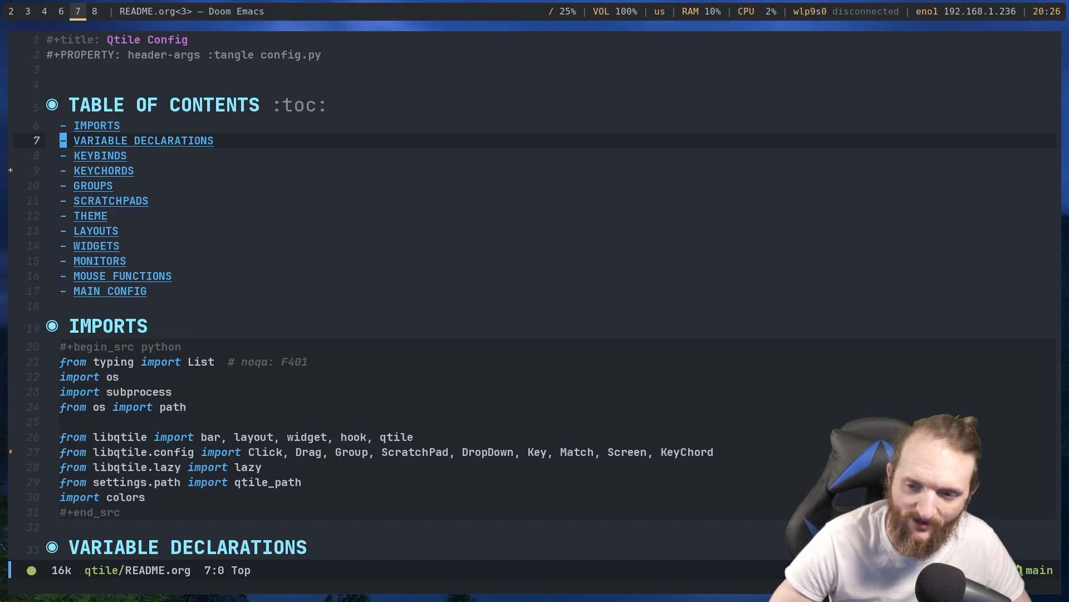
key("down")
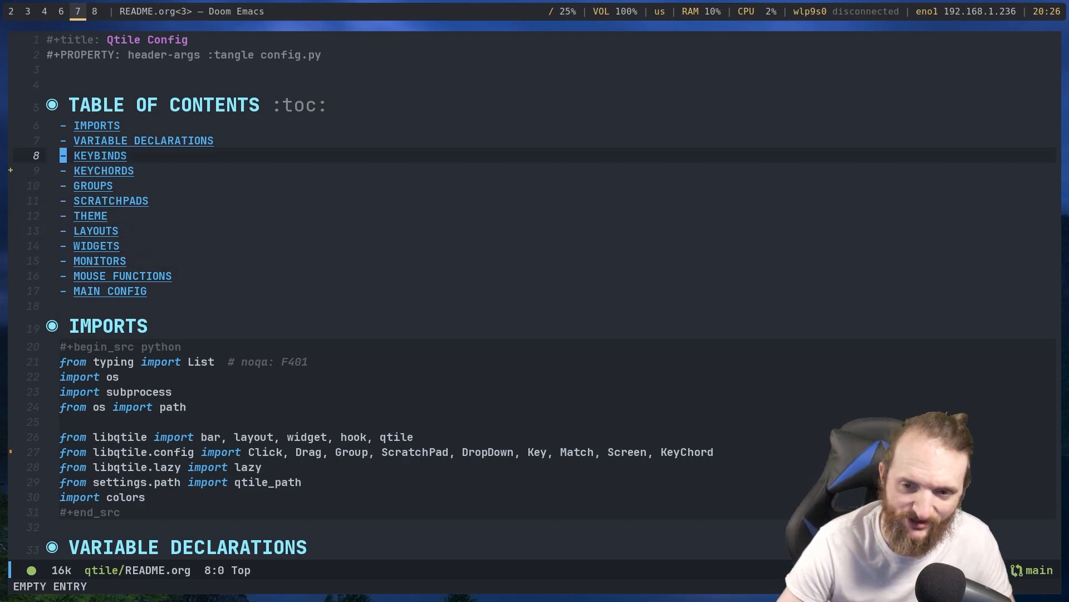
key("SPC")
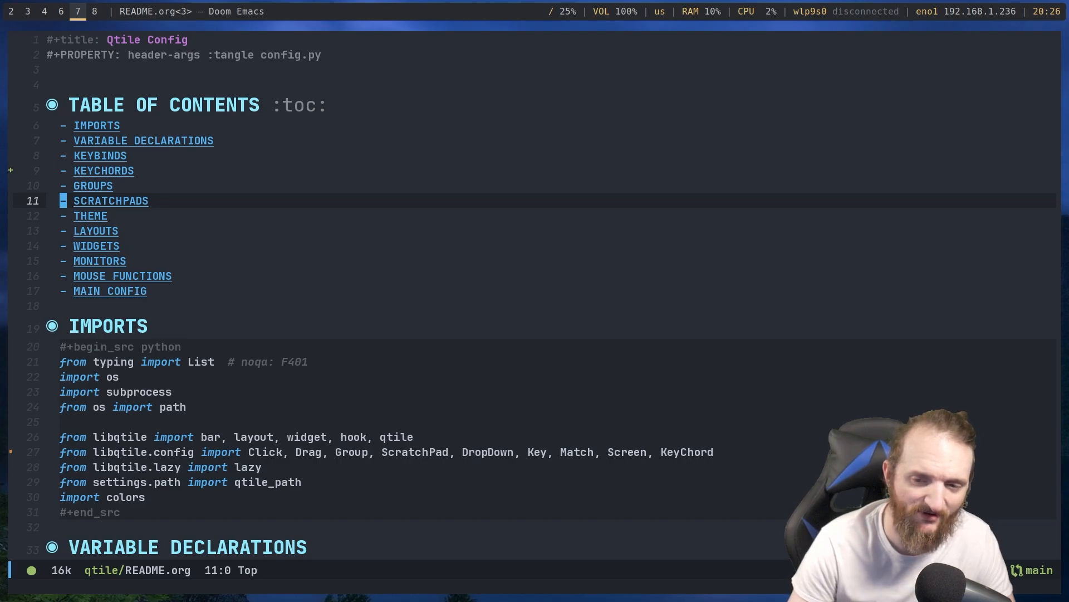
left_click(110, 200)
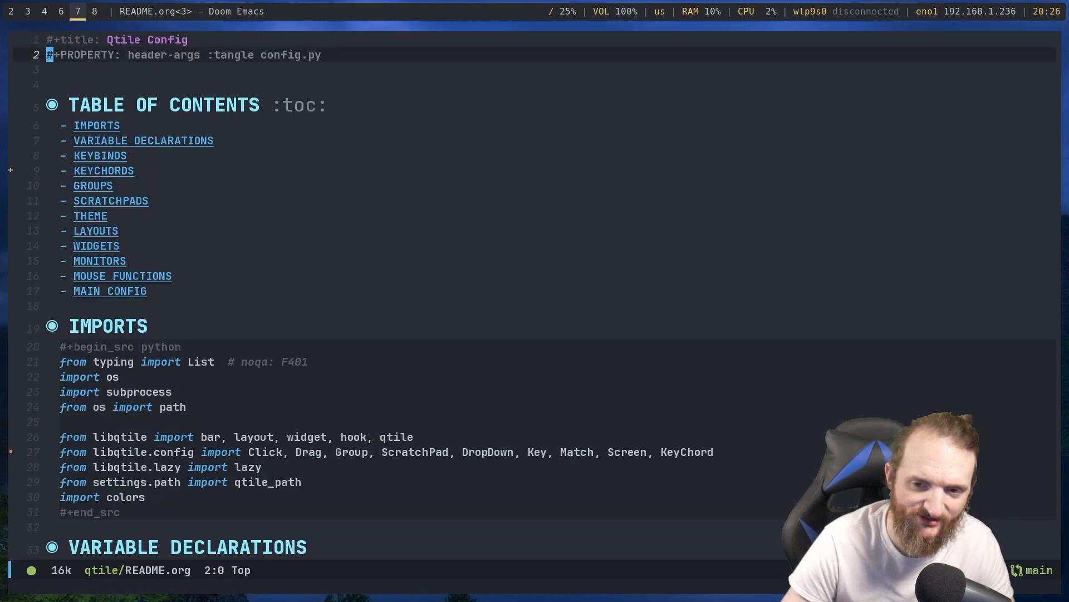
left_click(74, 261)
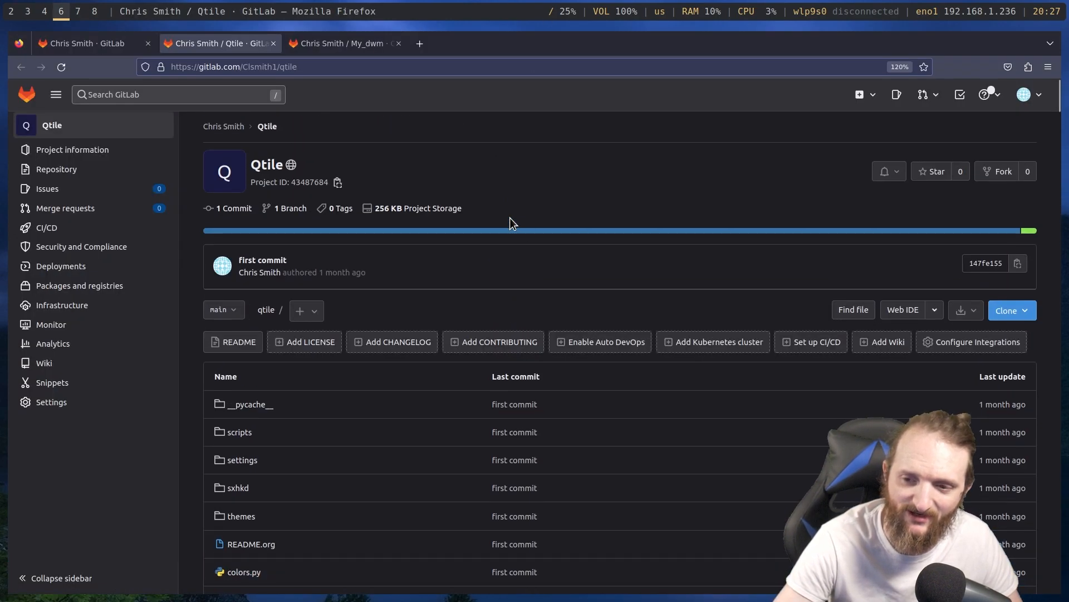
mouse_move(61, 67)
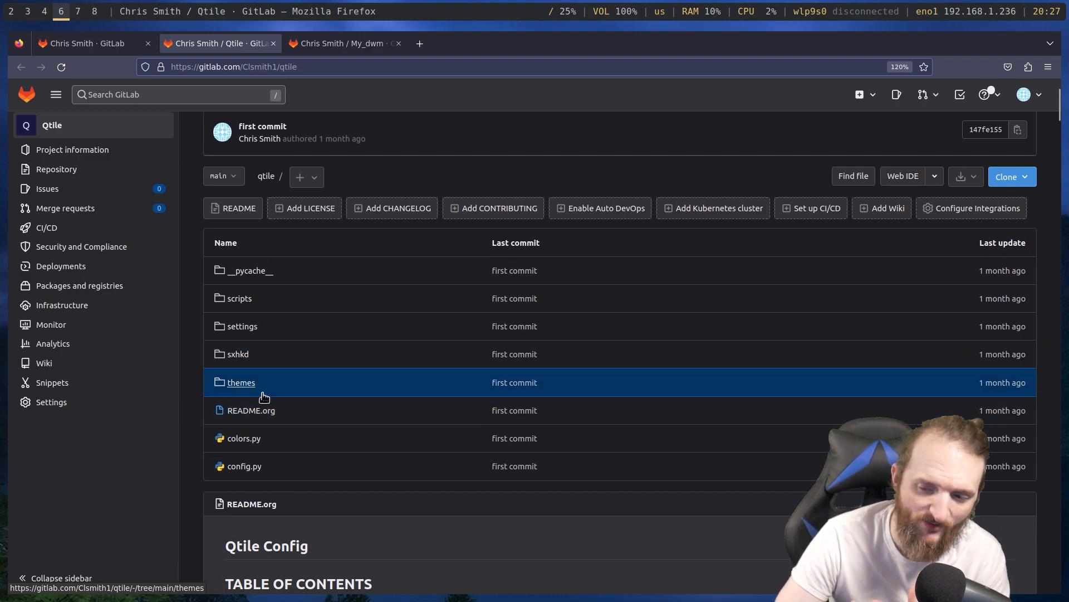
mouse_move(251, 409)
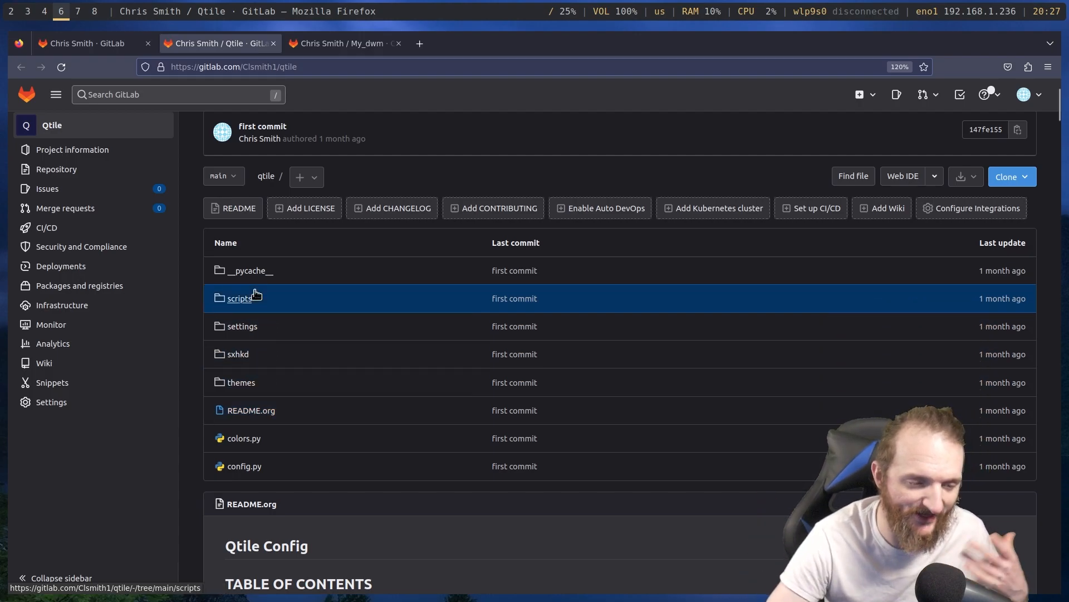
mouse_move(363, 370)
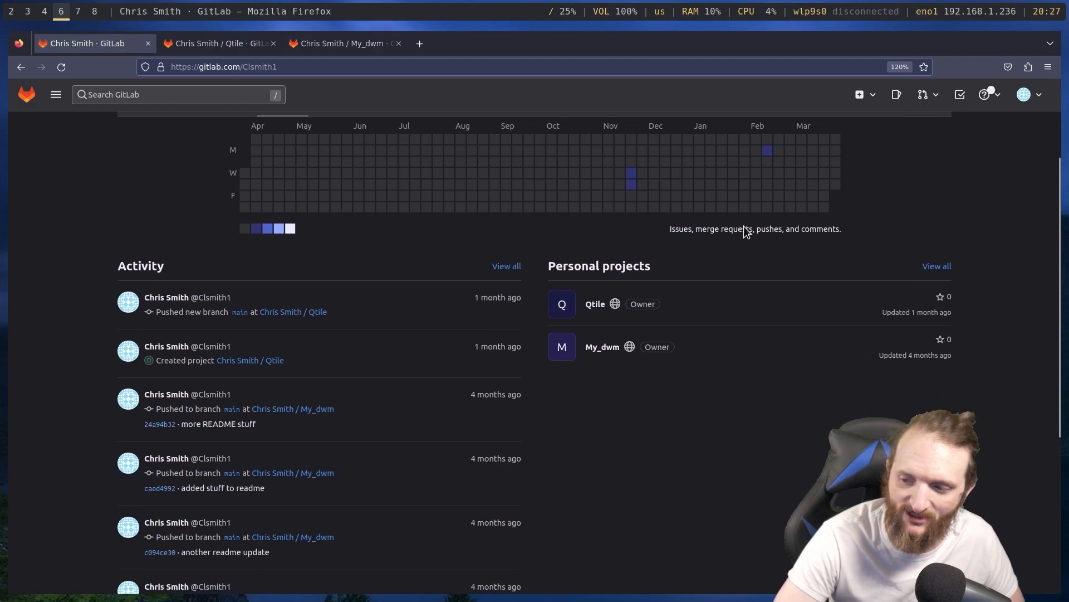
mouse_move(594, 303)
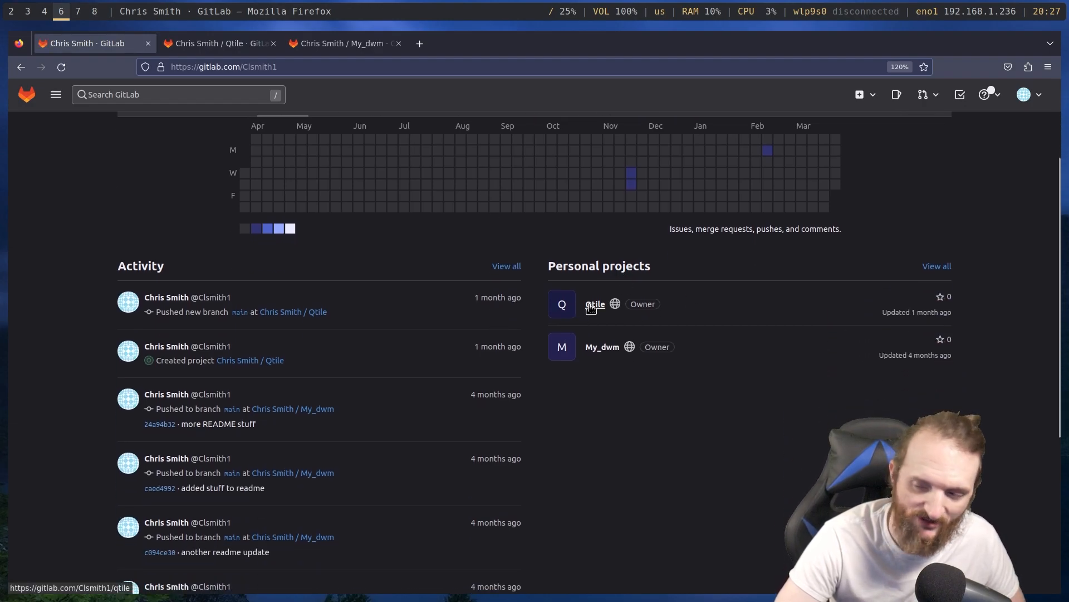
mouse_move(600, 311)
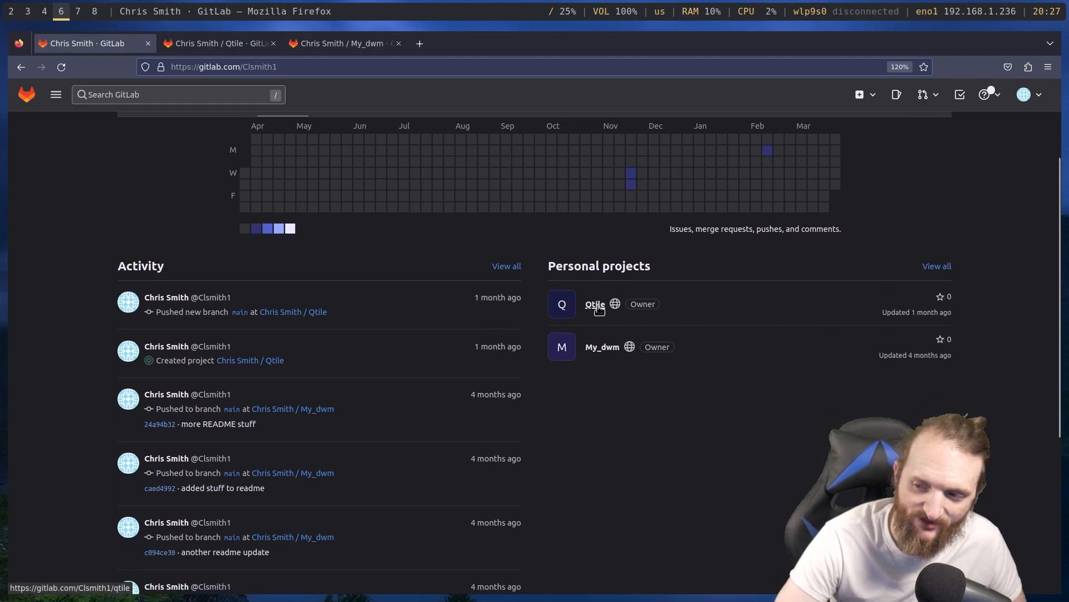
left_click(594, 304)
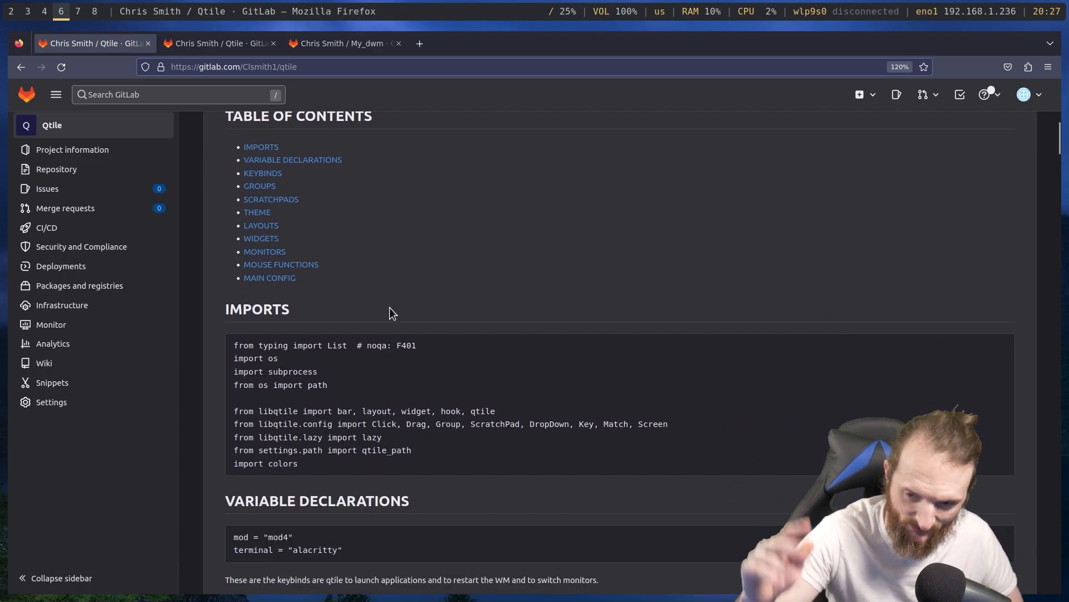
scroll("down", 3)
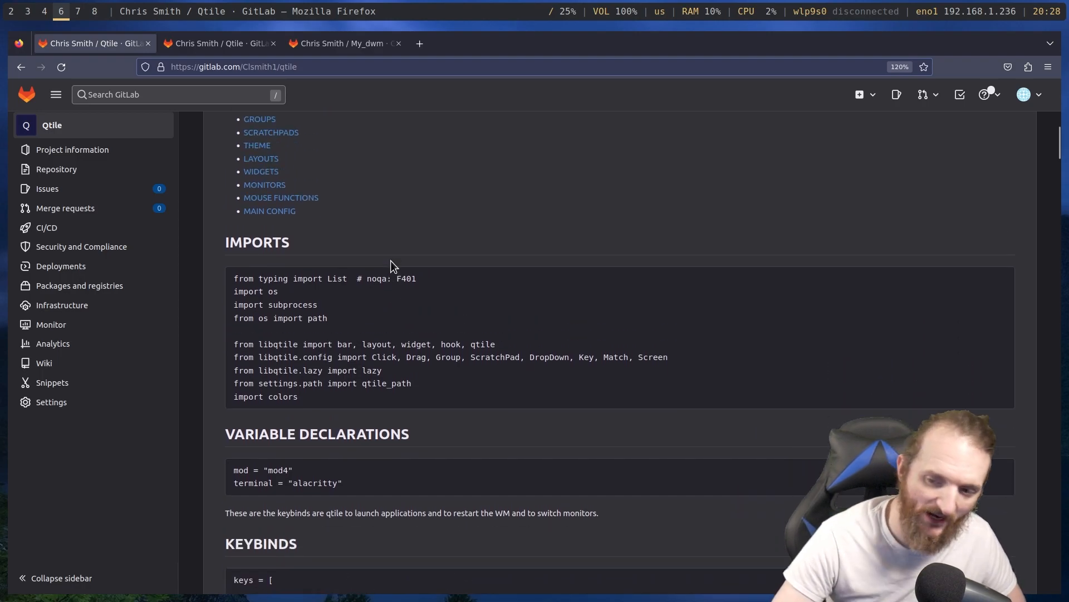
scroll("down", 3)
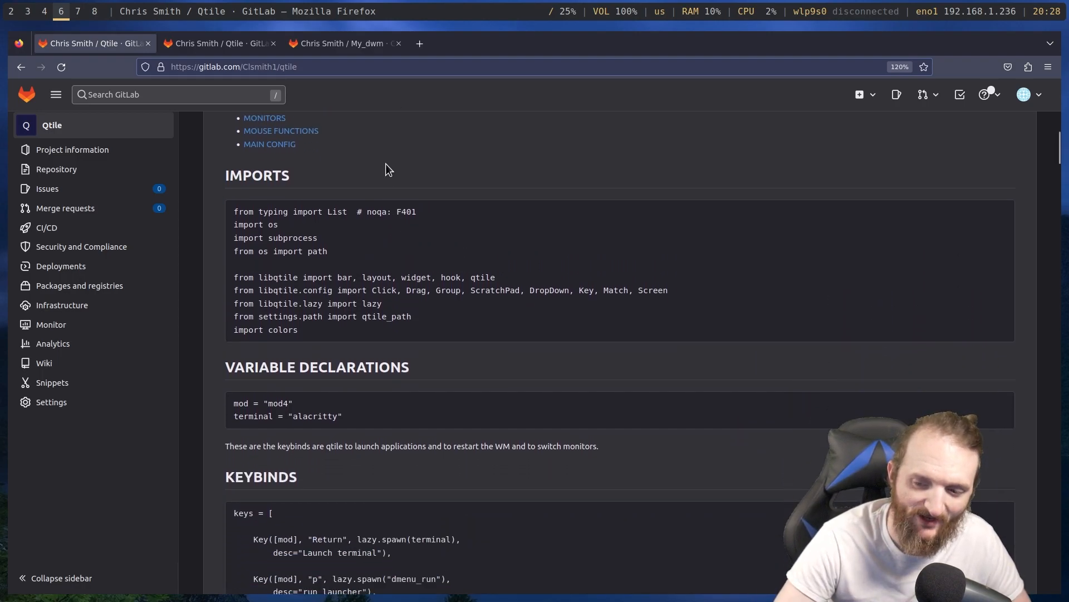
scroll("down", 3)
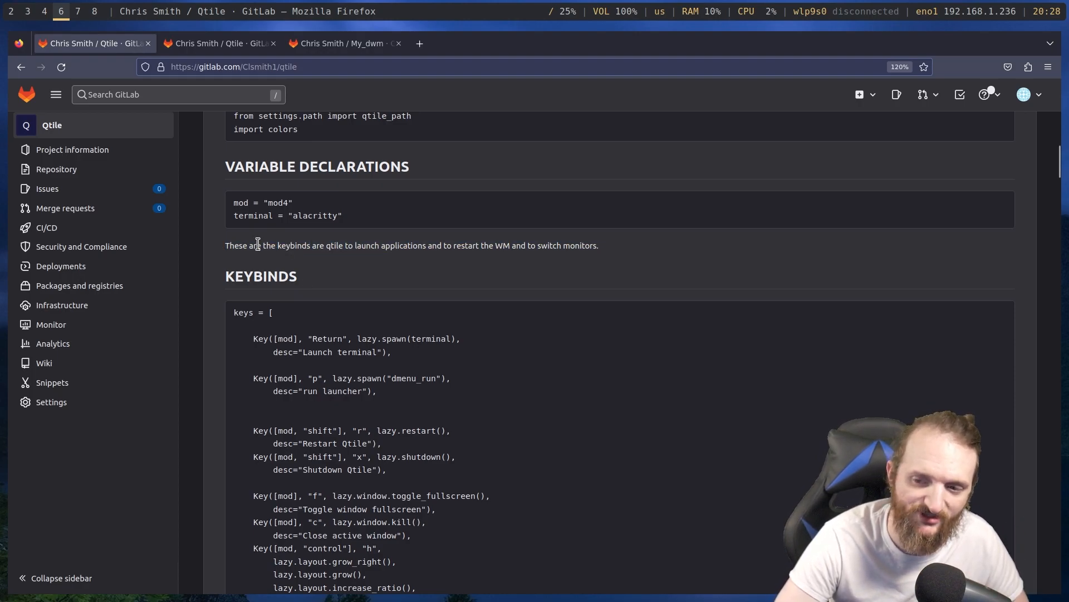
left_click_drag(249, 245, 598, 245)
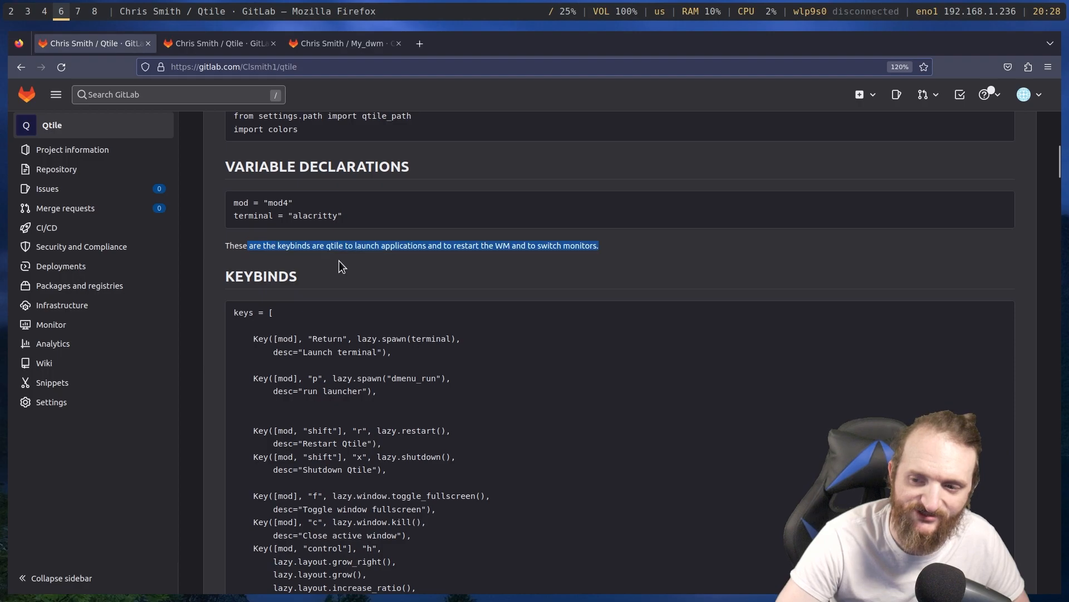
left_click(341, 257)
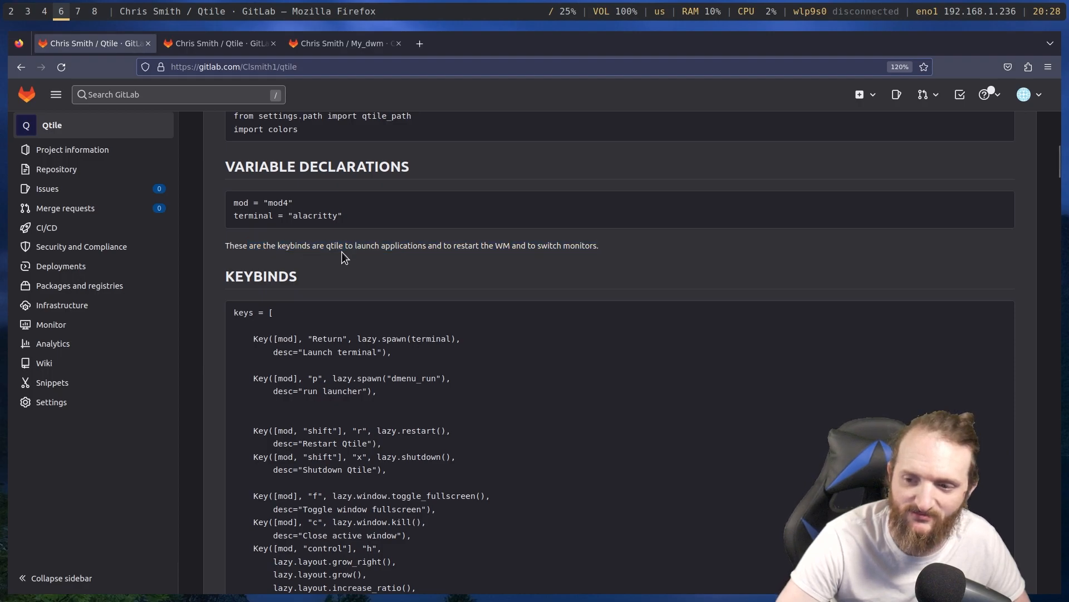
mouse_move(473, 244)
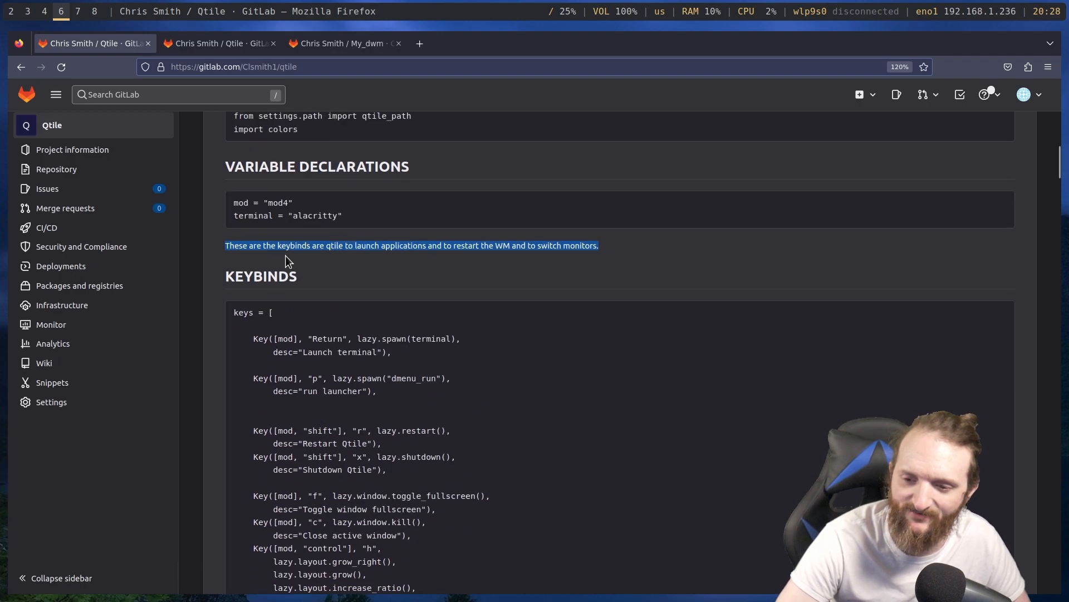
left_click(287, 258)
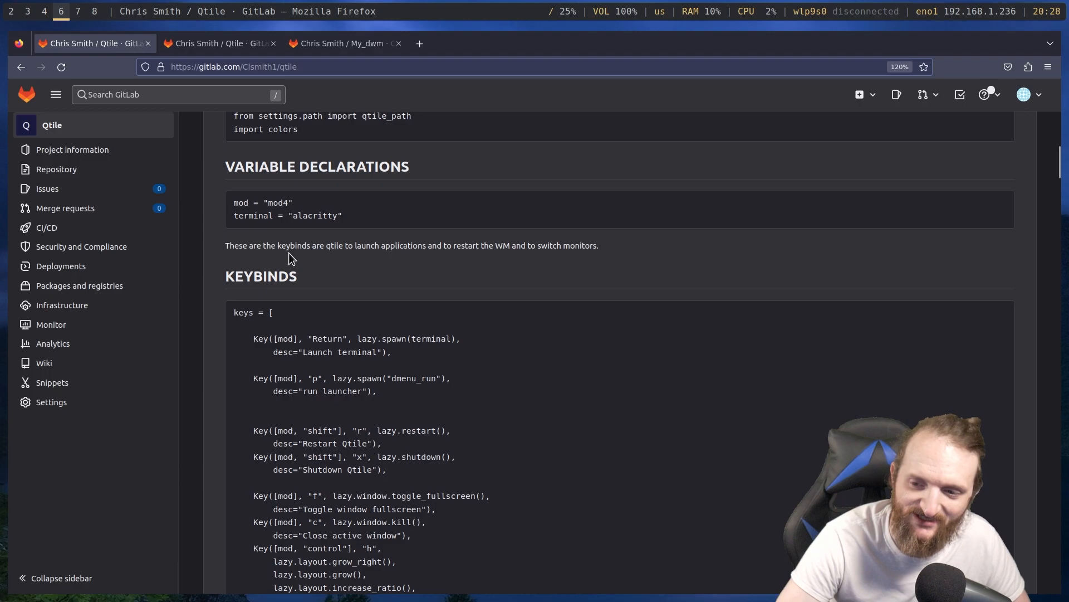
mouse_move(361, 251)
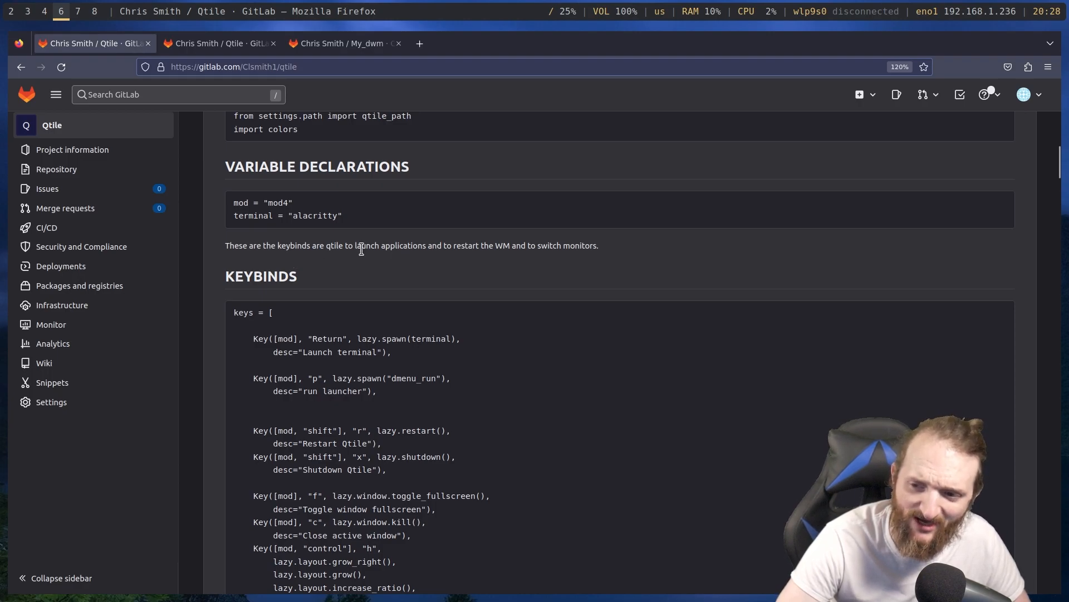
scroll("down", 3)
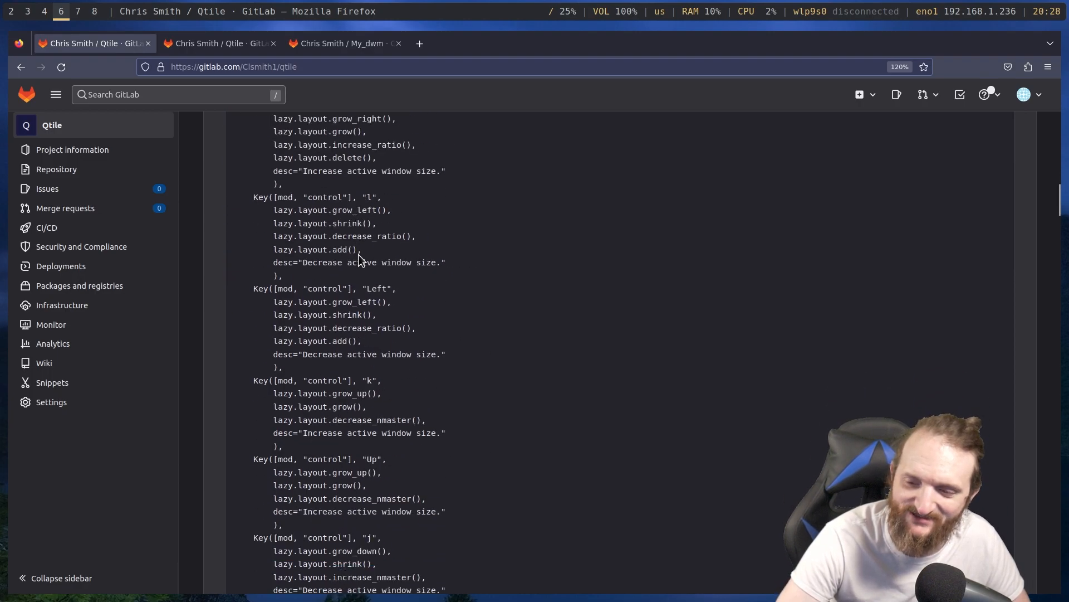
scroll("down", 3)
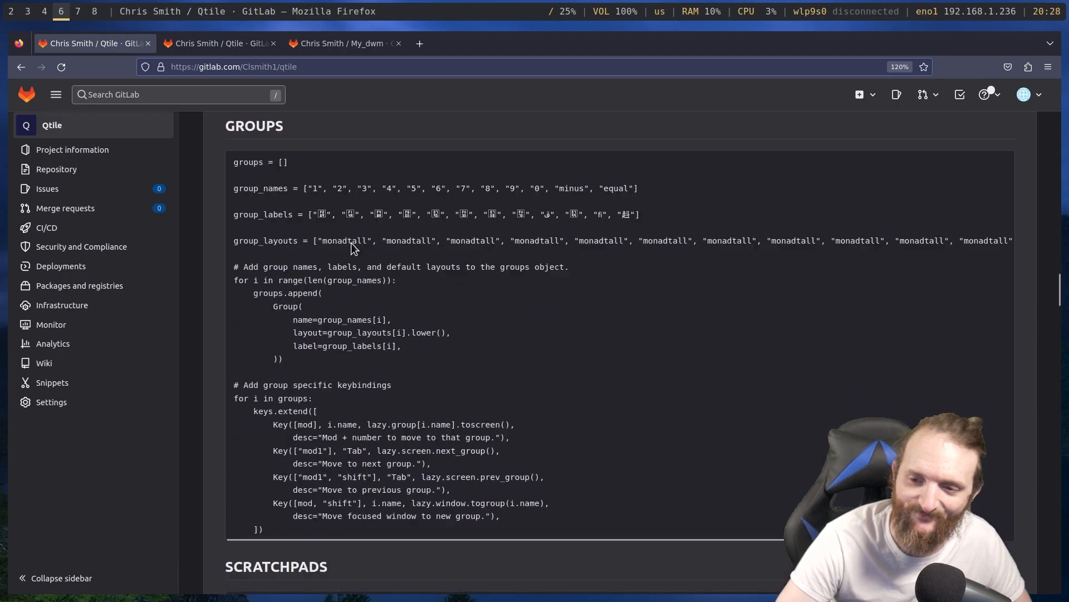
scroll("down", 3)
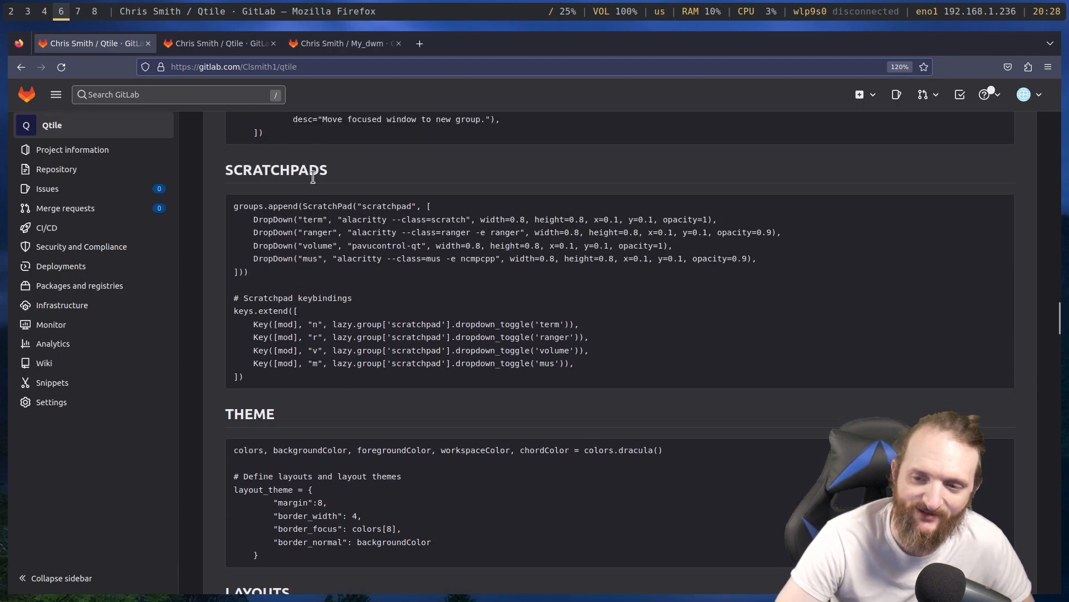
scroll("down", 3)
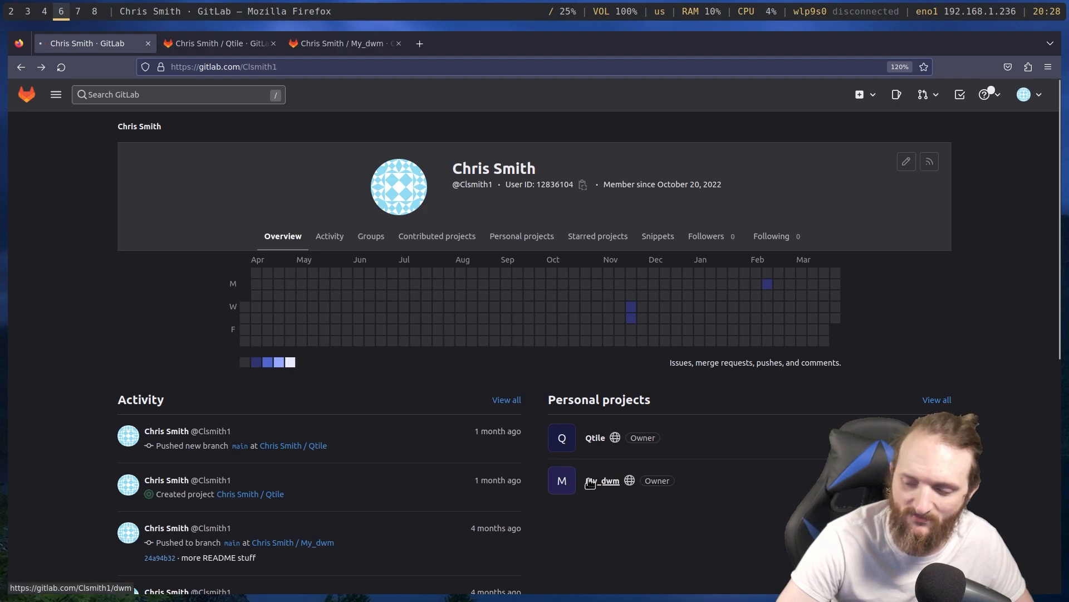
Open the My_dwm project and scroll through its rendered README's Table Of Contents and code sections
left_click(606, 481)
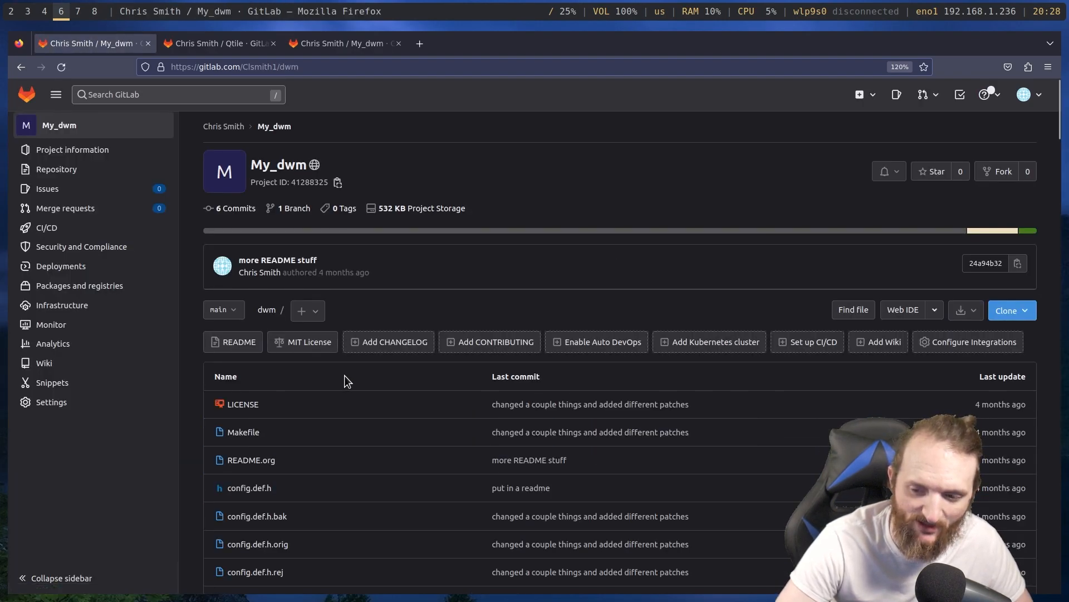
scroll("down", 3)
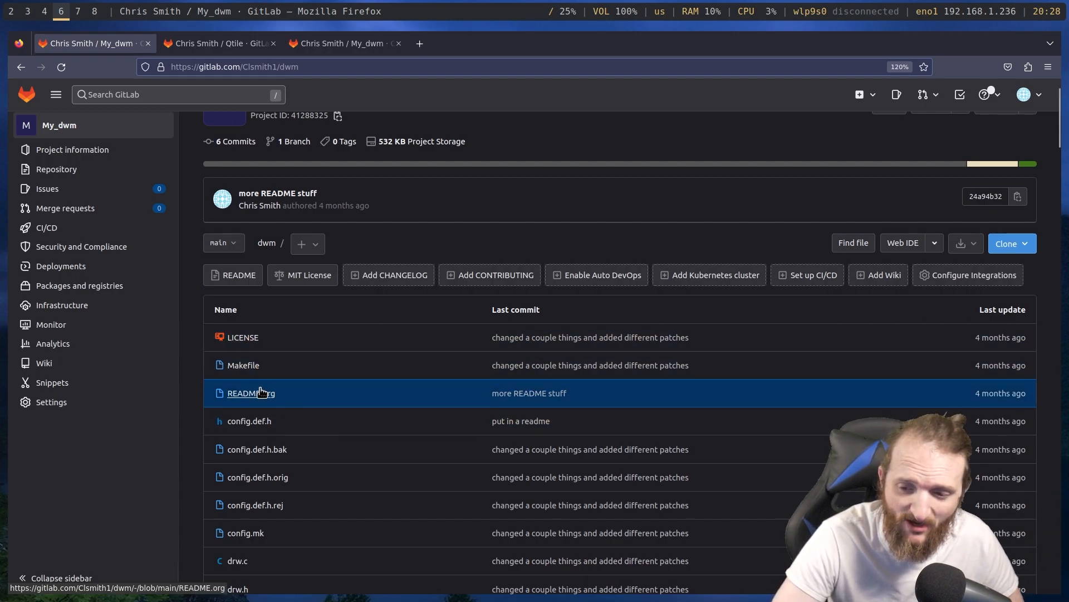
mouse_move(251, 393)
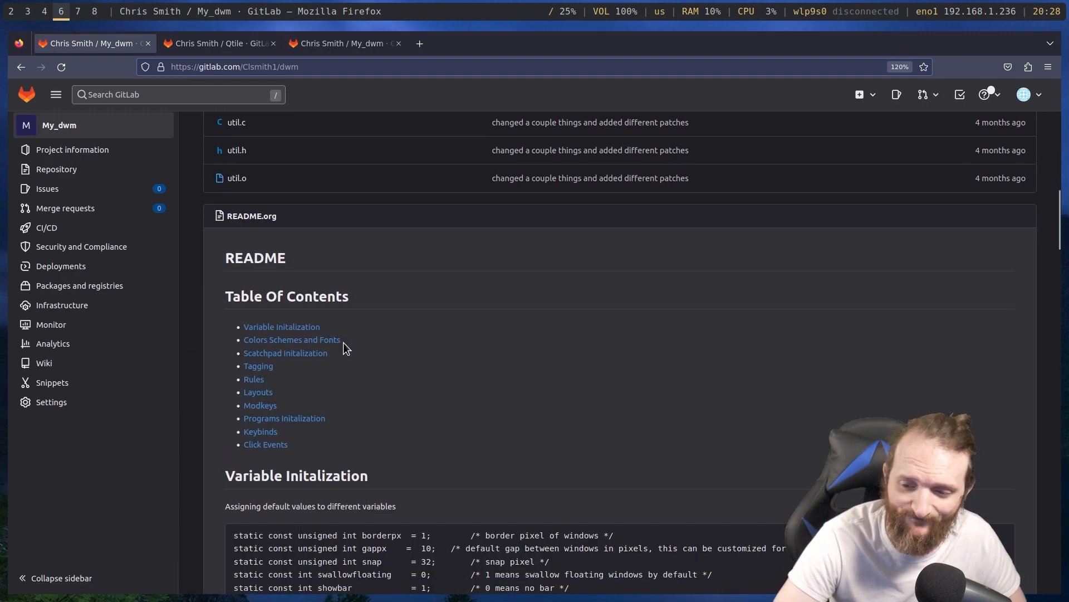
scroll("down", 3)
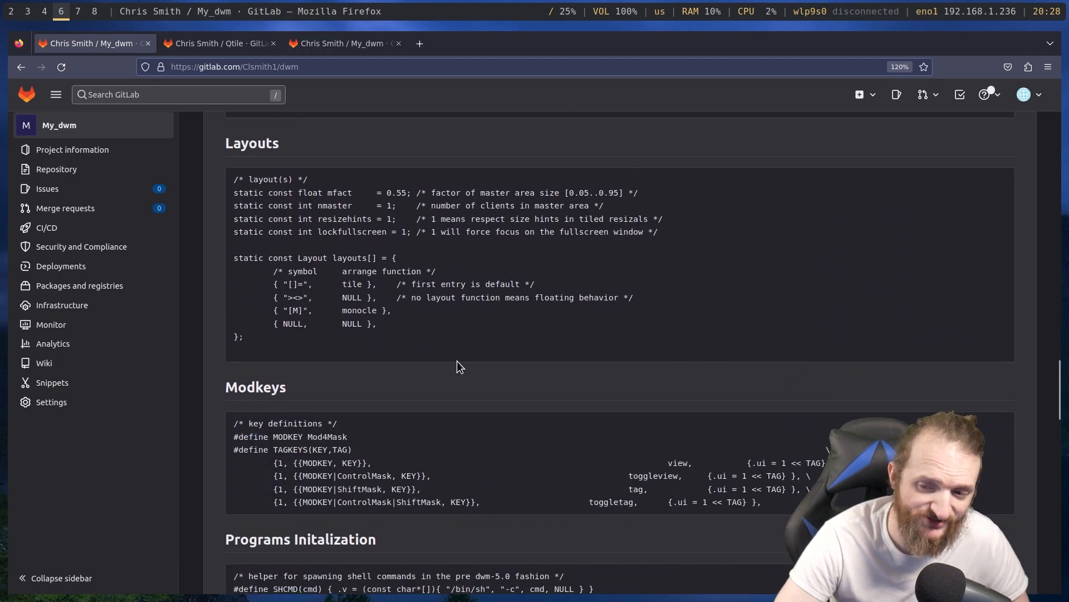
scroll("down", 3)
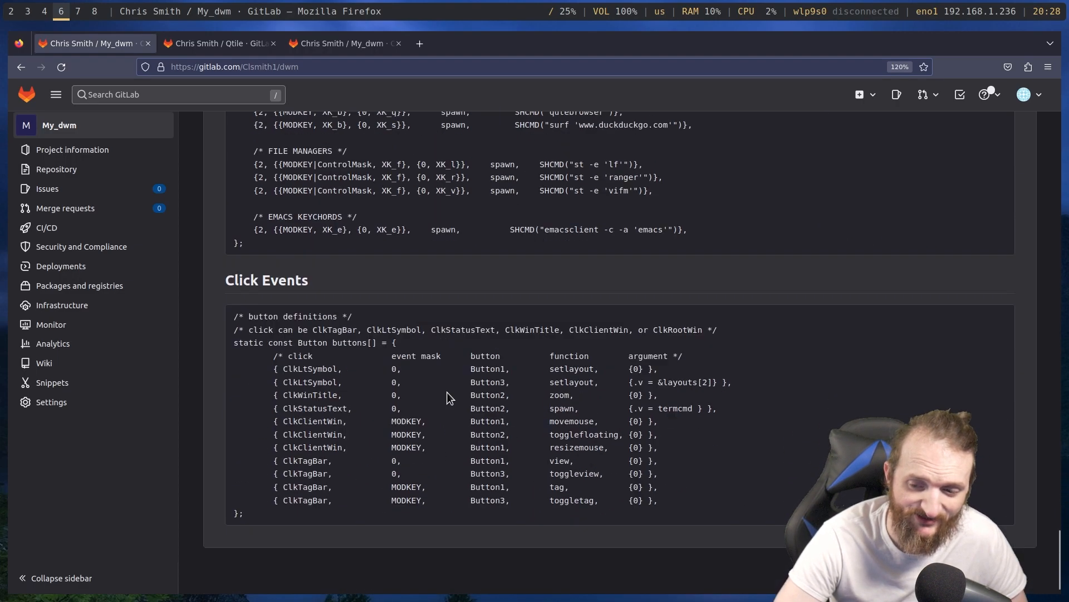
scroll("down", 3)
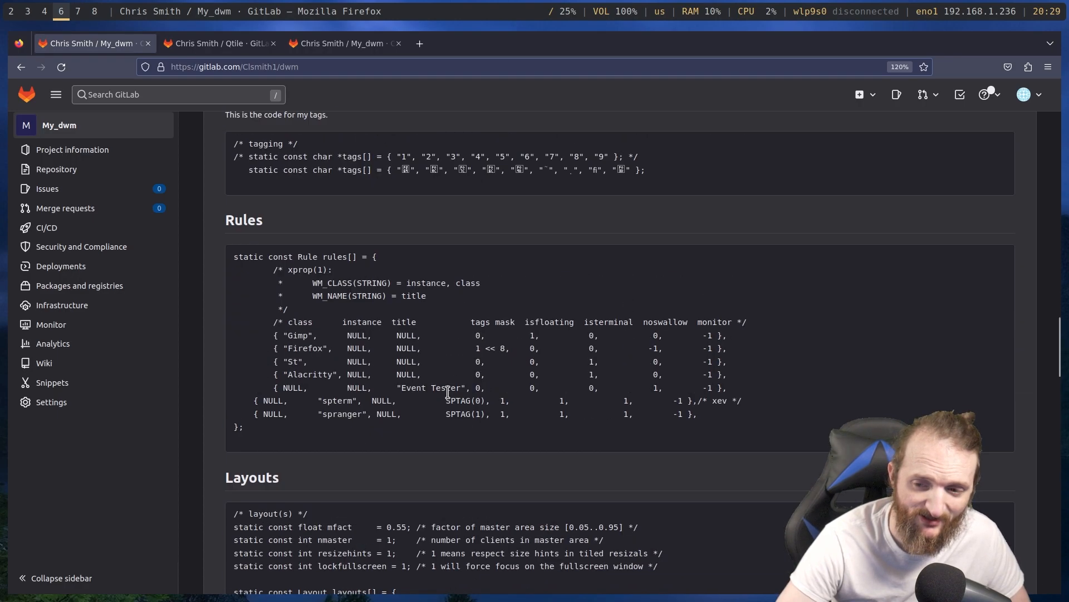
scroll("down", 3)
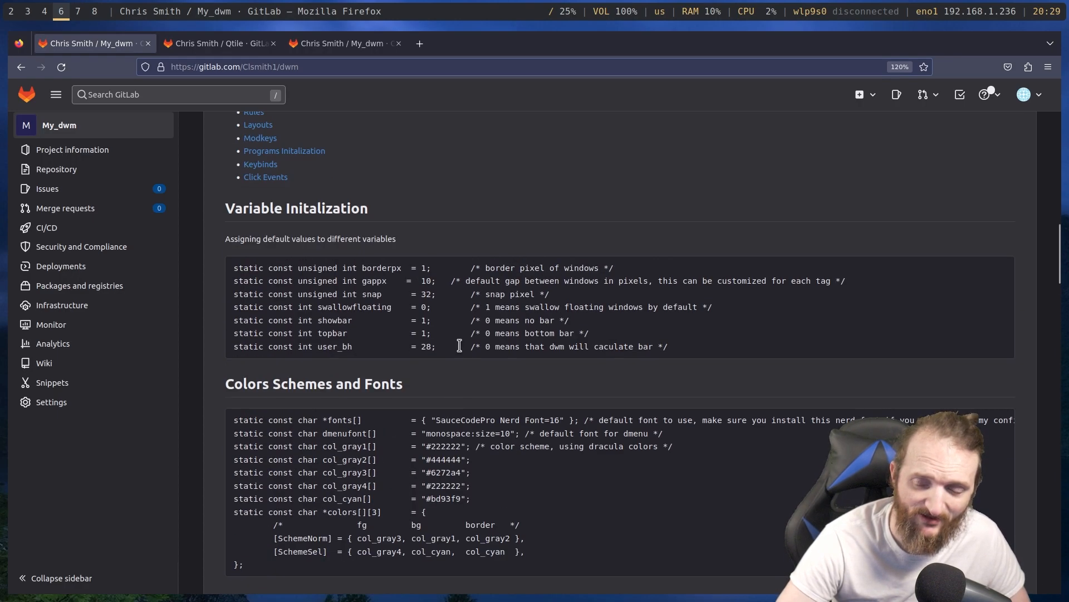
Highlight the 'Assigning' text in the README and continue down to the config.def.h file
double_click(241, 238)
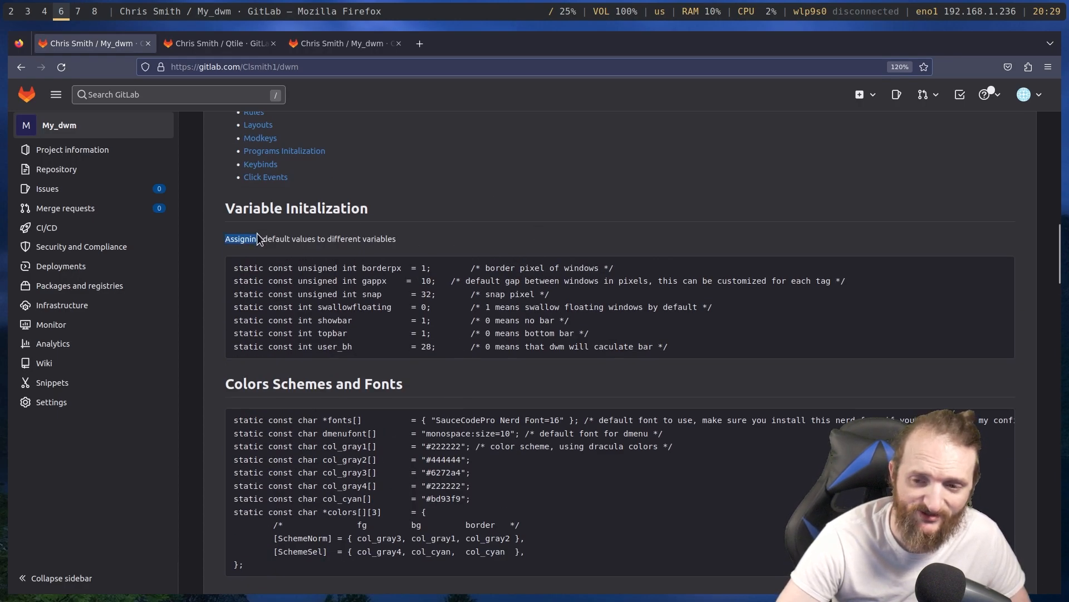
left_click_drag(225, 238, 396, 238)
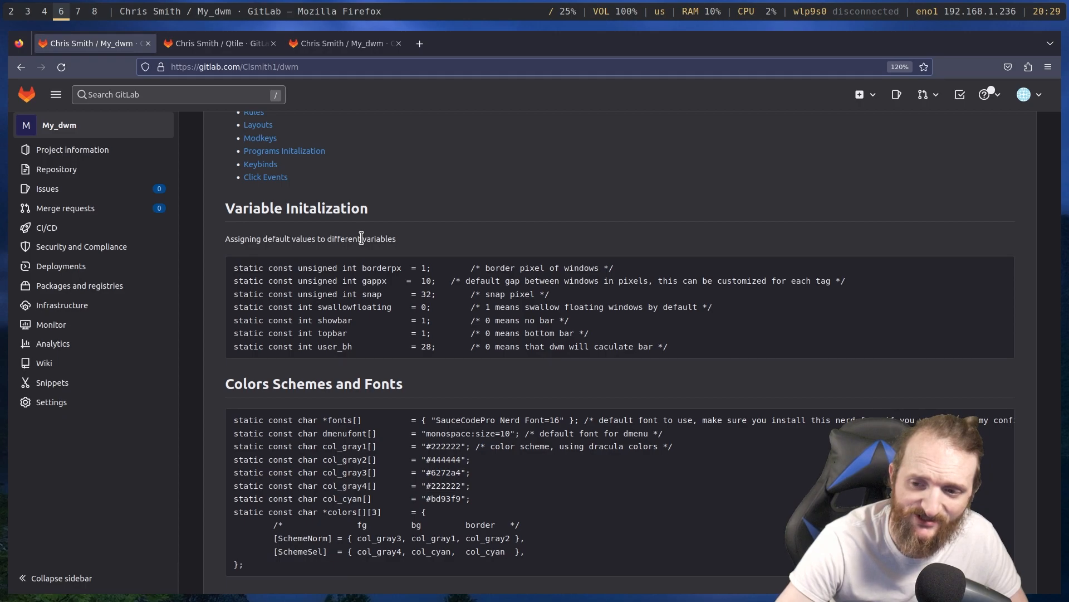
scroll("down", 3)
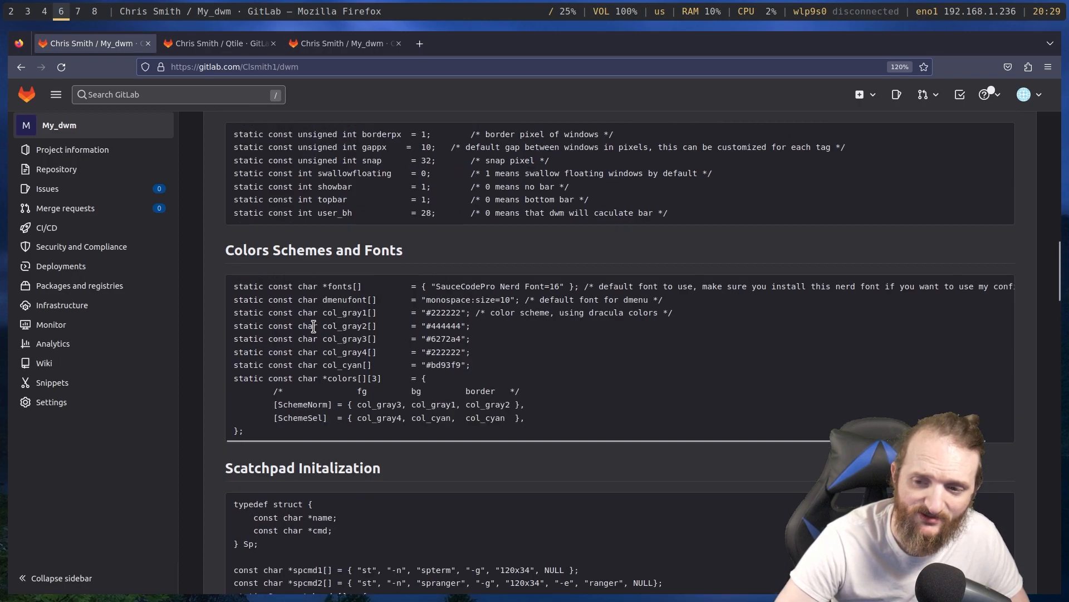
scroll("down", 3)
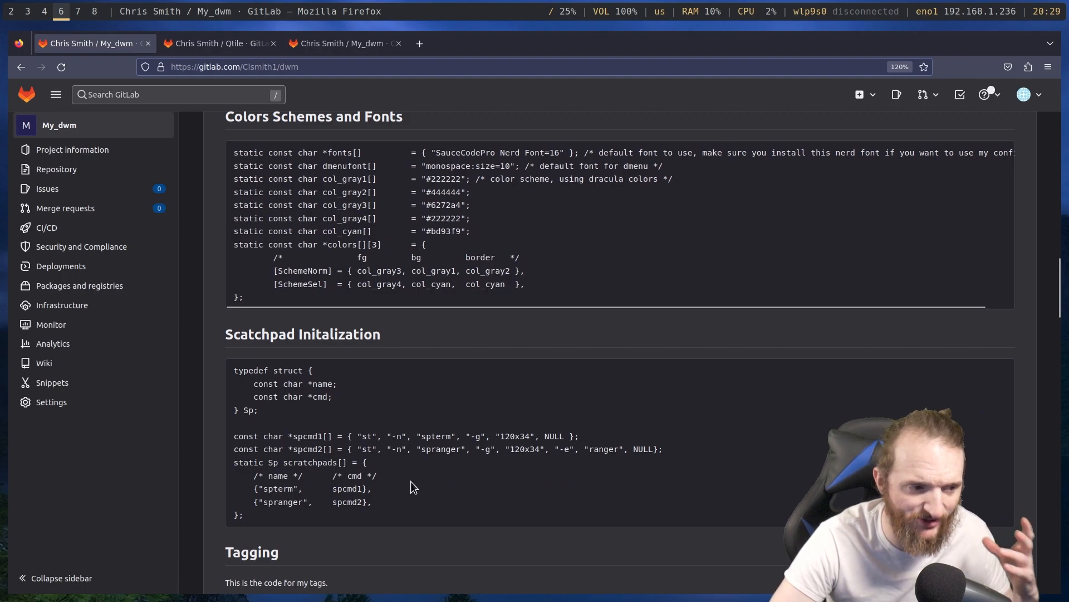
scroll("down", 3)
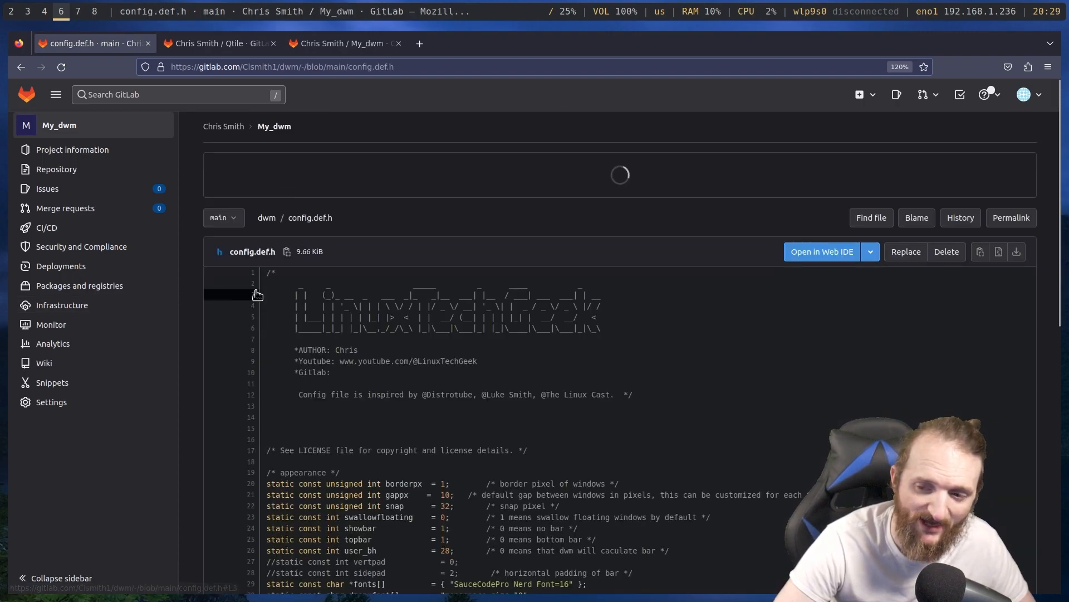
scroll("down", 3)
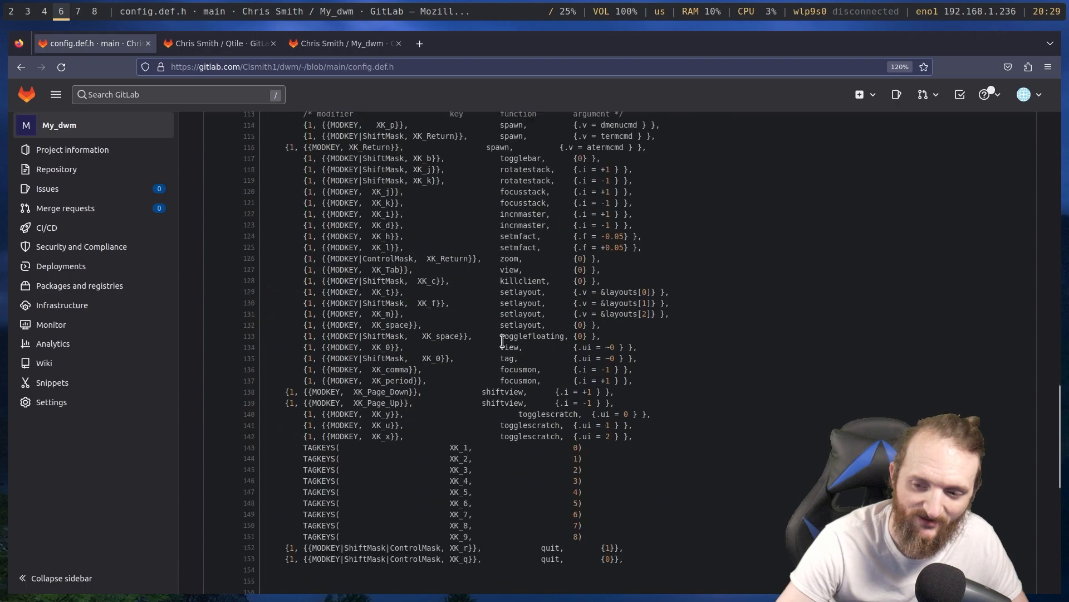
scroll("down", 3)
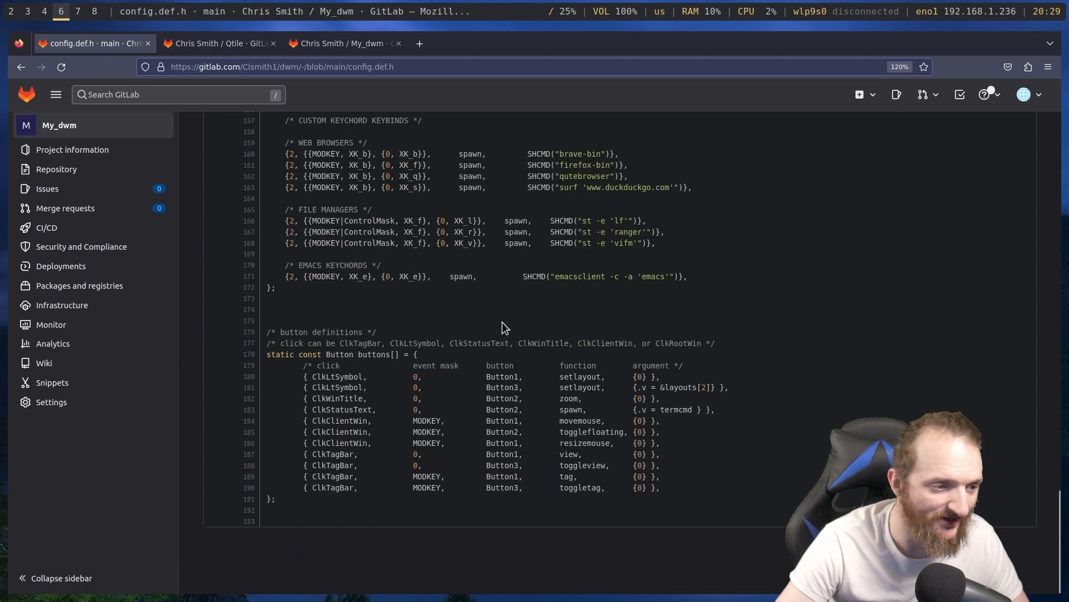
left_click(20, 67)
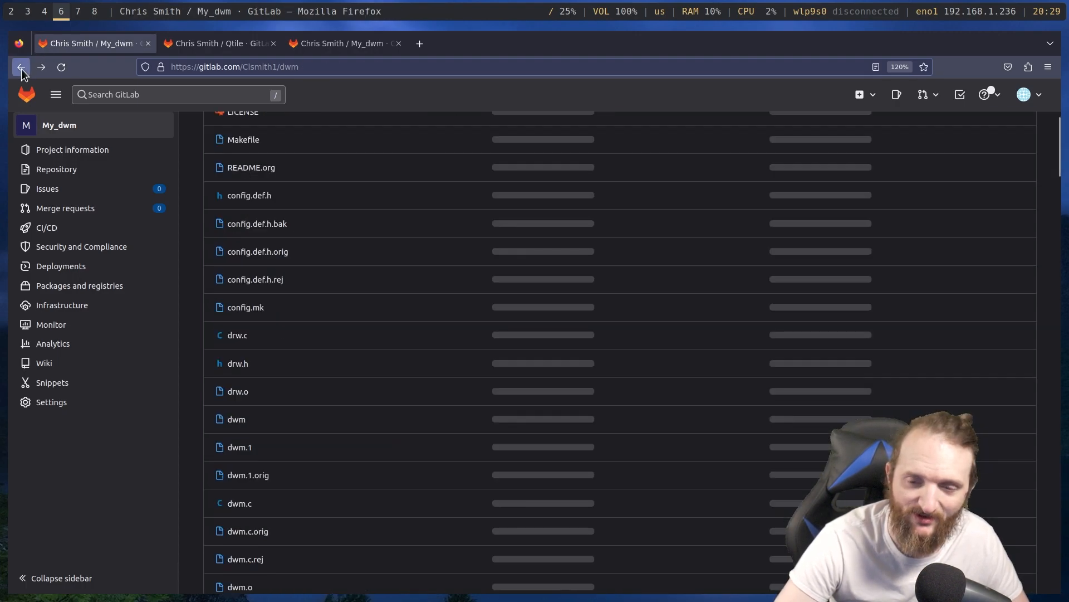
left_click(20, 66)
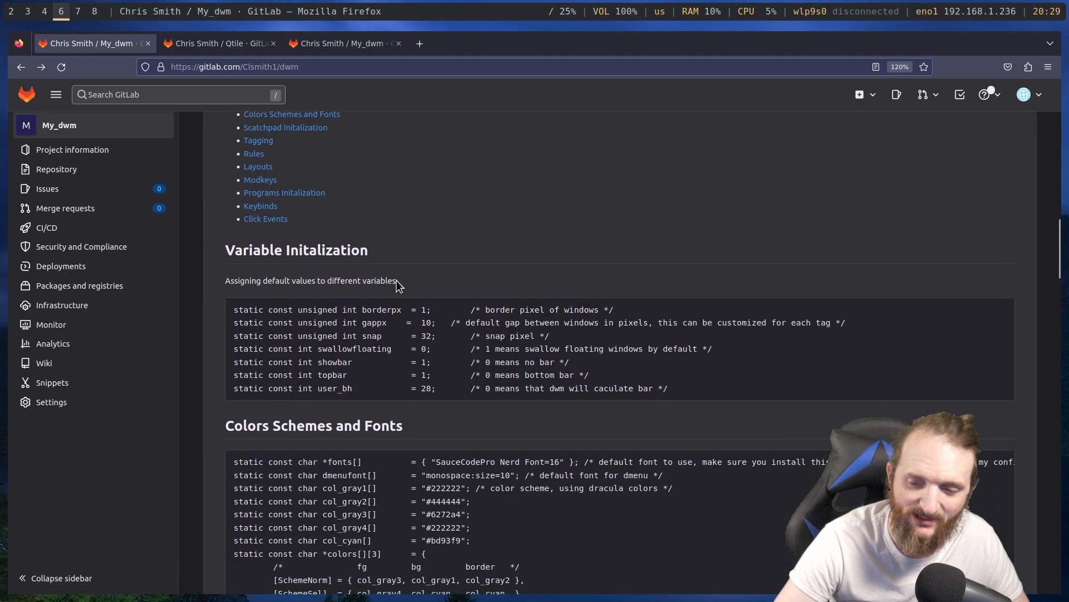
scroll("down", 3)
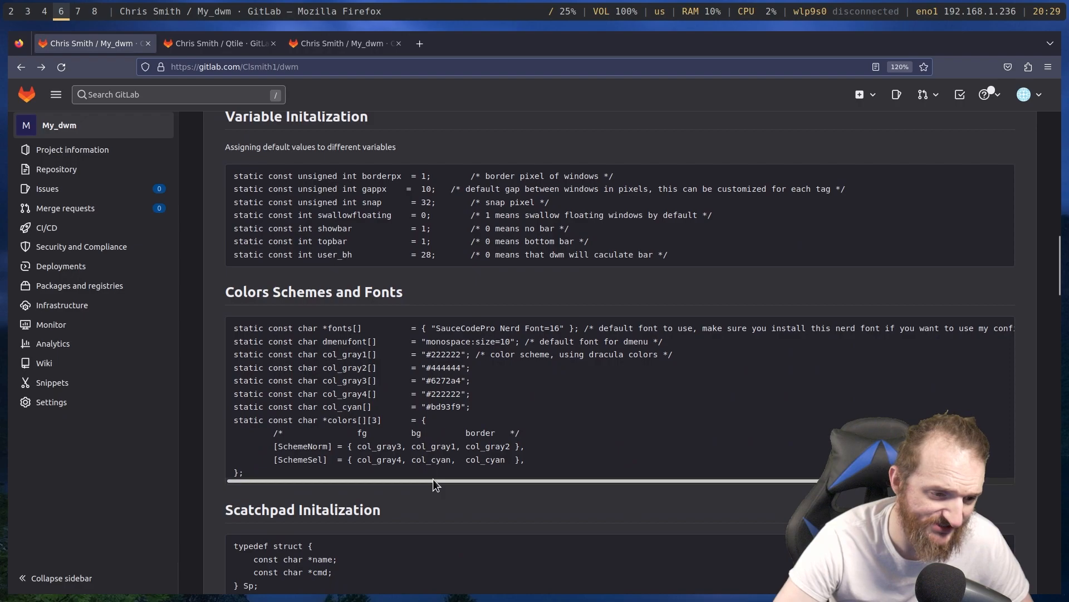
scroll("down", 3)
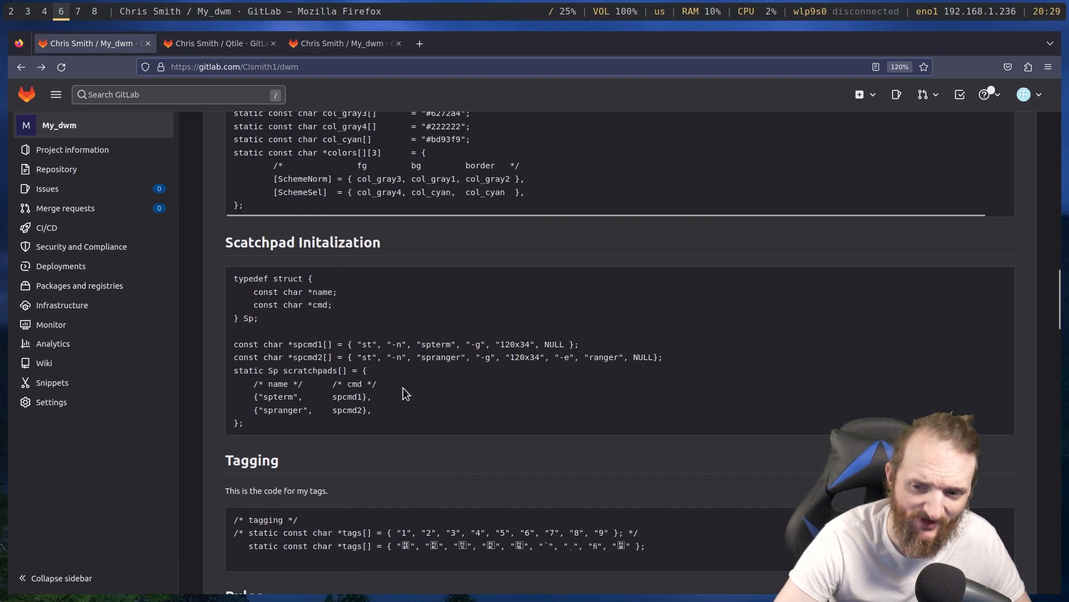
double_click(302, 242)
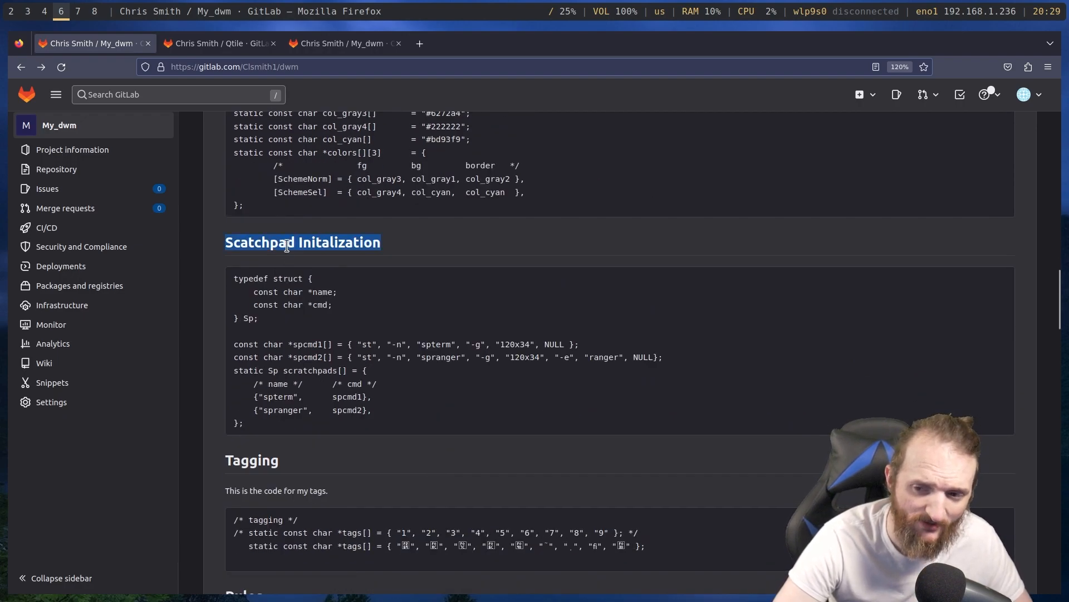